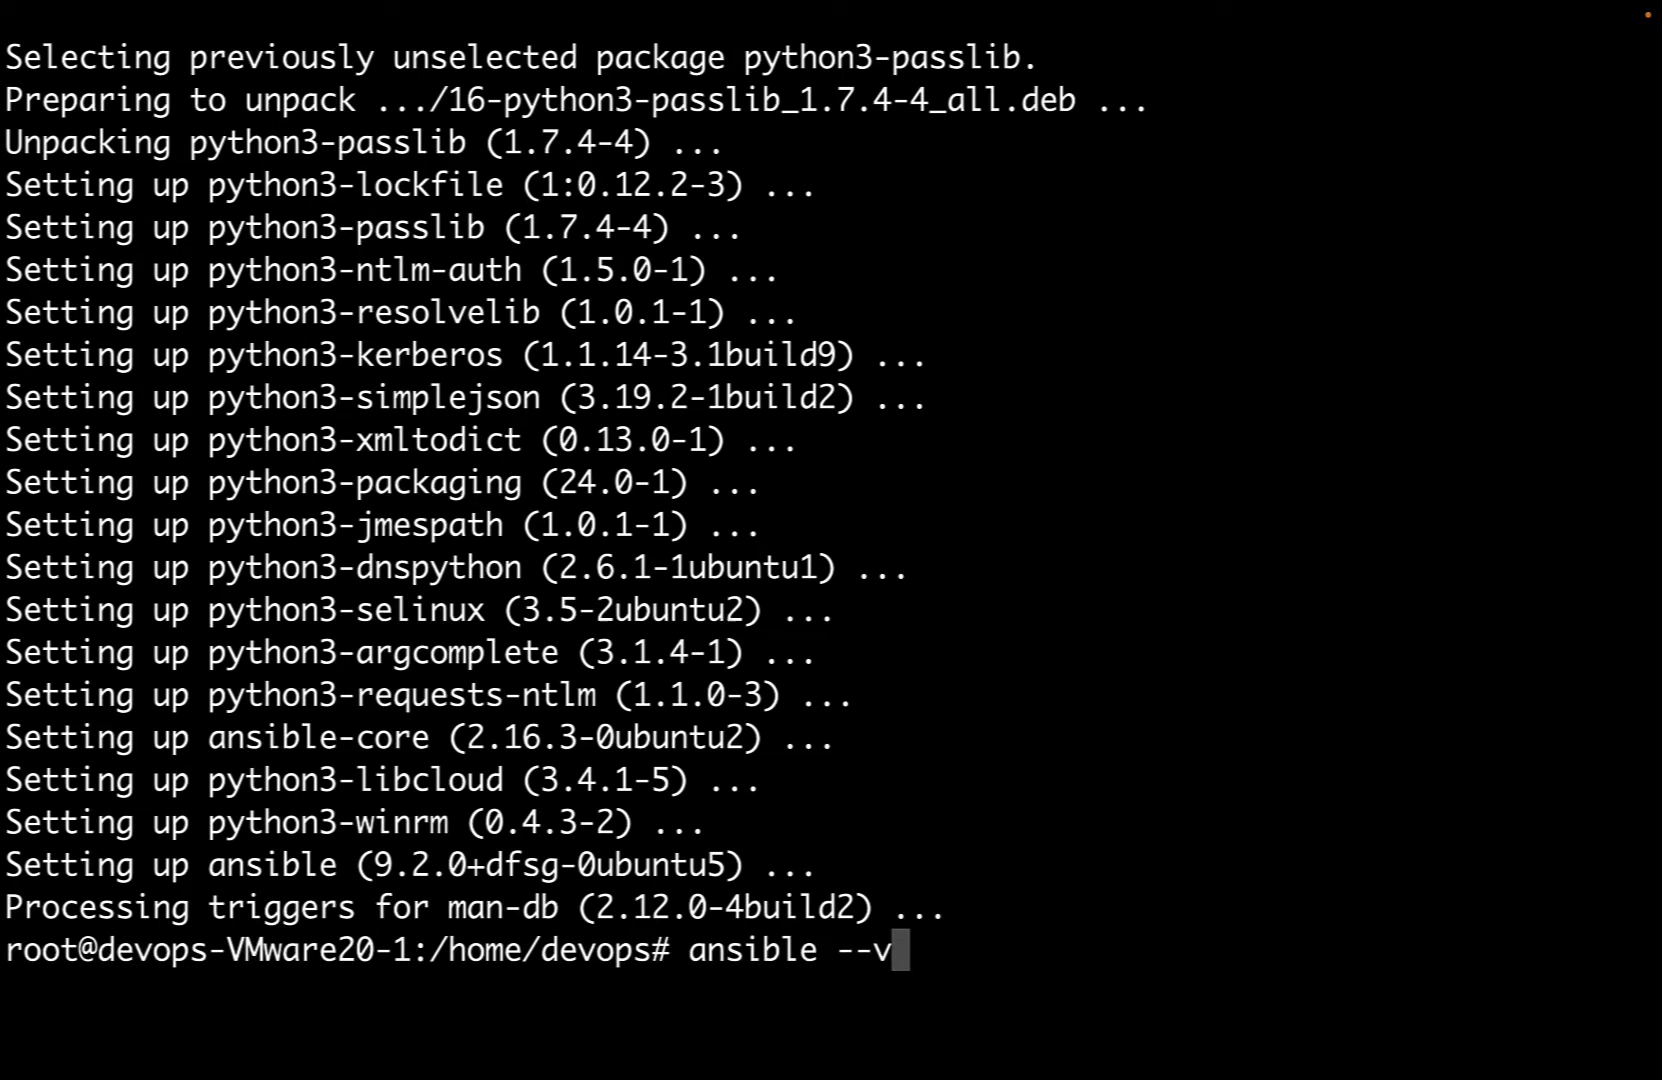
Run ansible --version and apt list available ansible to confirm core 2.16.3 is installed
type("ersion")
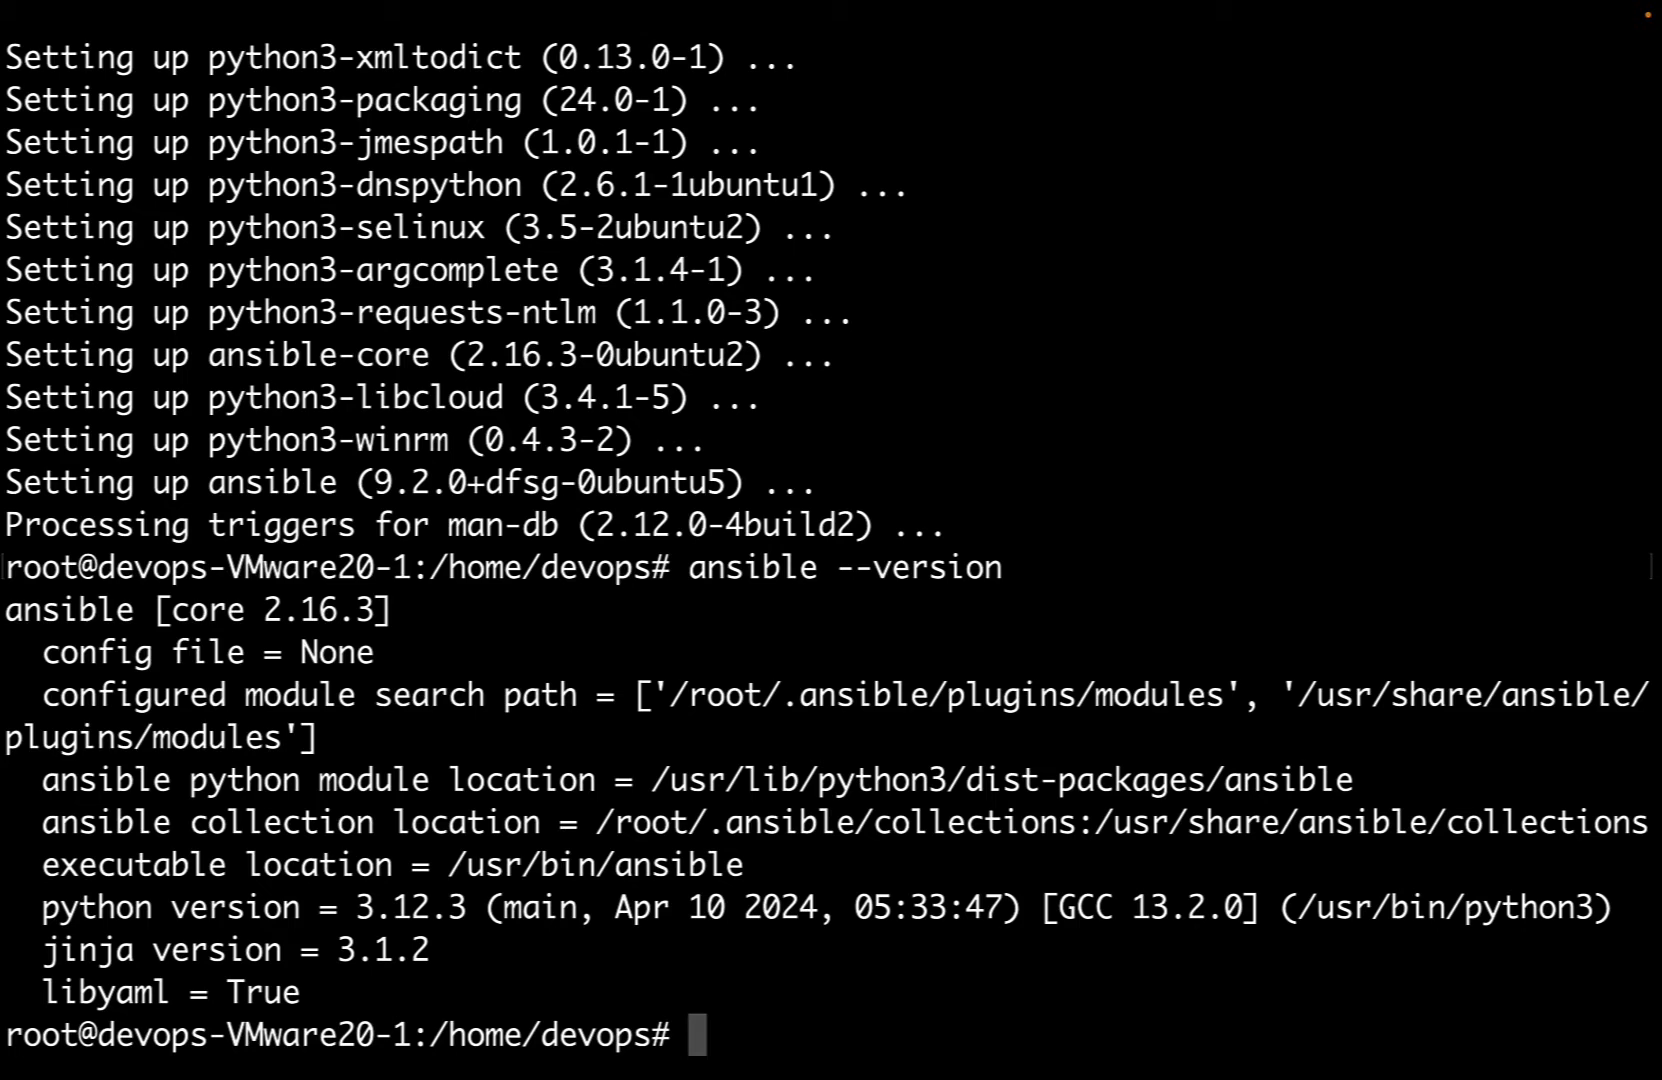
type("apt")
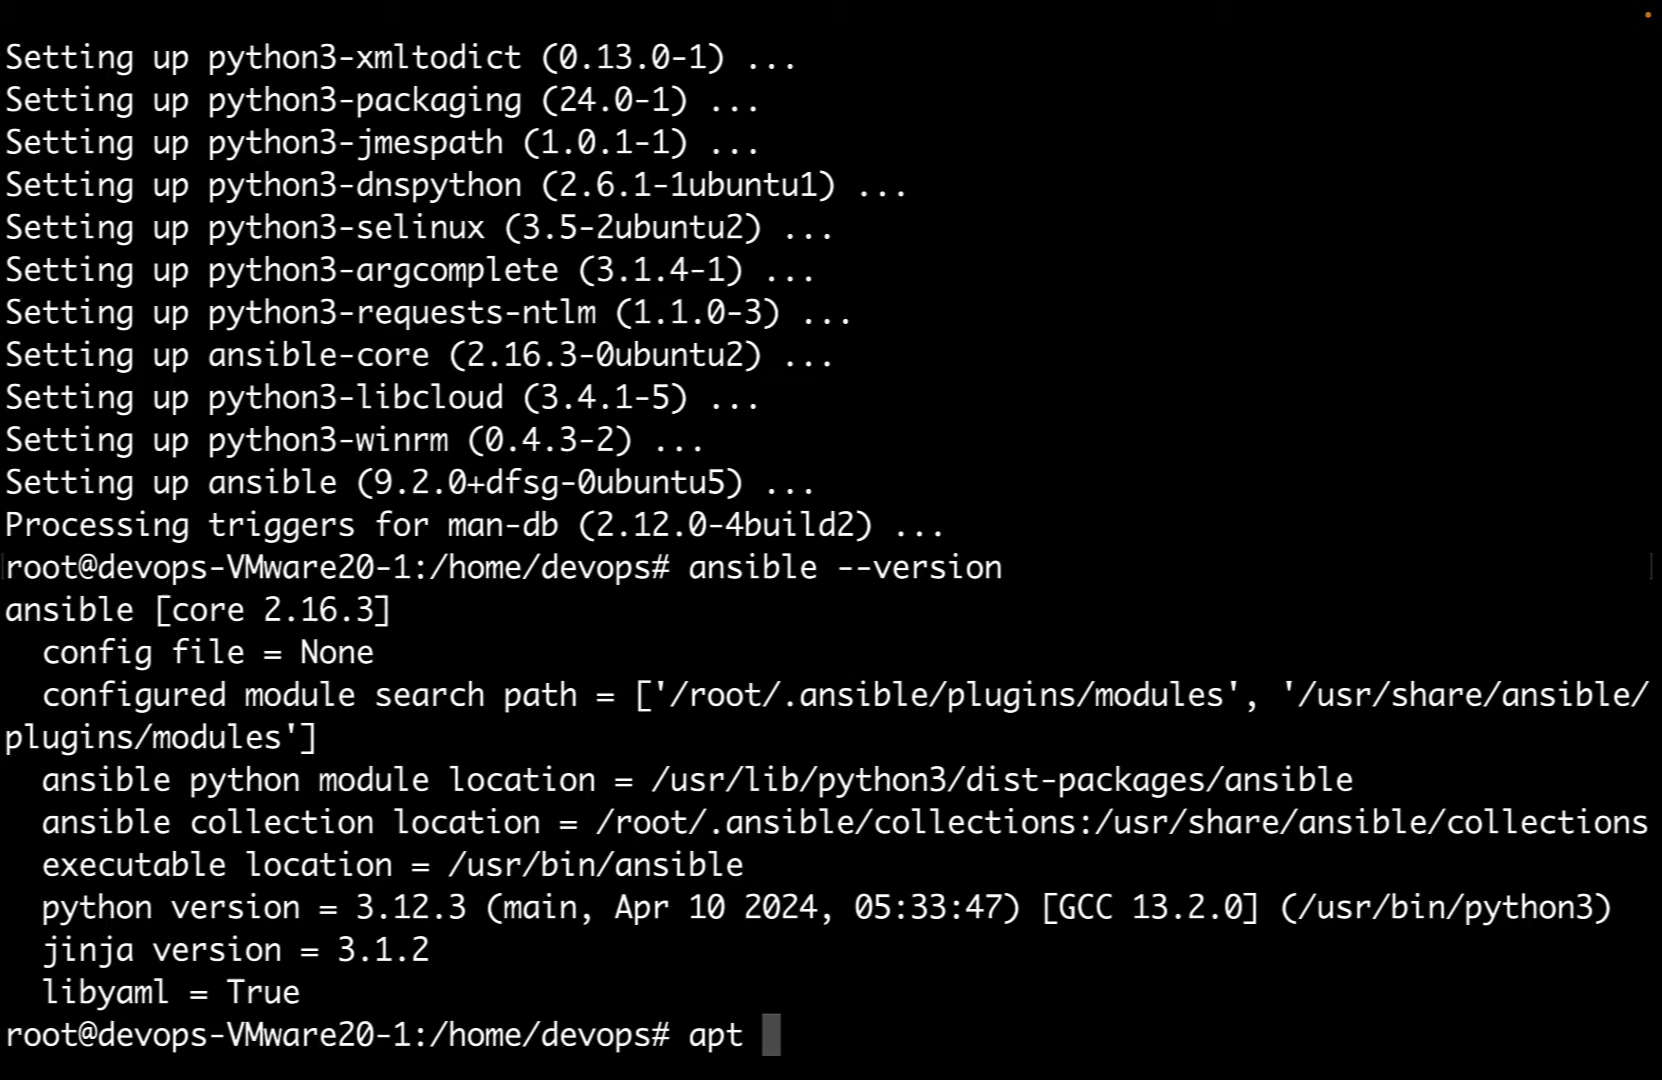
type("list available ansible-core")
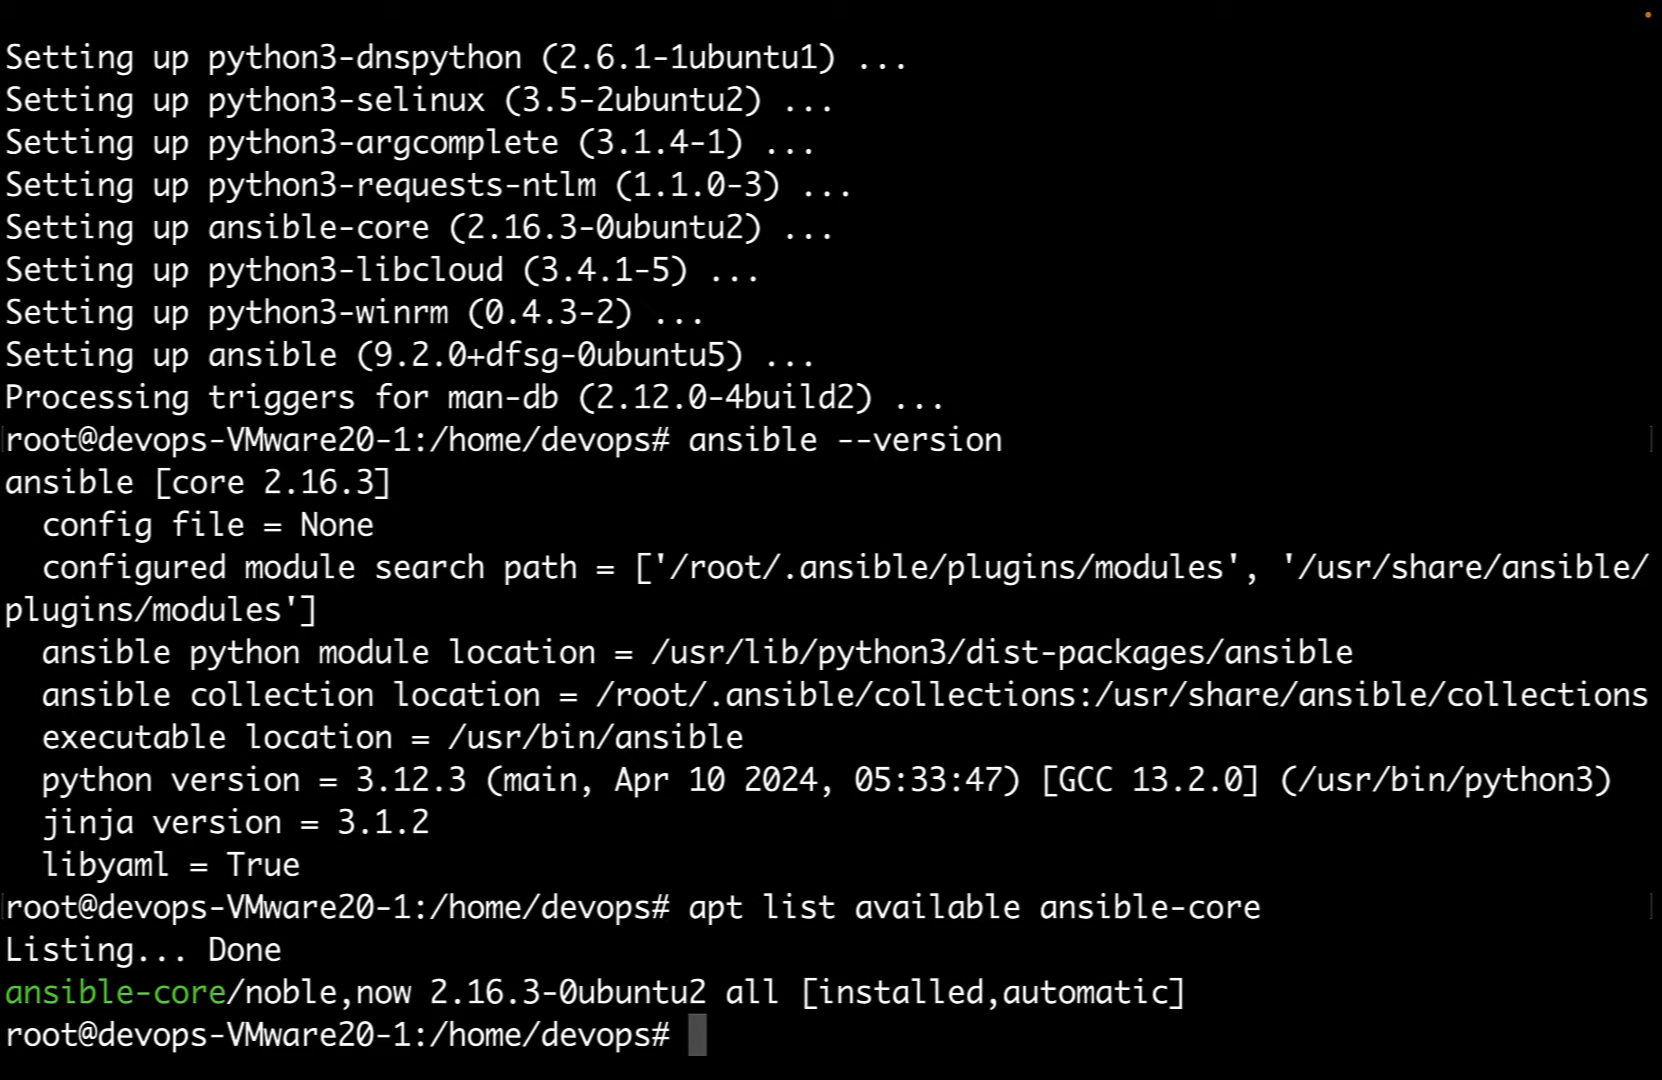
type("apt list available ansible")
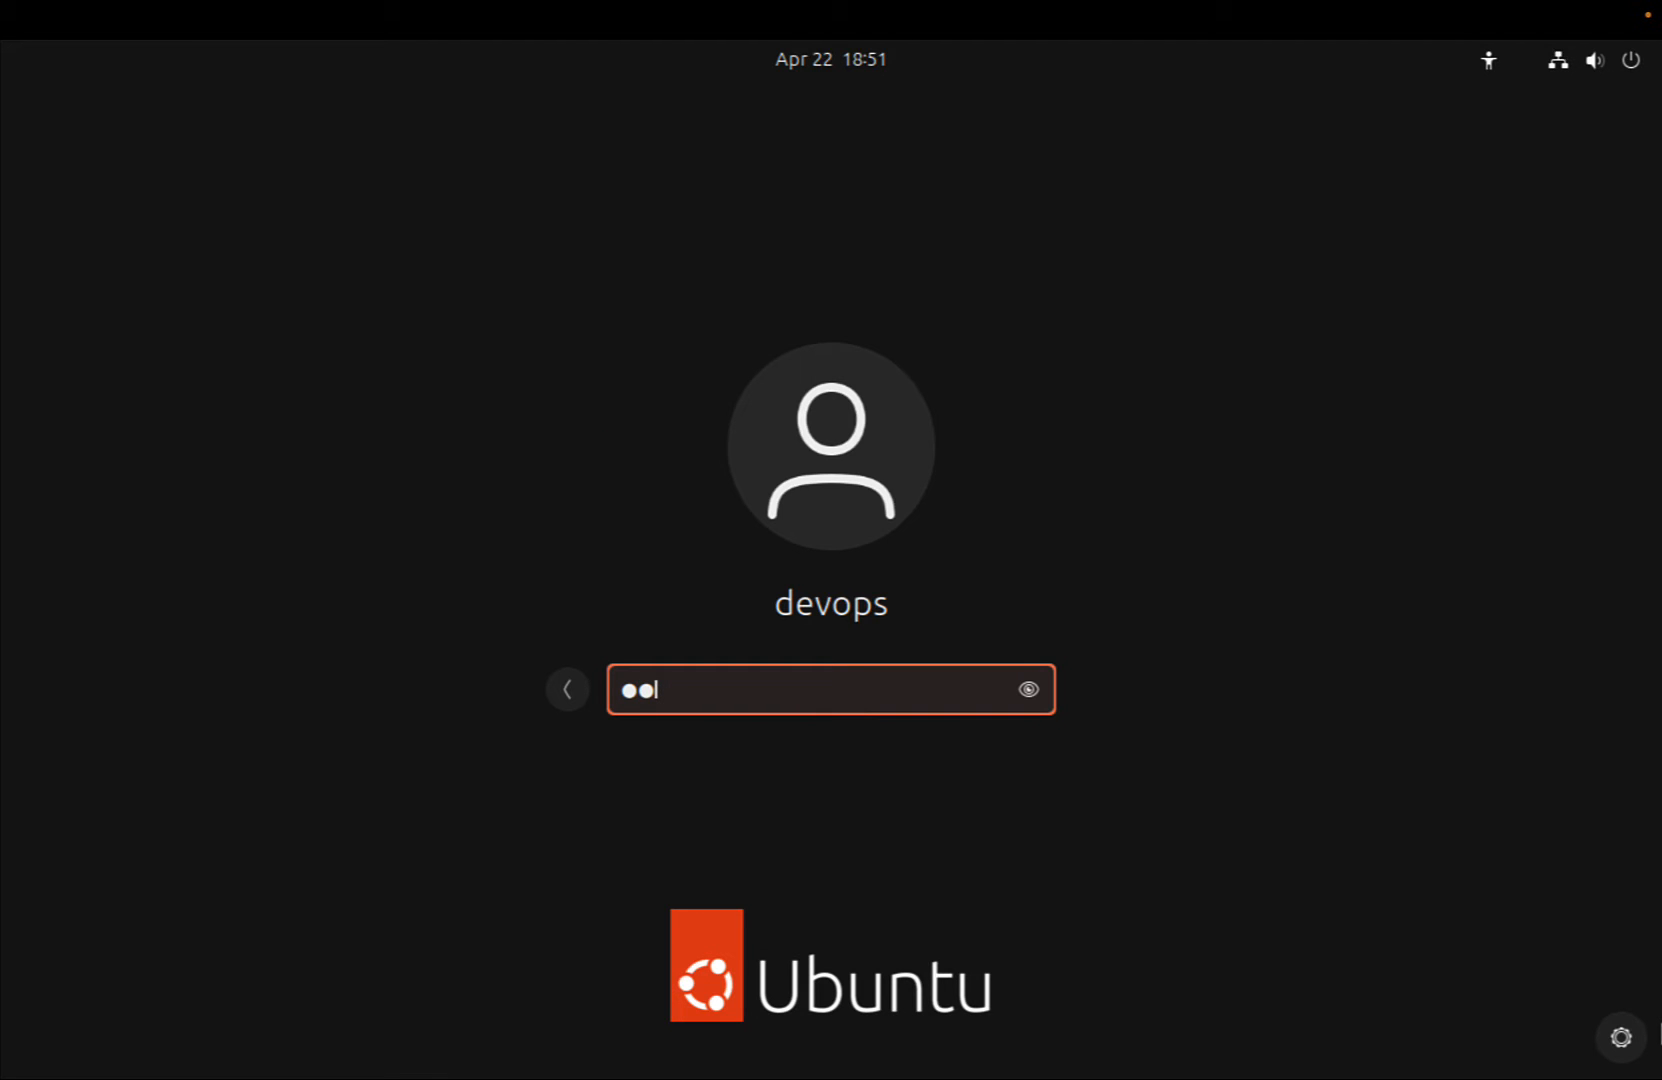
Sign in to the Ubuntu GNOME desktop and launch Terminal from Show Apps
key("Return")
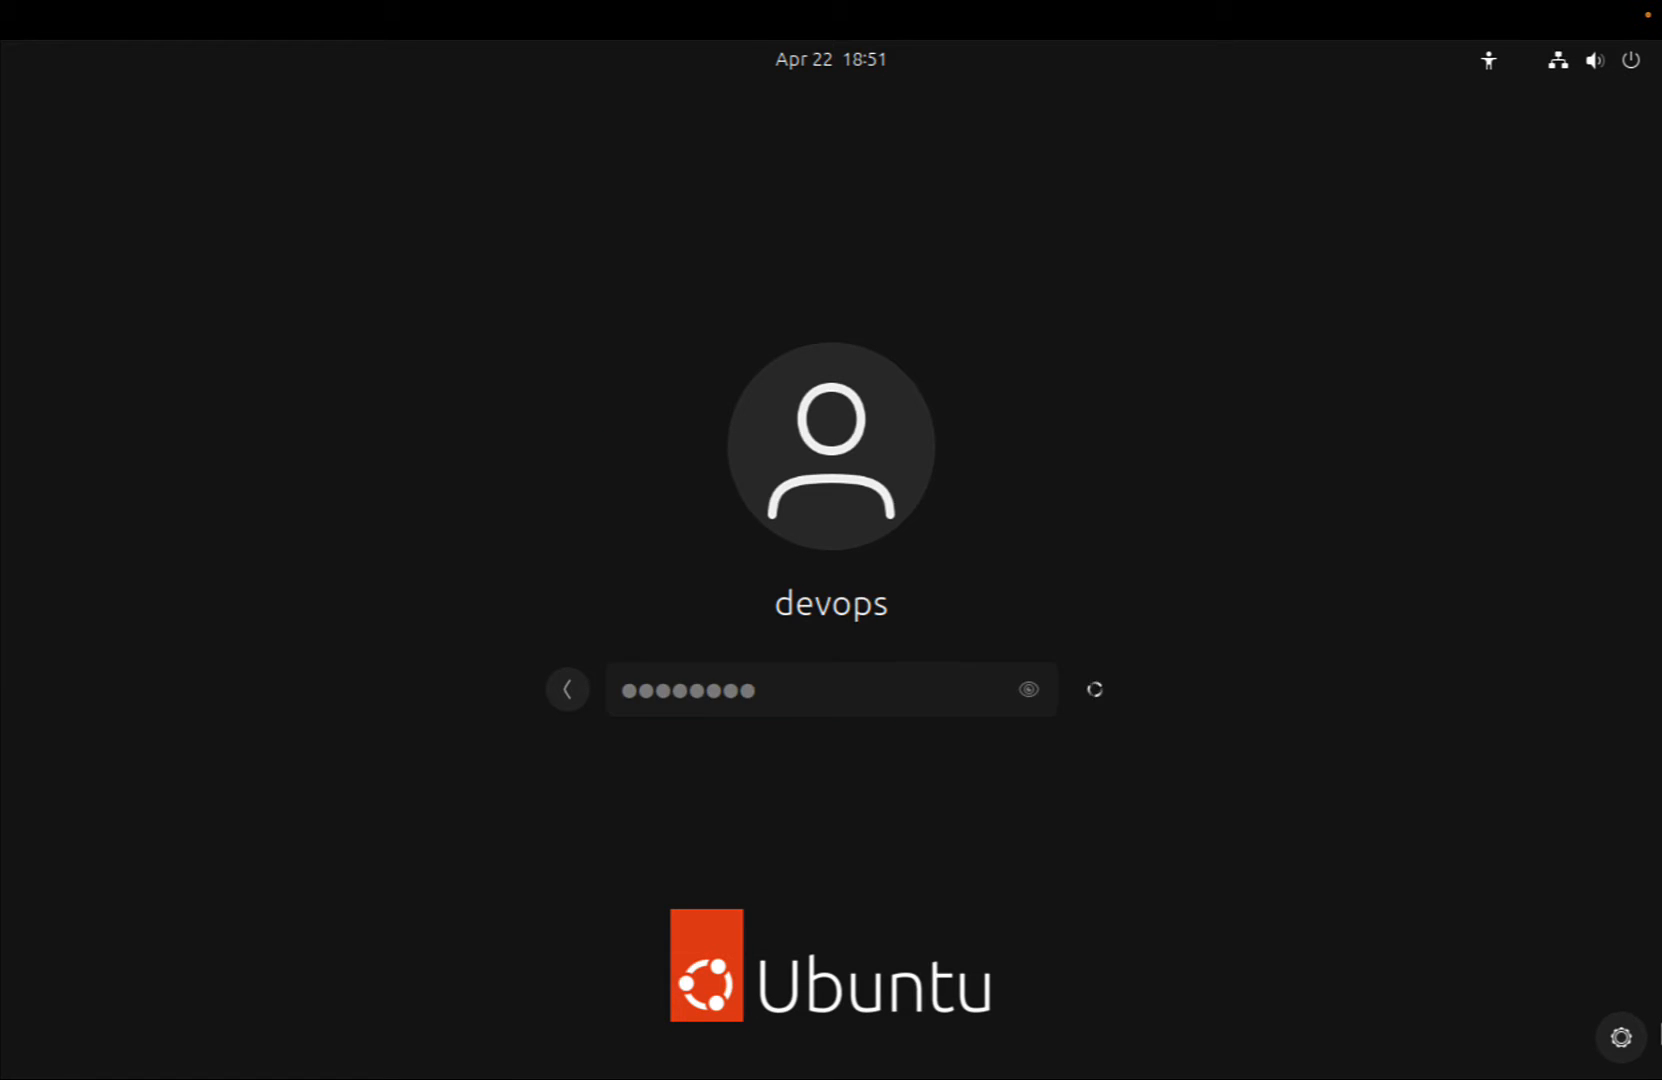
key("Return")
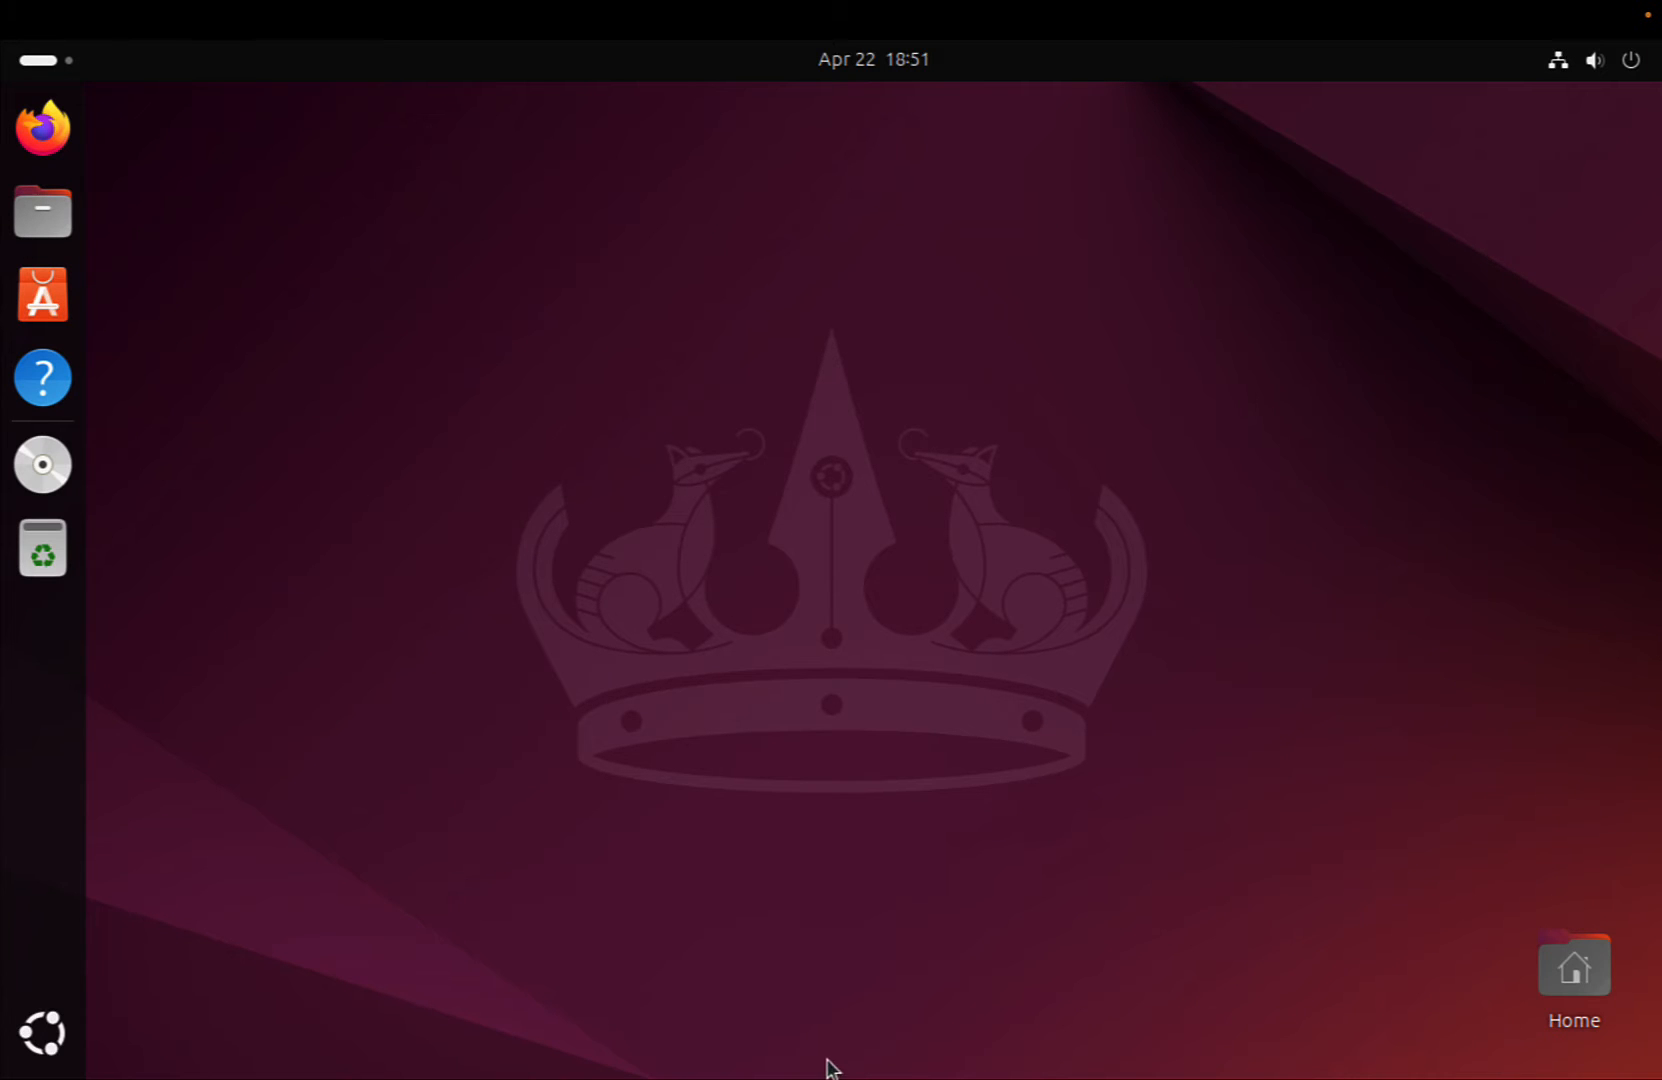
left_click(42, 1032)
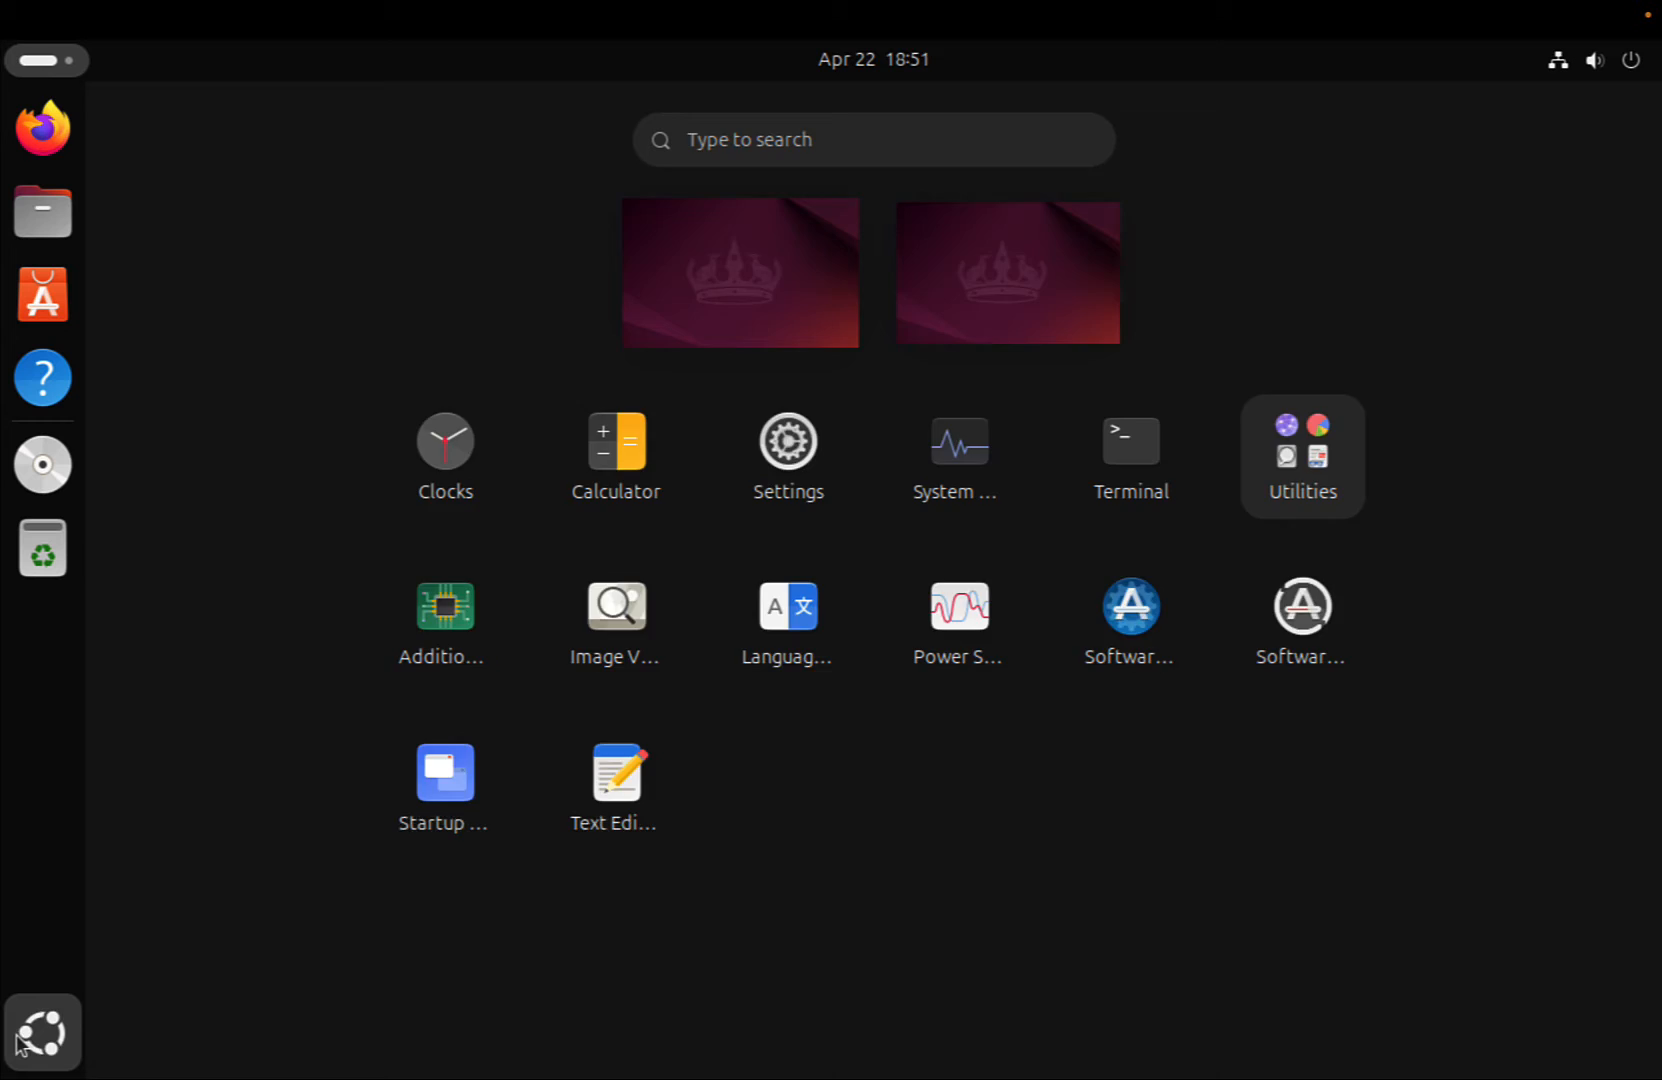
left_click(1130, 440)
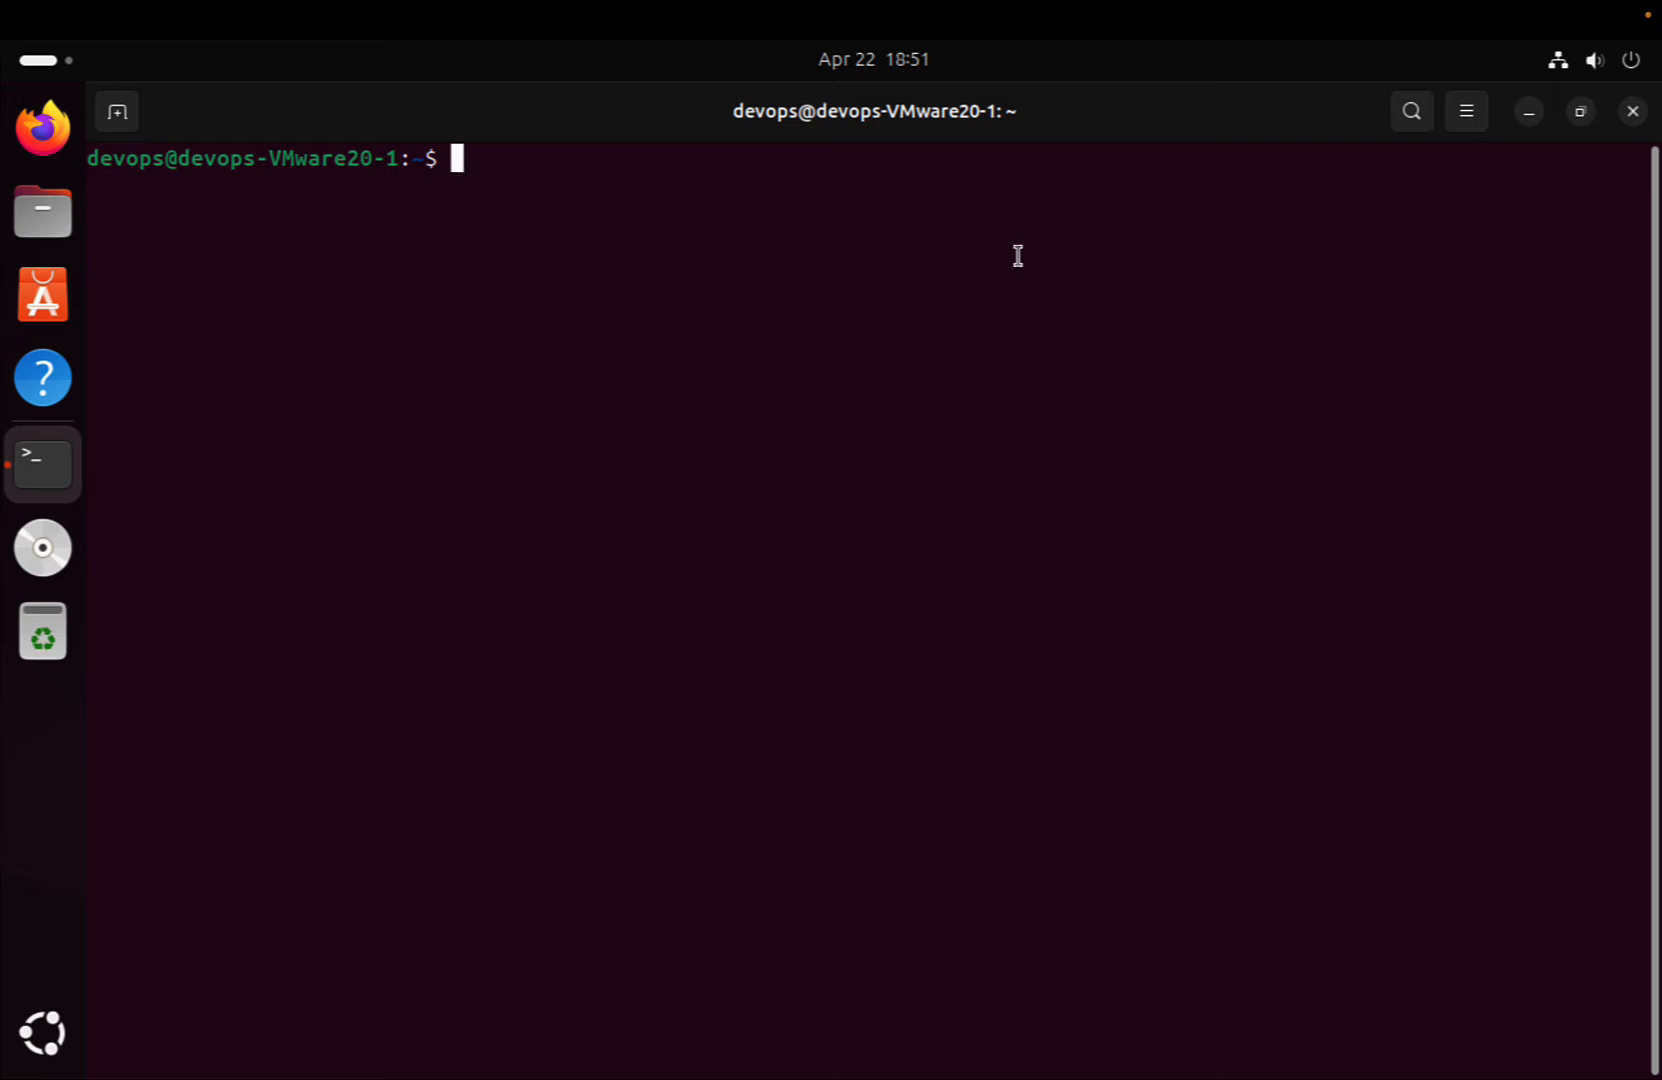
mouse_move(1298, 218)
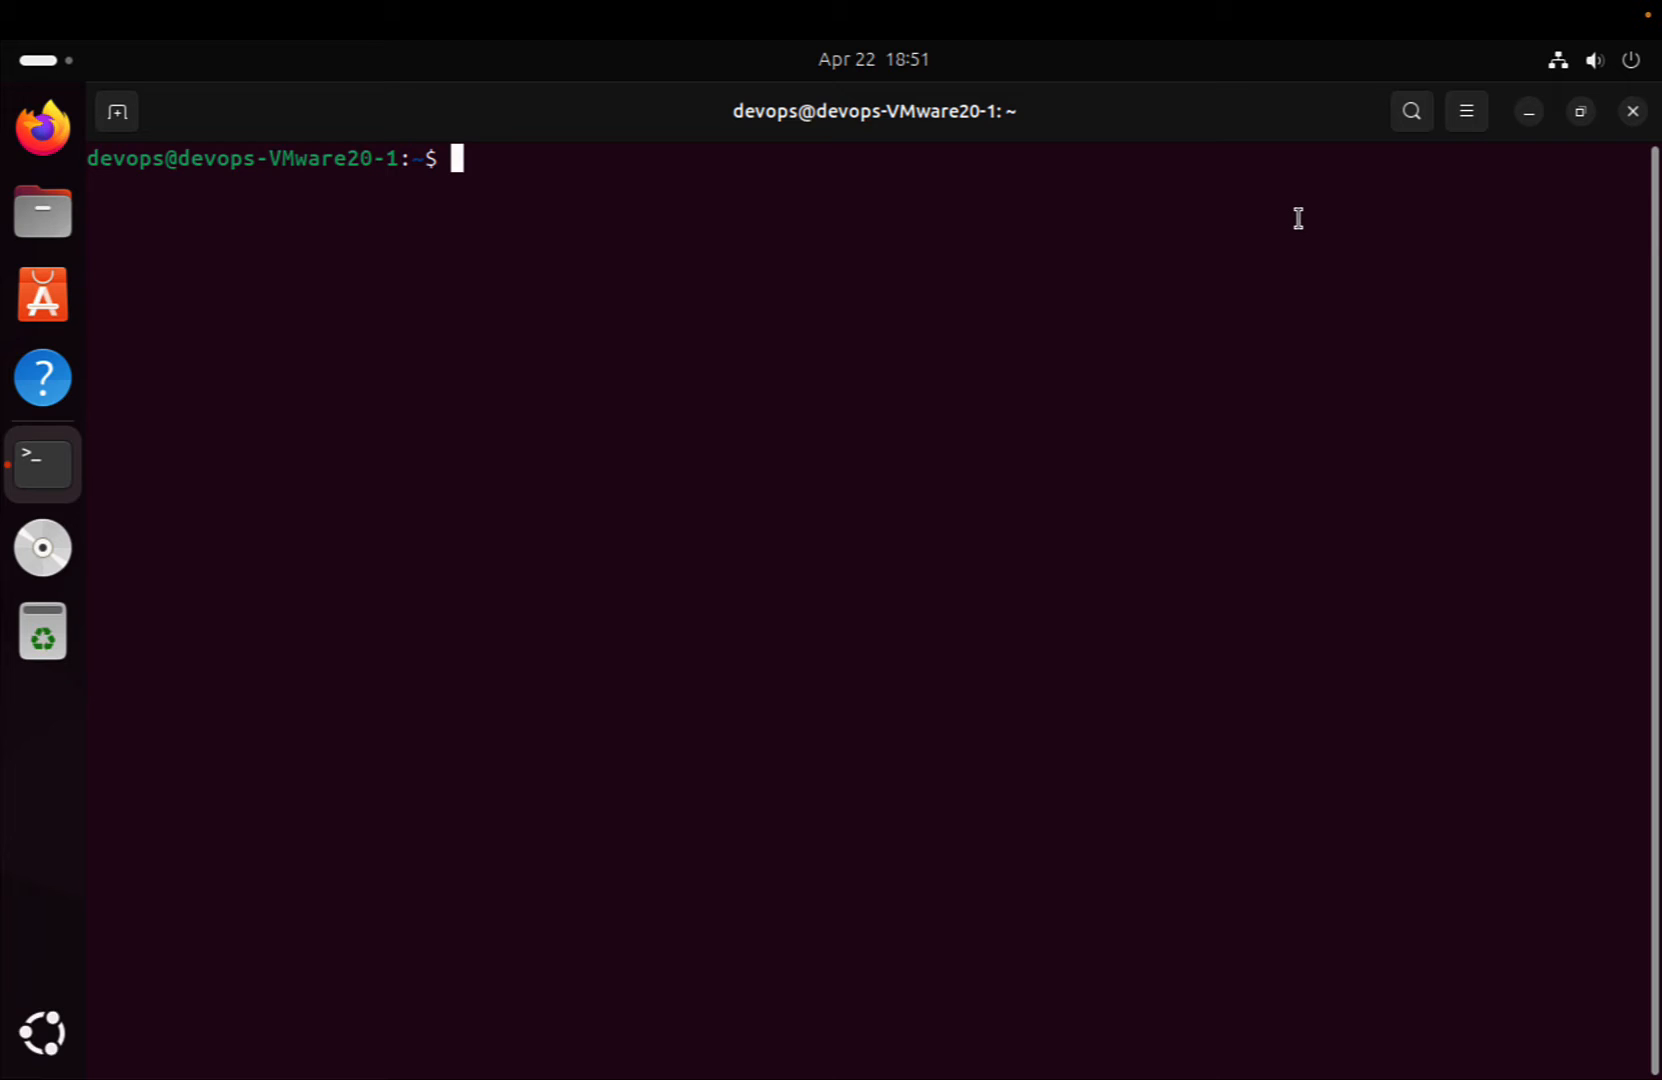
Start a cat /etc/os-release command at the terminal prompt
type("cat")
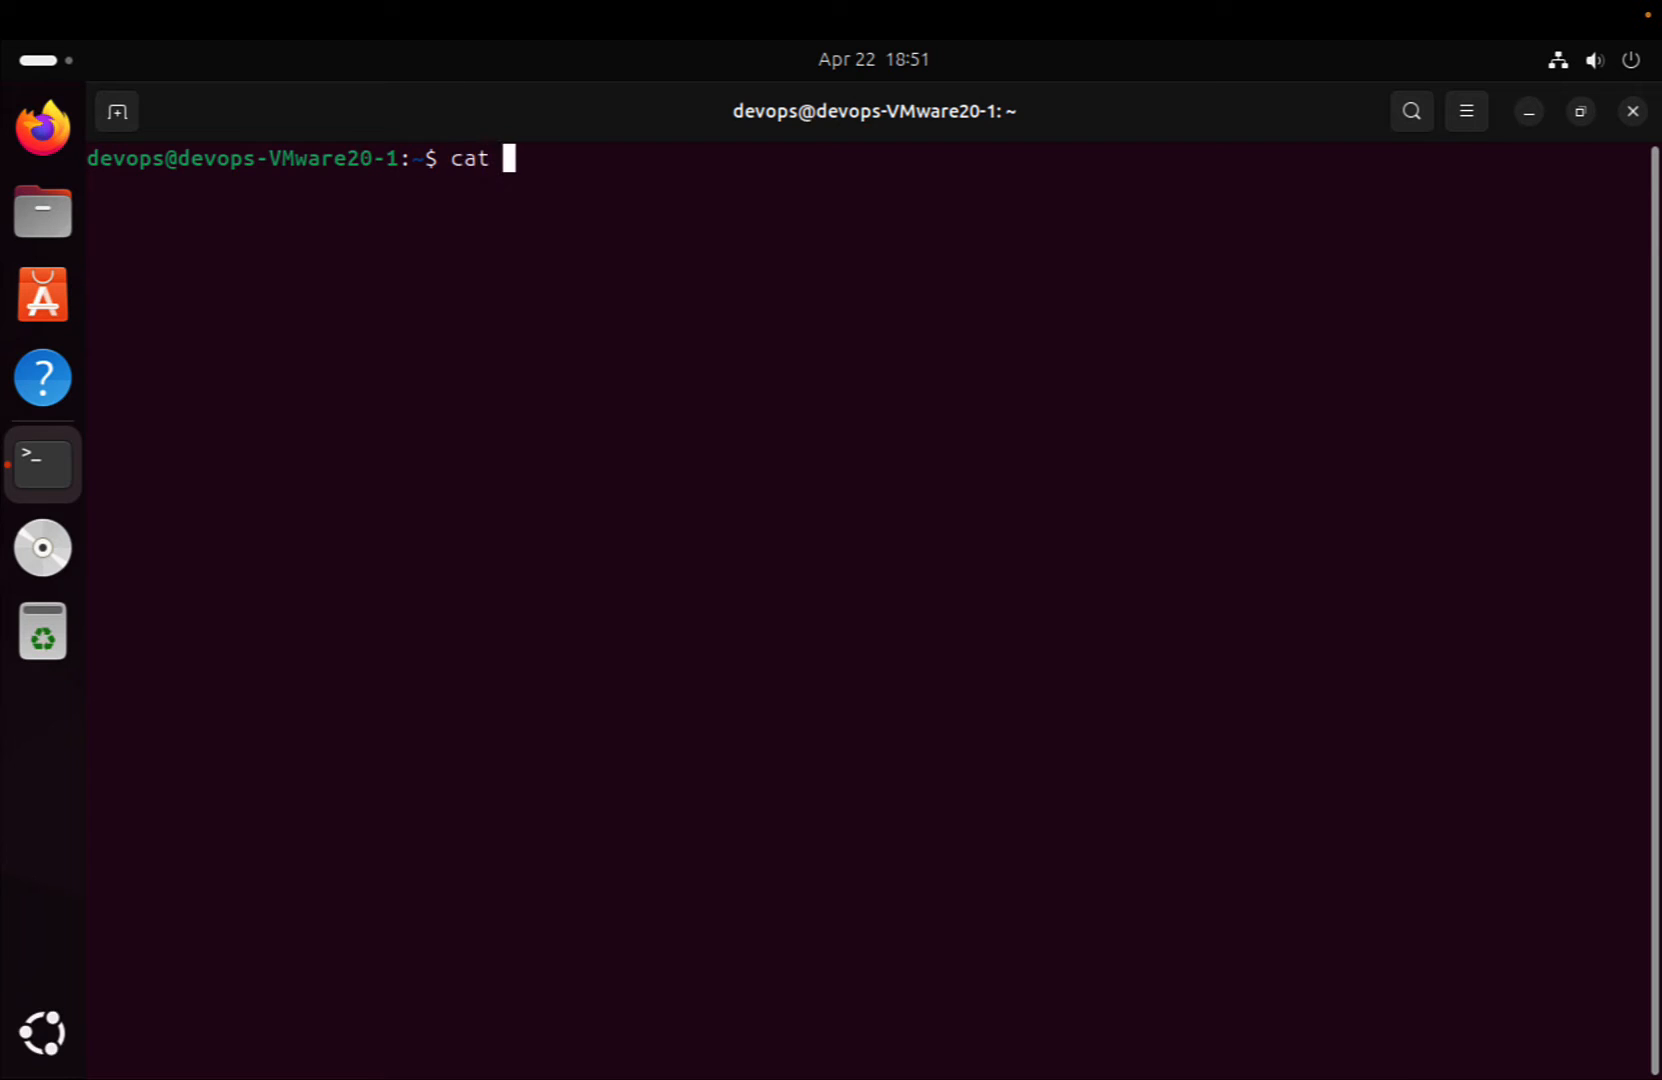
type("/etc/os-release")
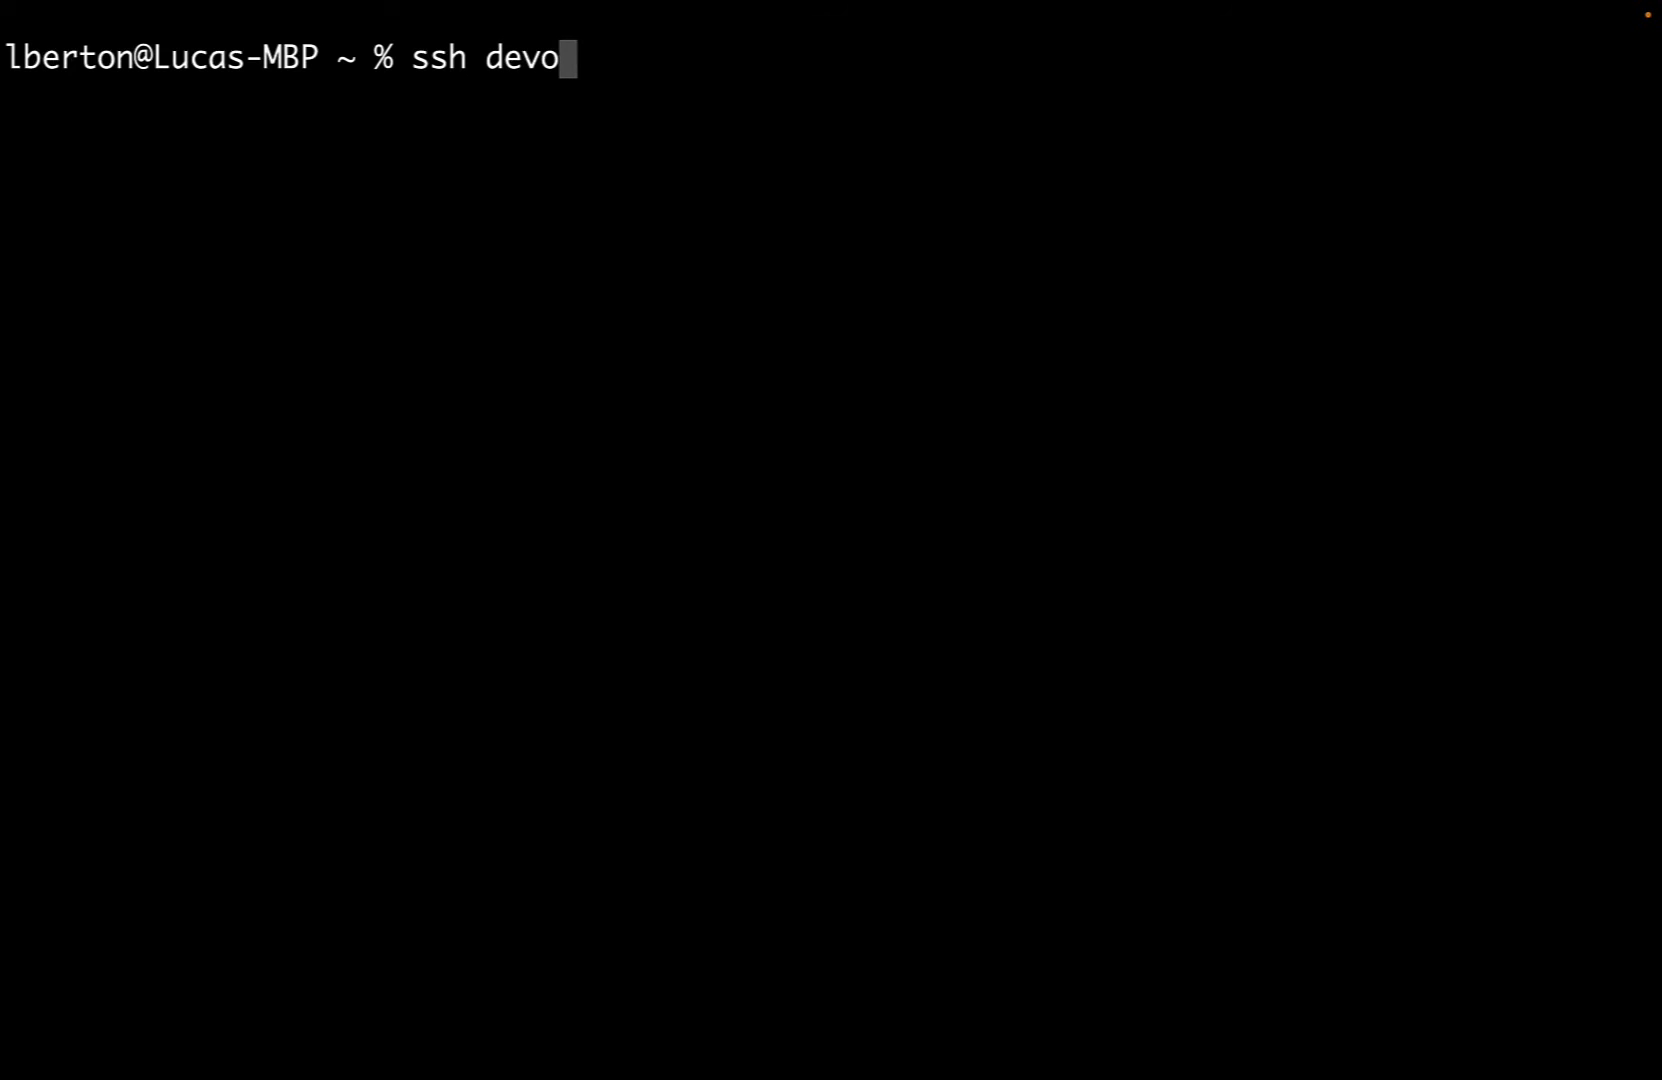
SSH to ubuntu.example.com and accept the host key with yes
type("ps@ubu")
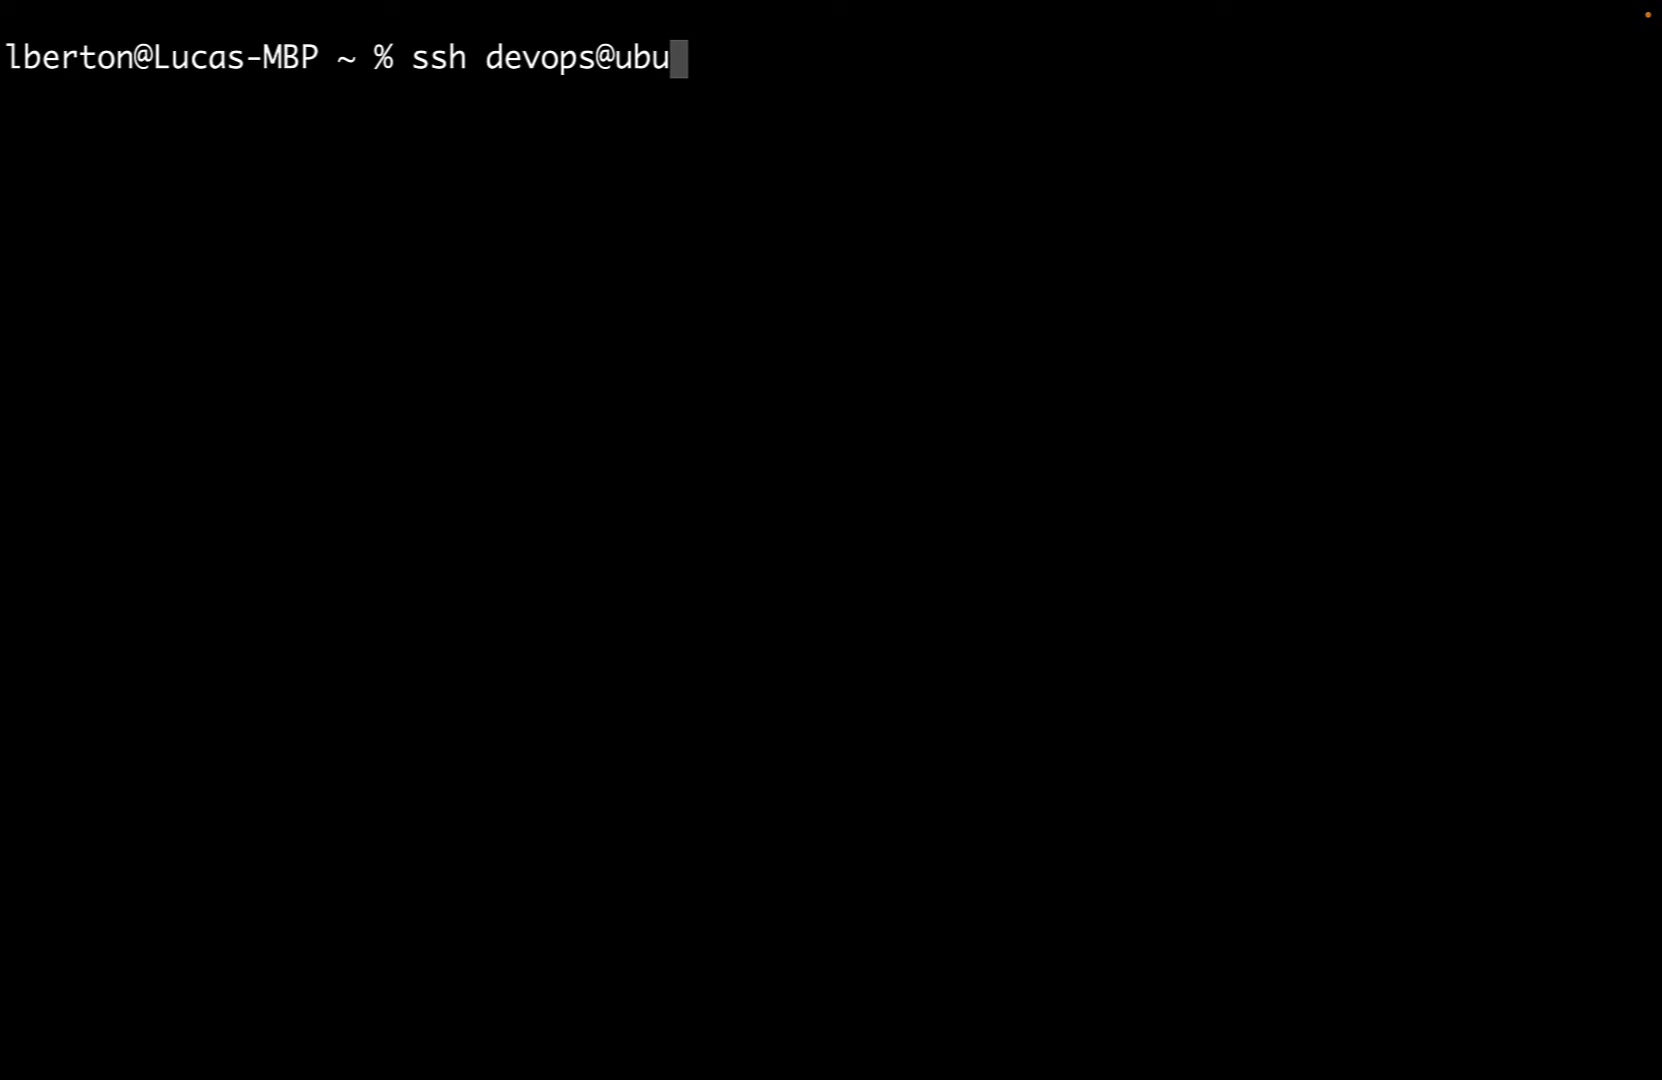
type("ntu.example.com")
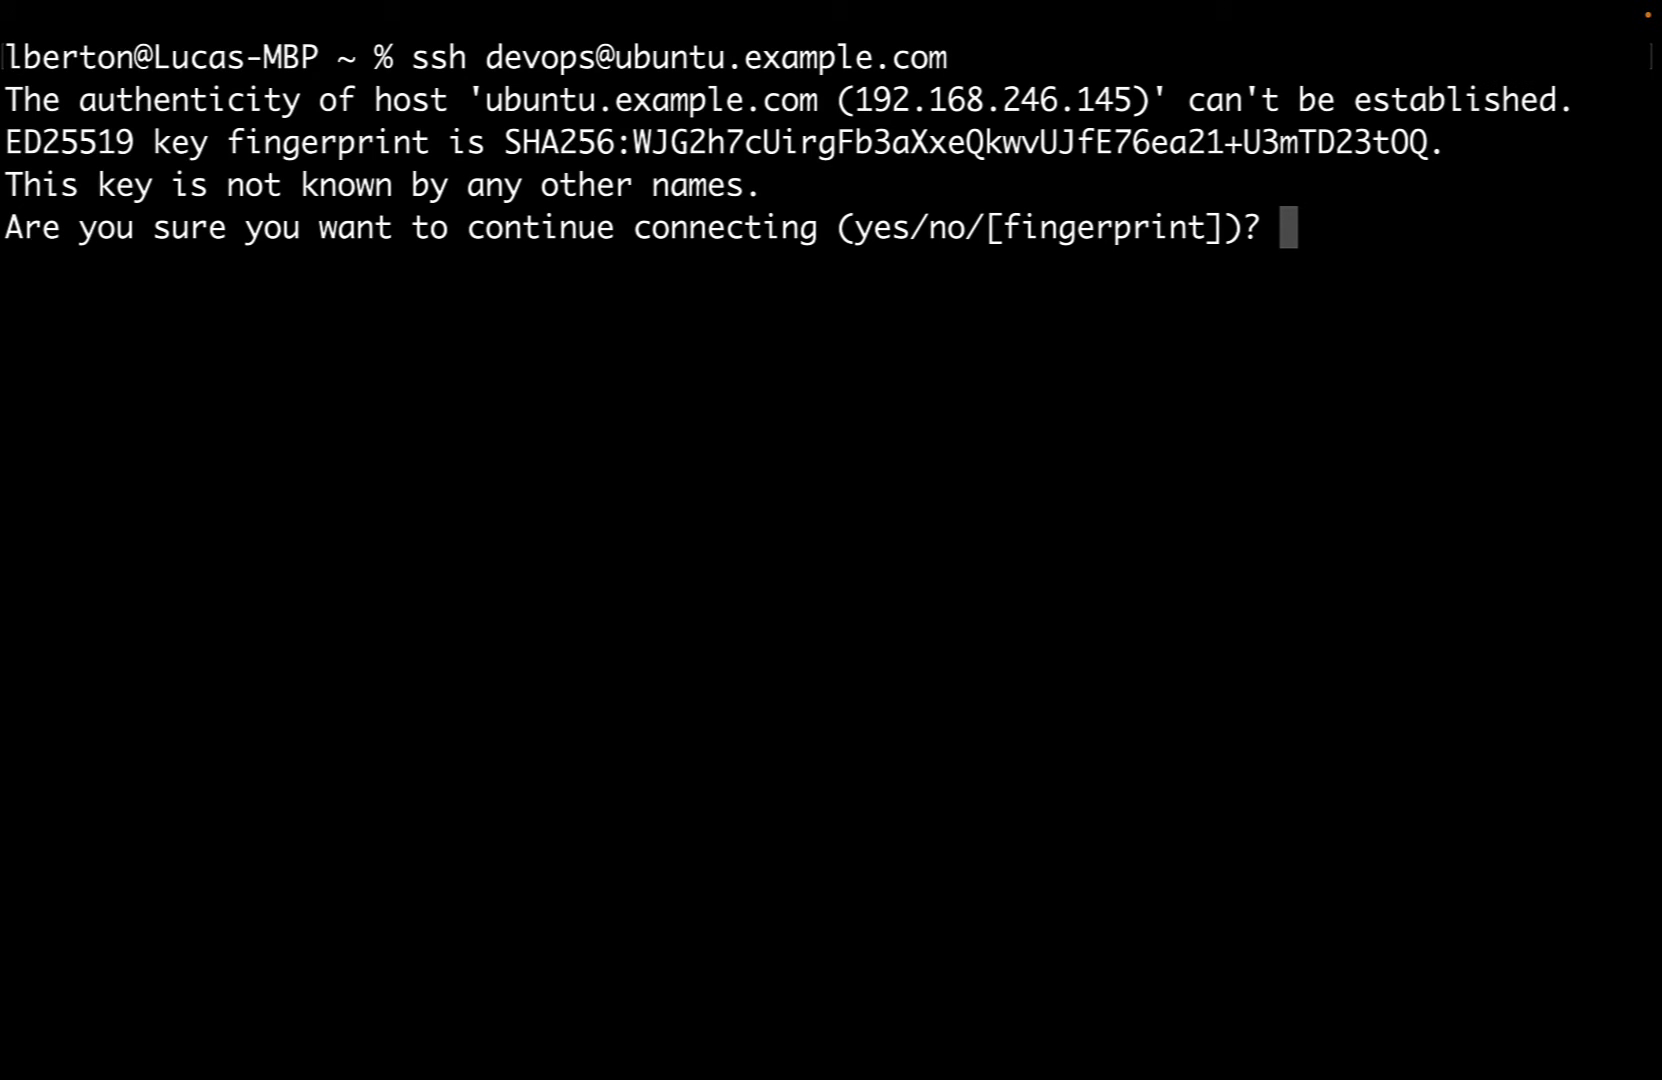
type("yes")
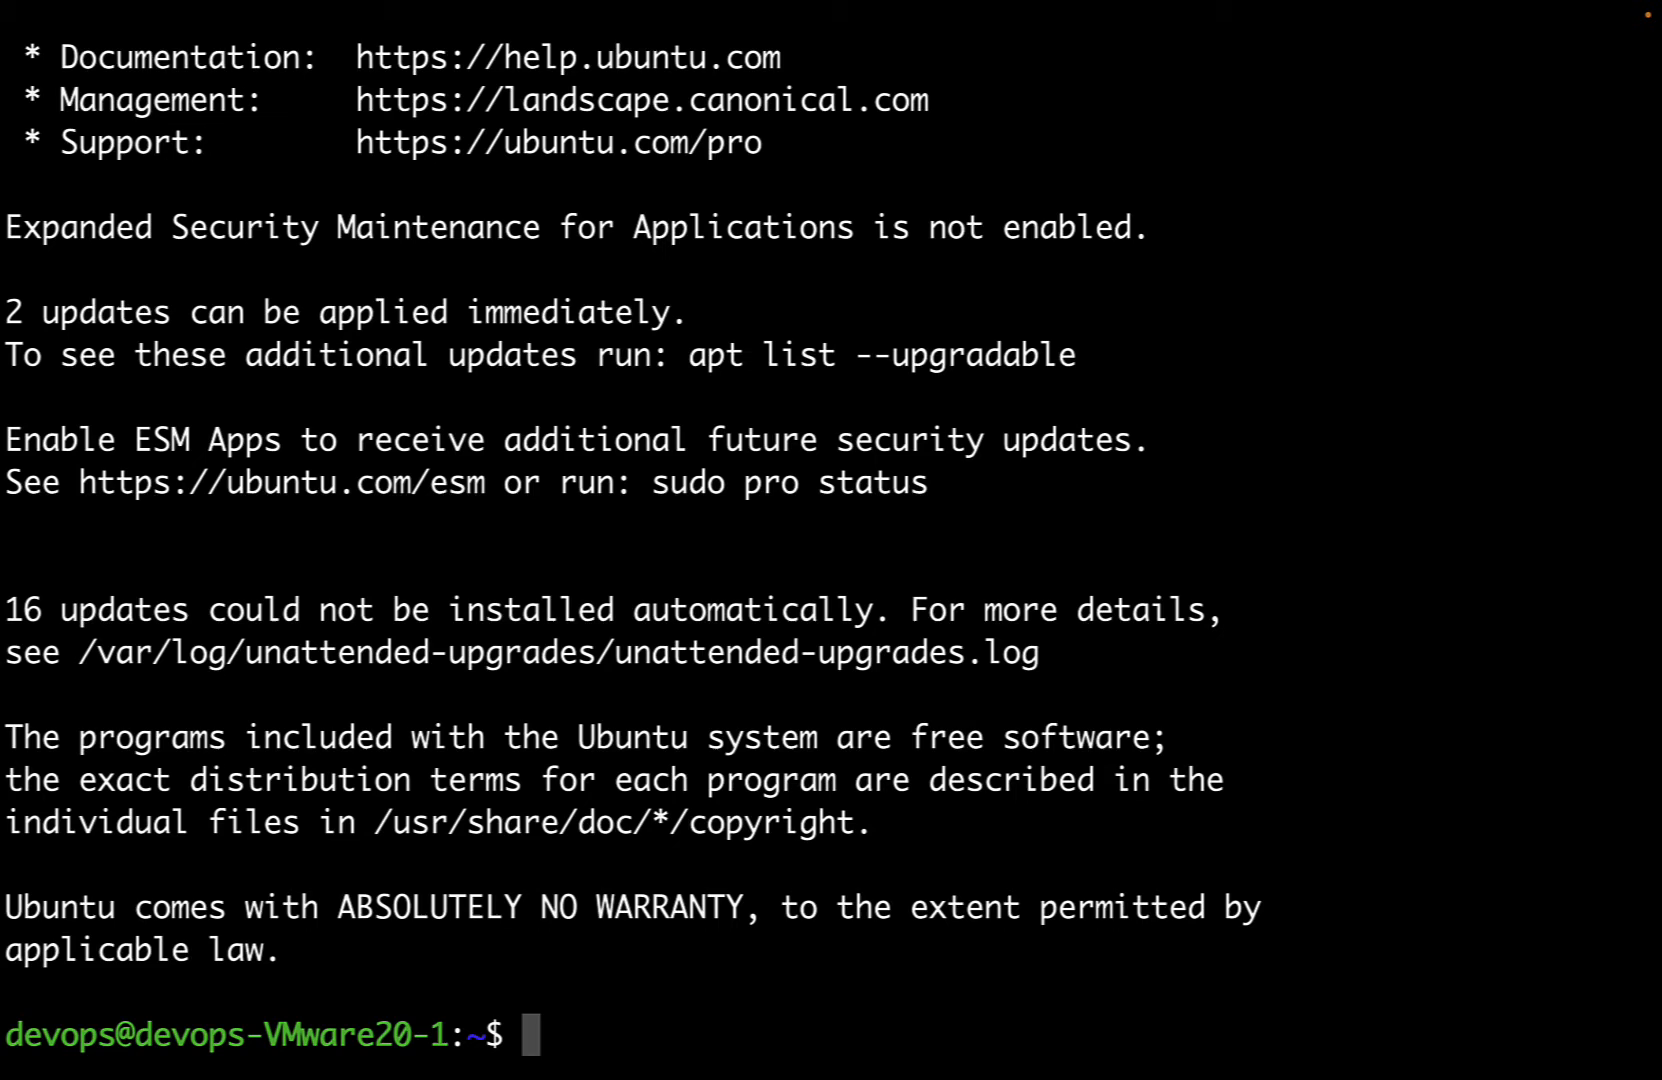
Check /etc/os-release, confirm ansible is missing, and become root with sudo su
type("cat /etc/")
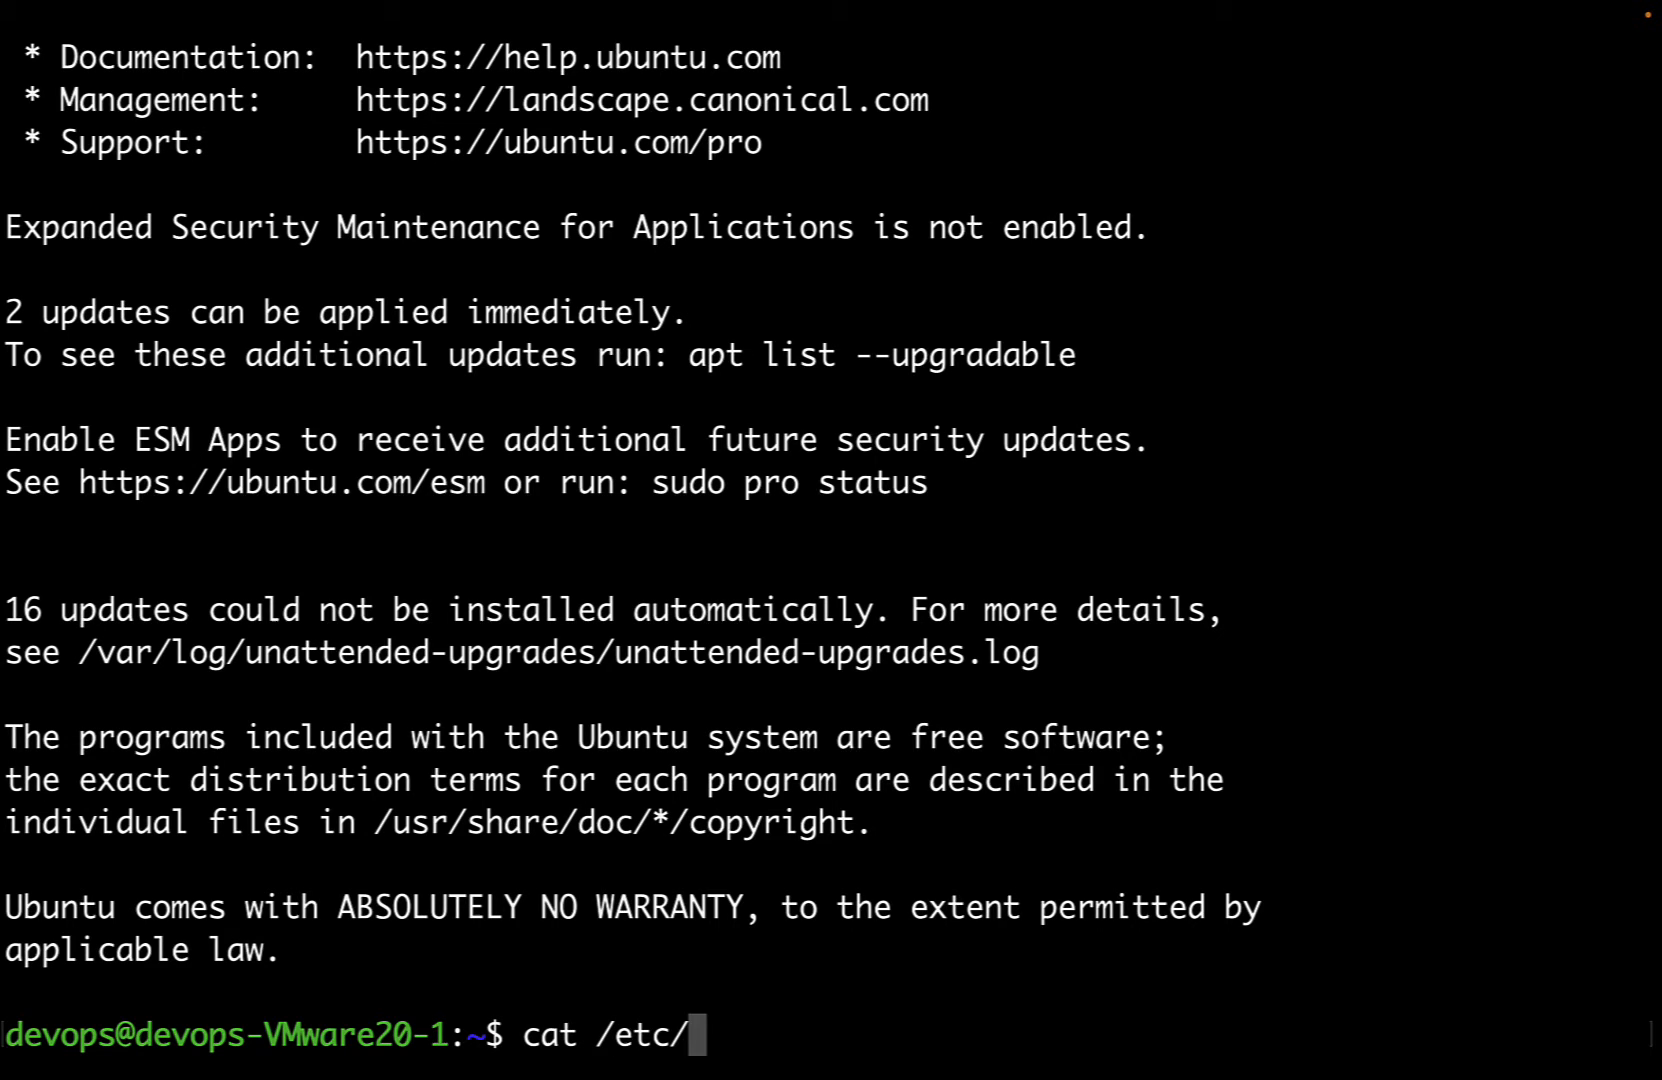
type("os-release")
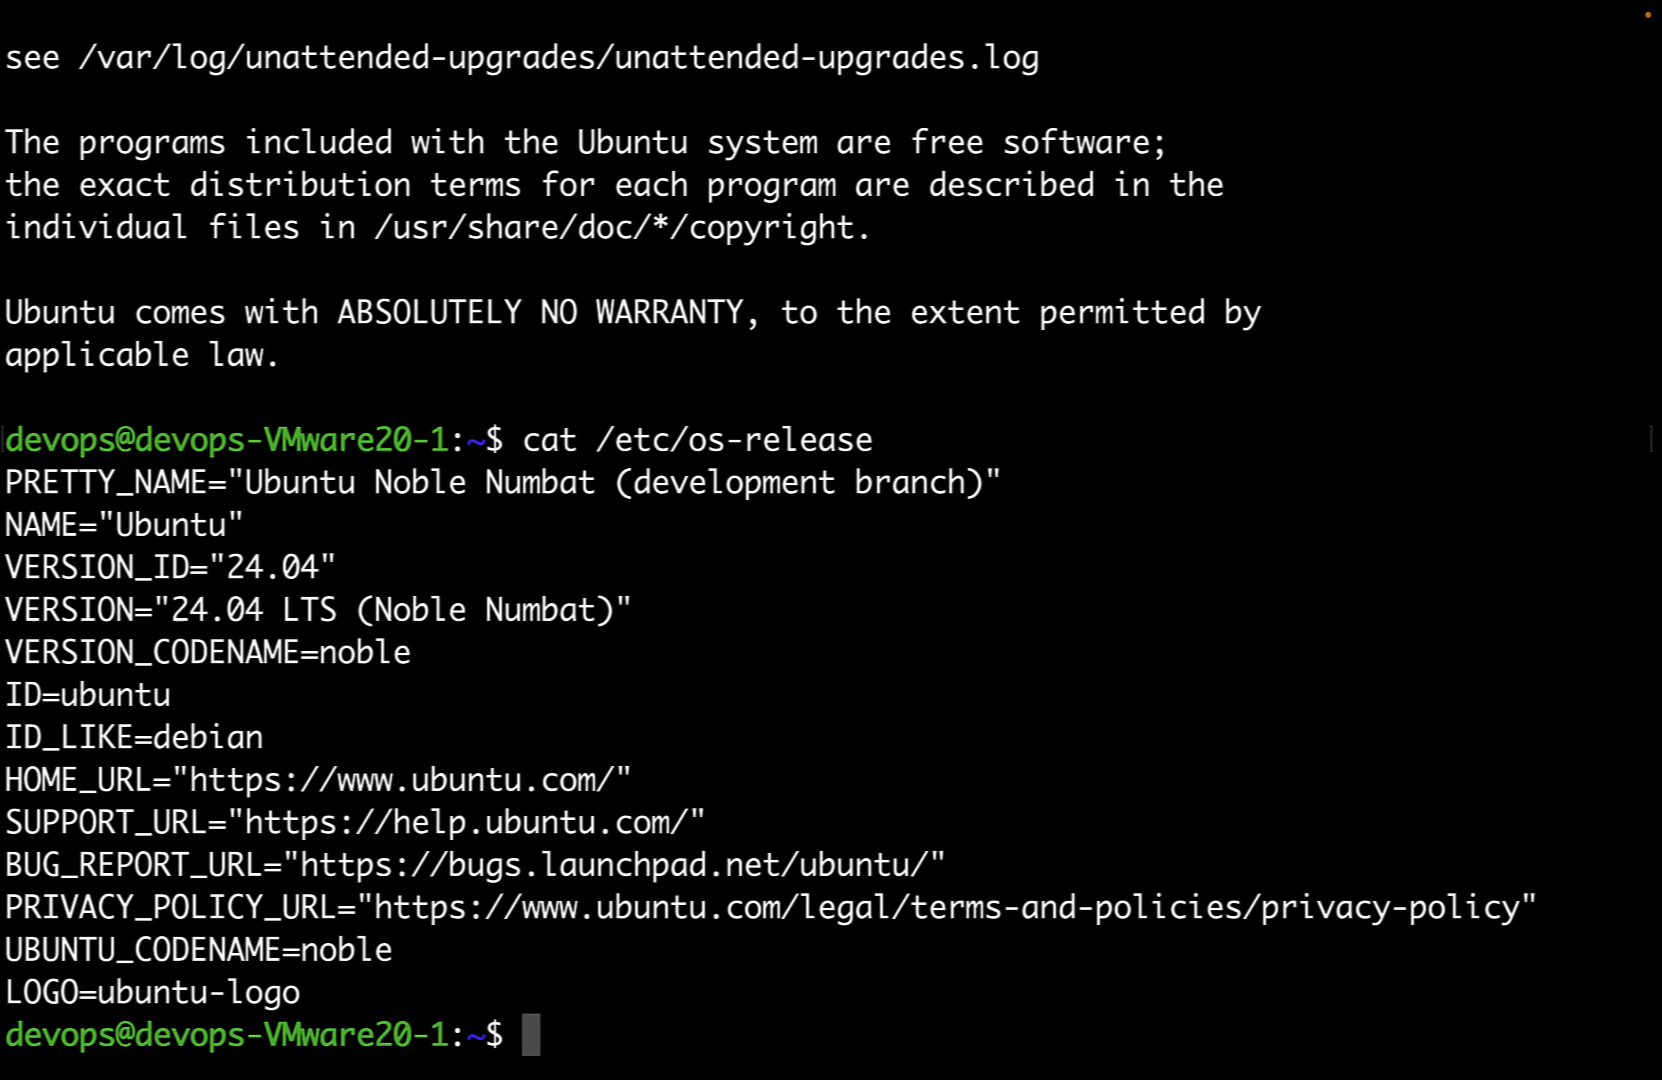
type("ansible")
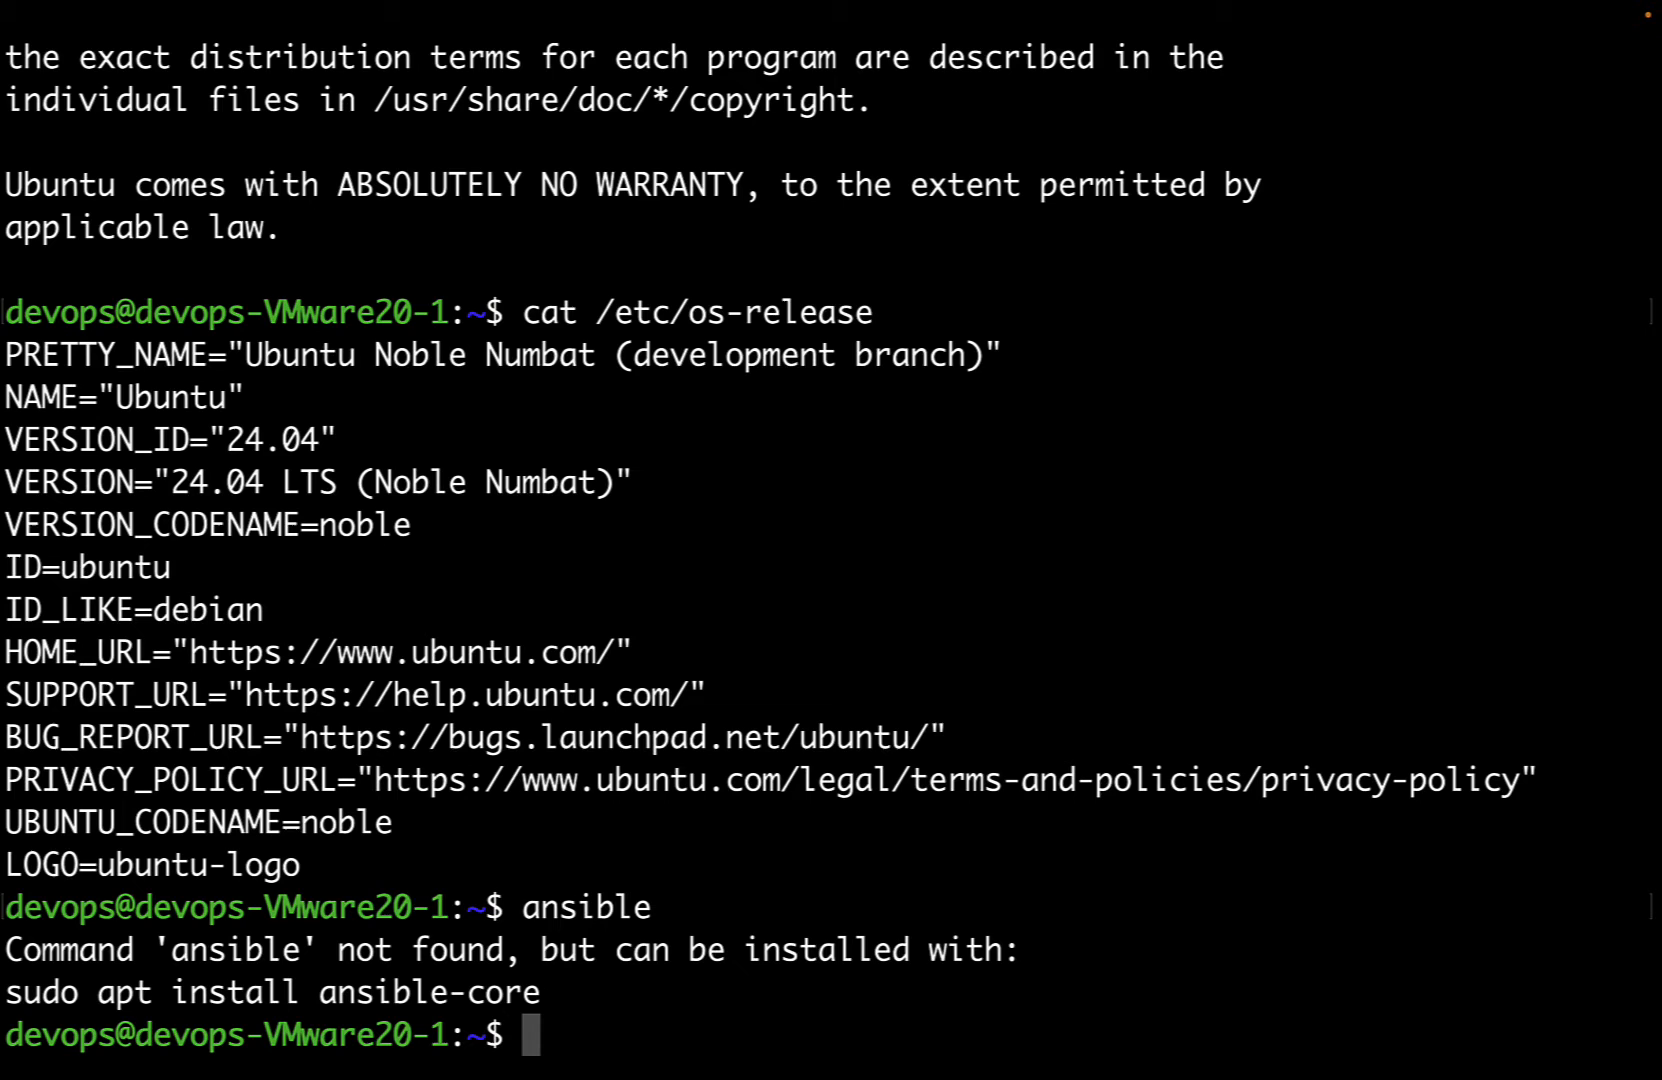
type("sudo su")
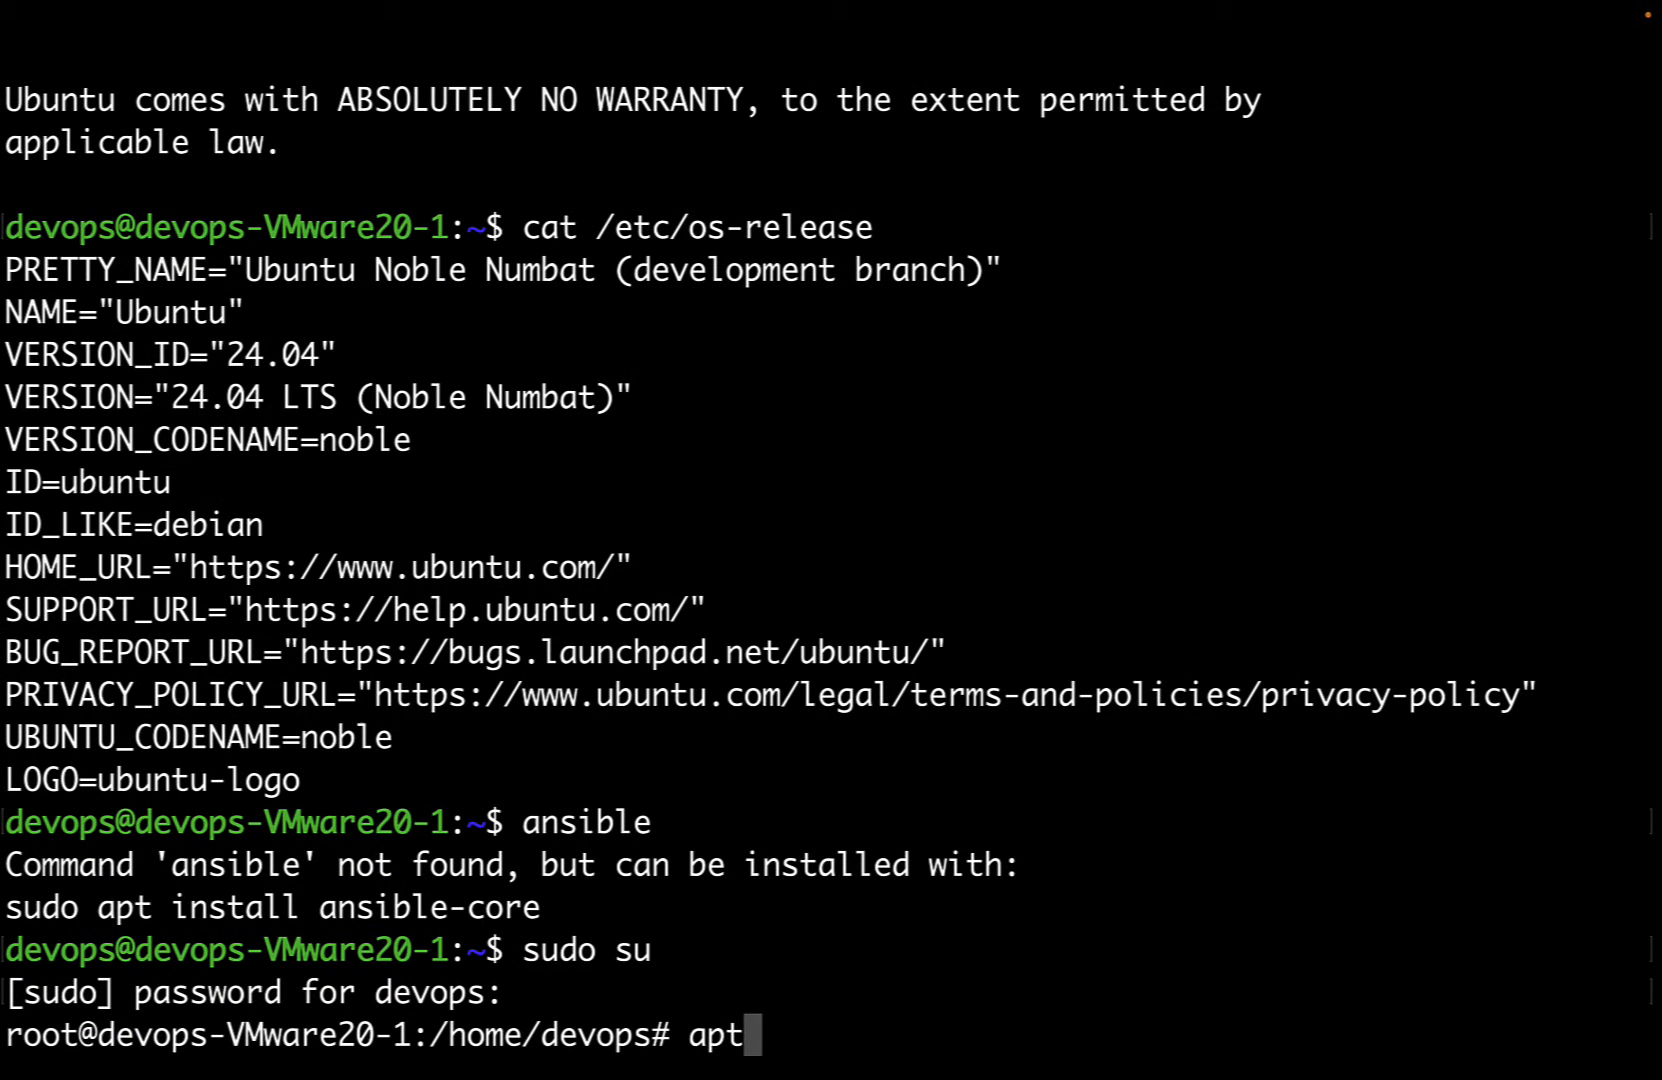
Run apt update and apt-cache search ansible to list Ansible-related packages
type("update")
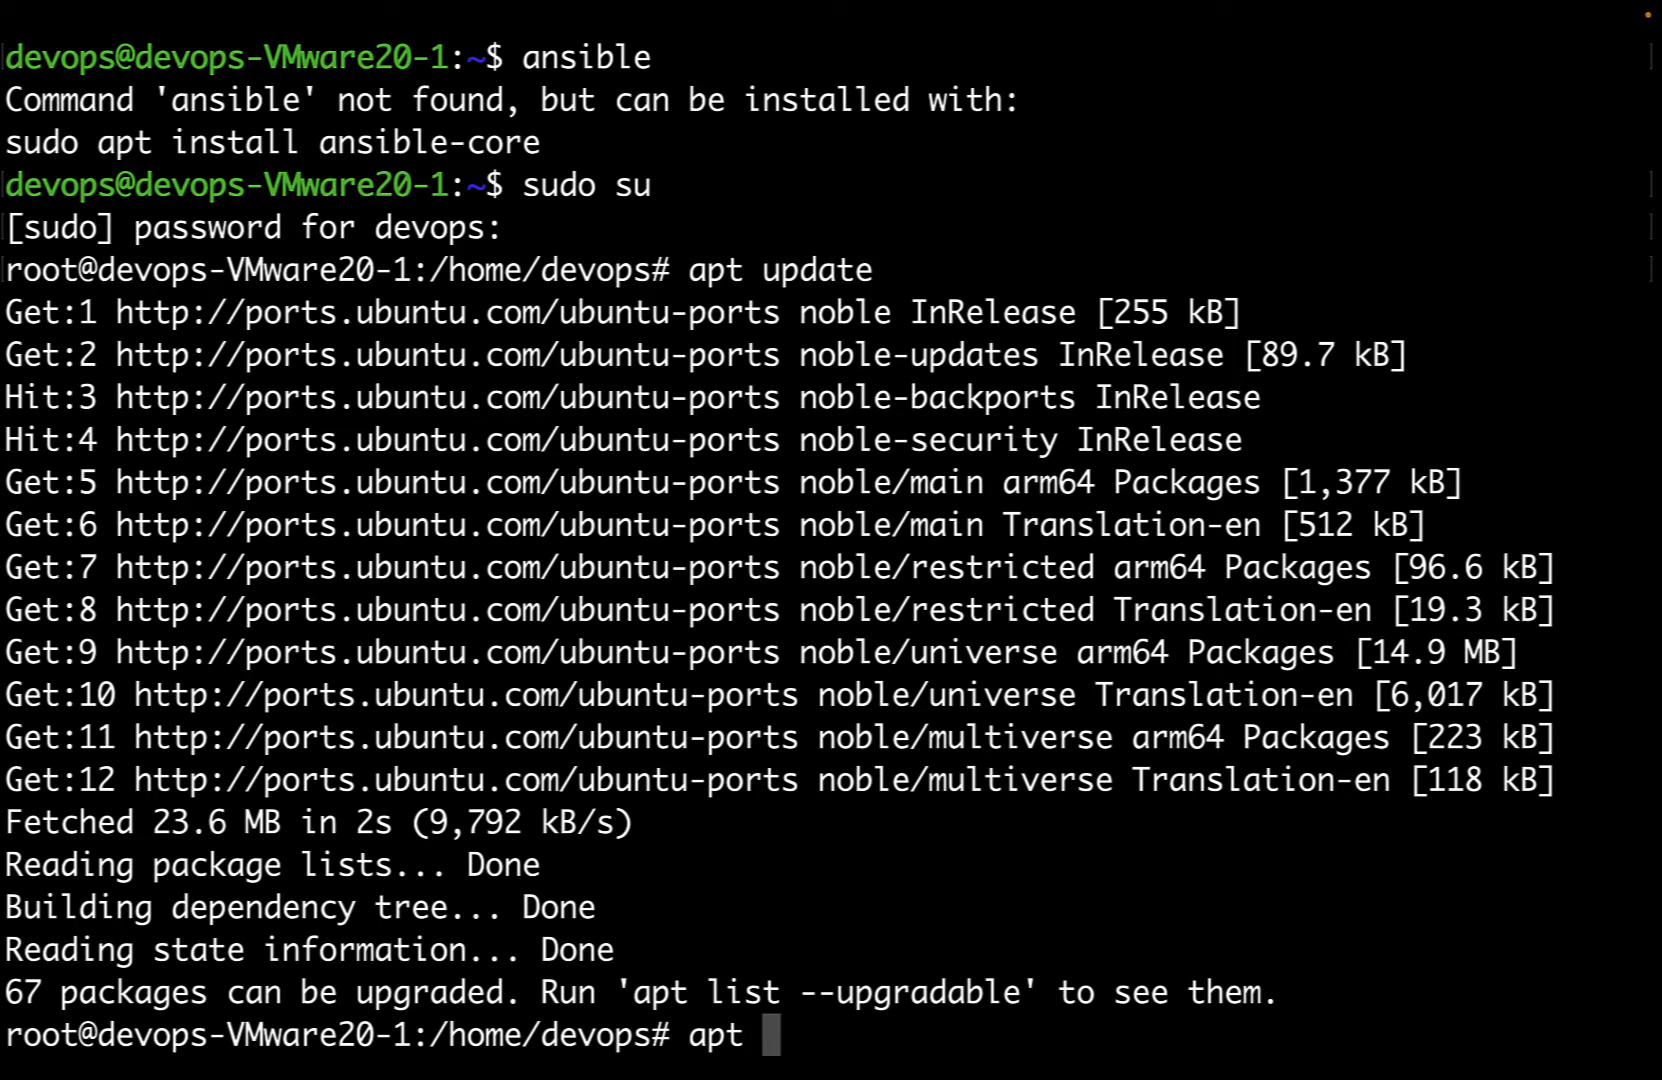
type("se")
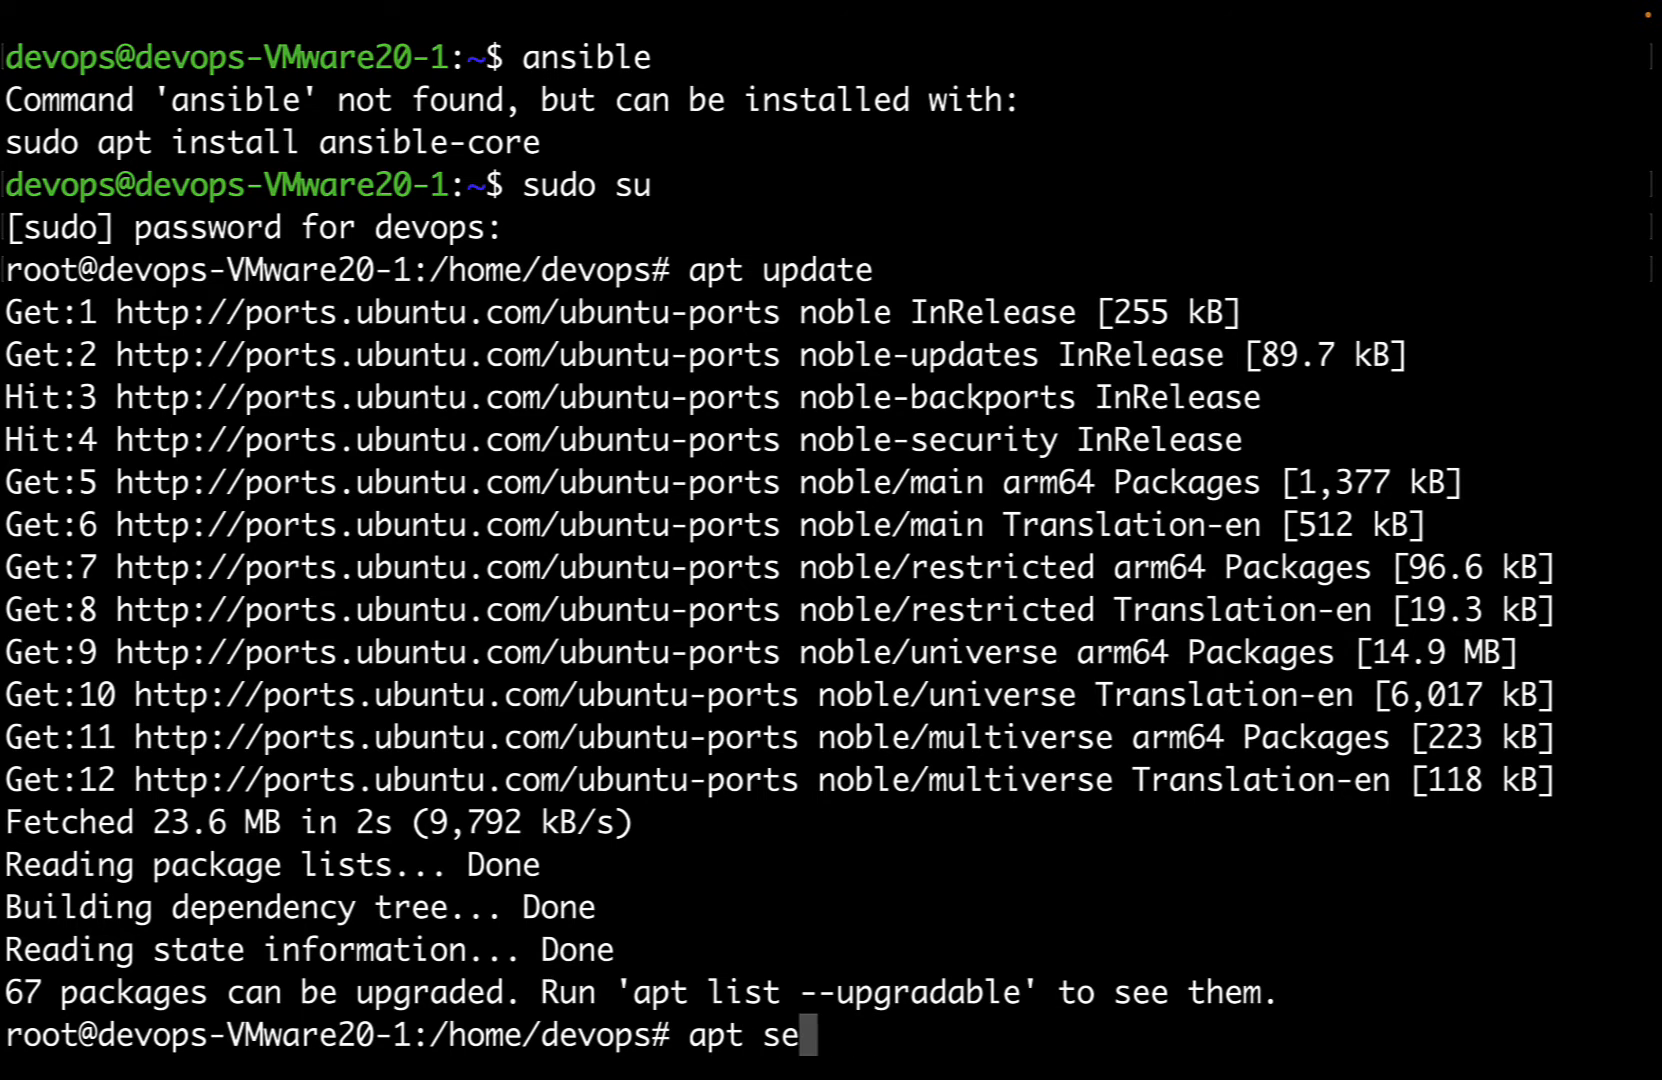
type("-cache")
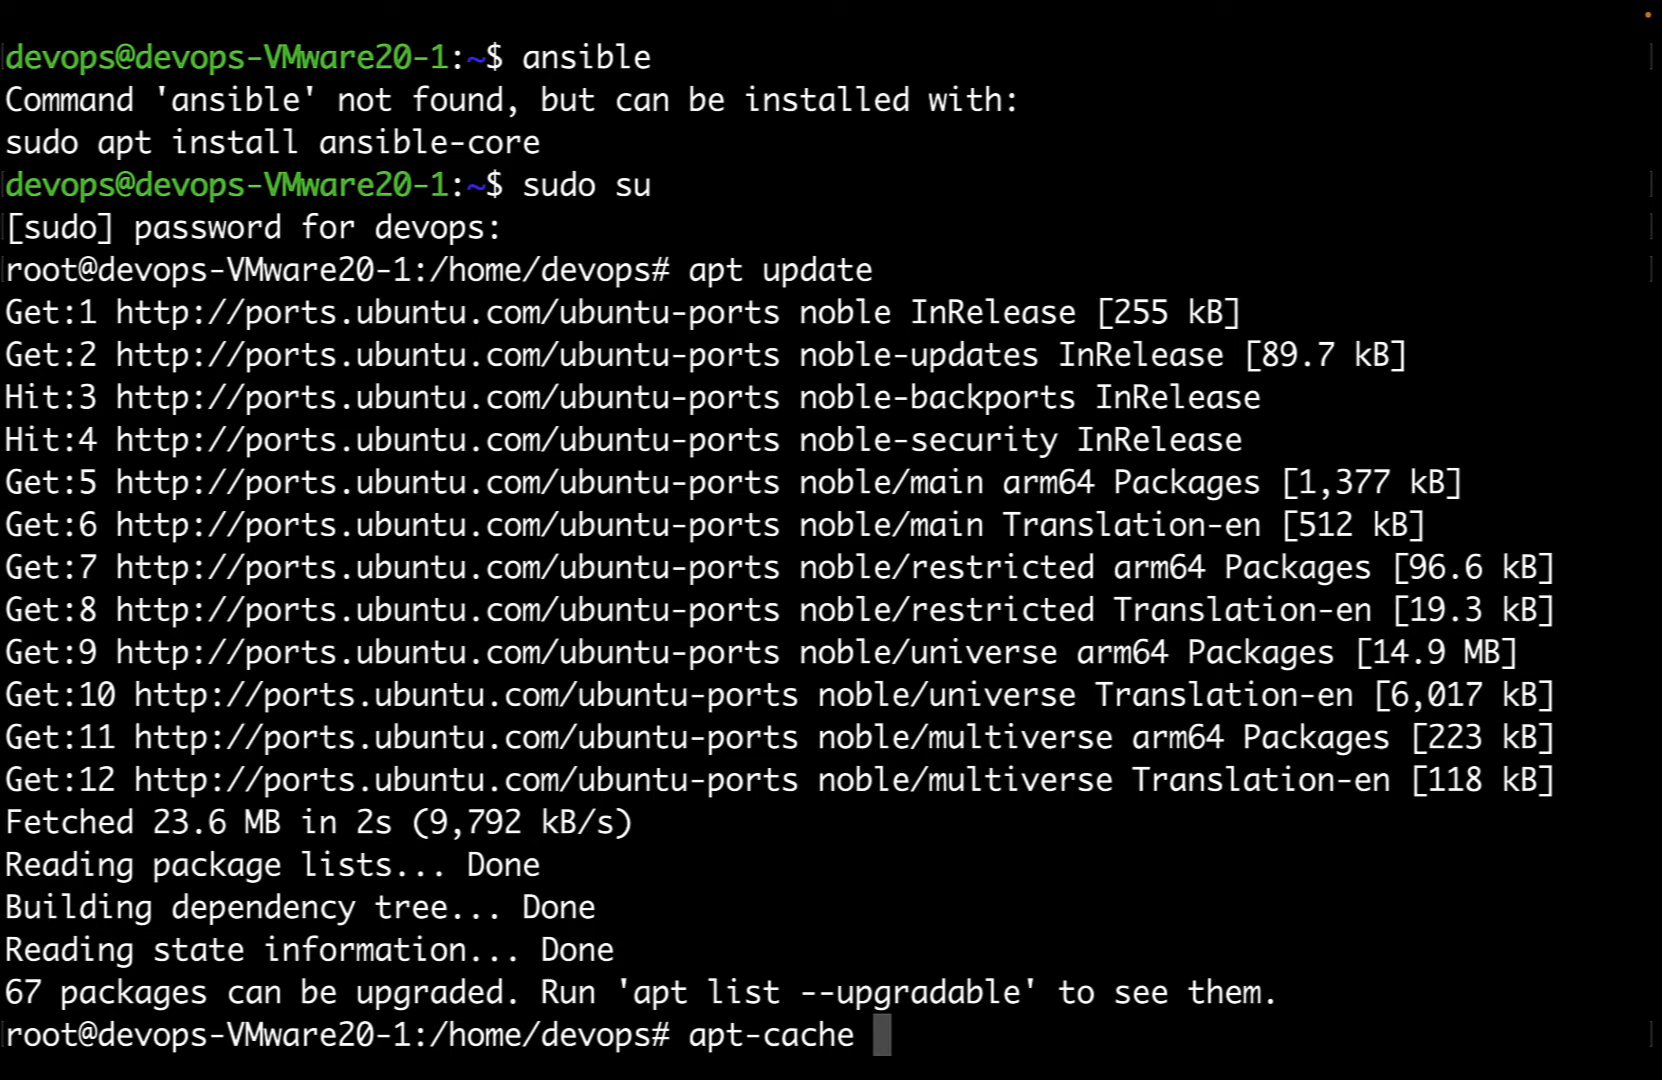
type("search ansi")
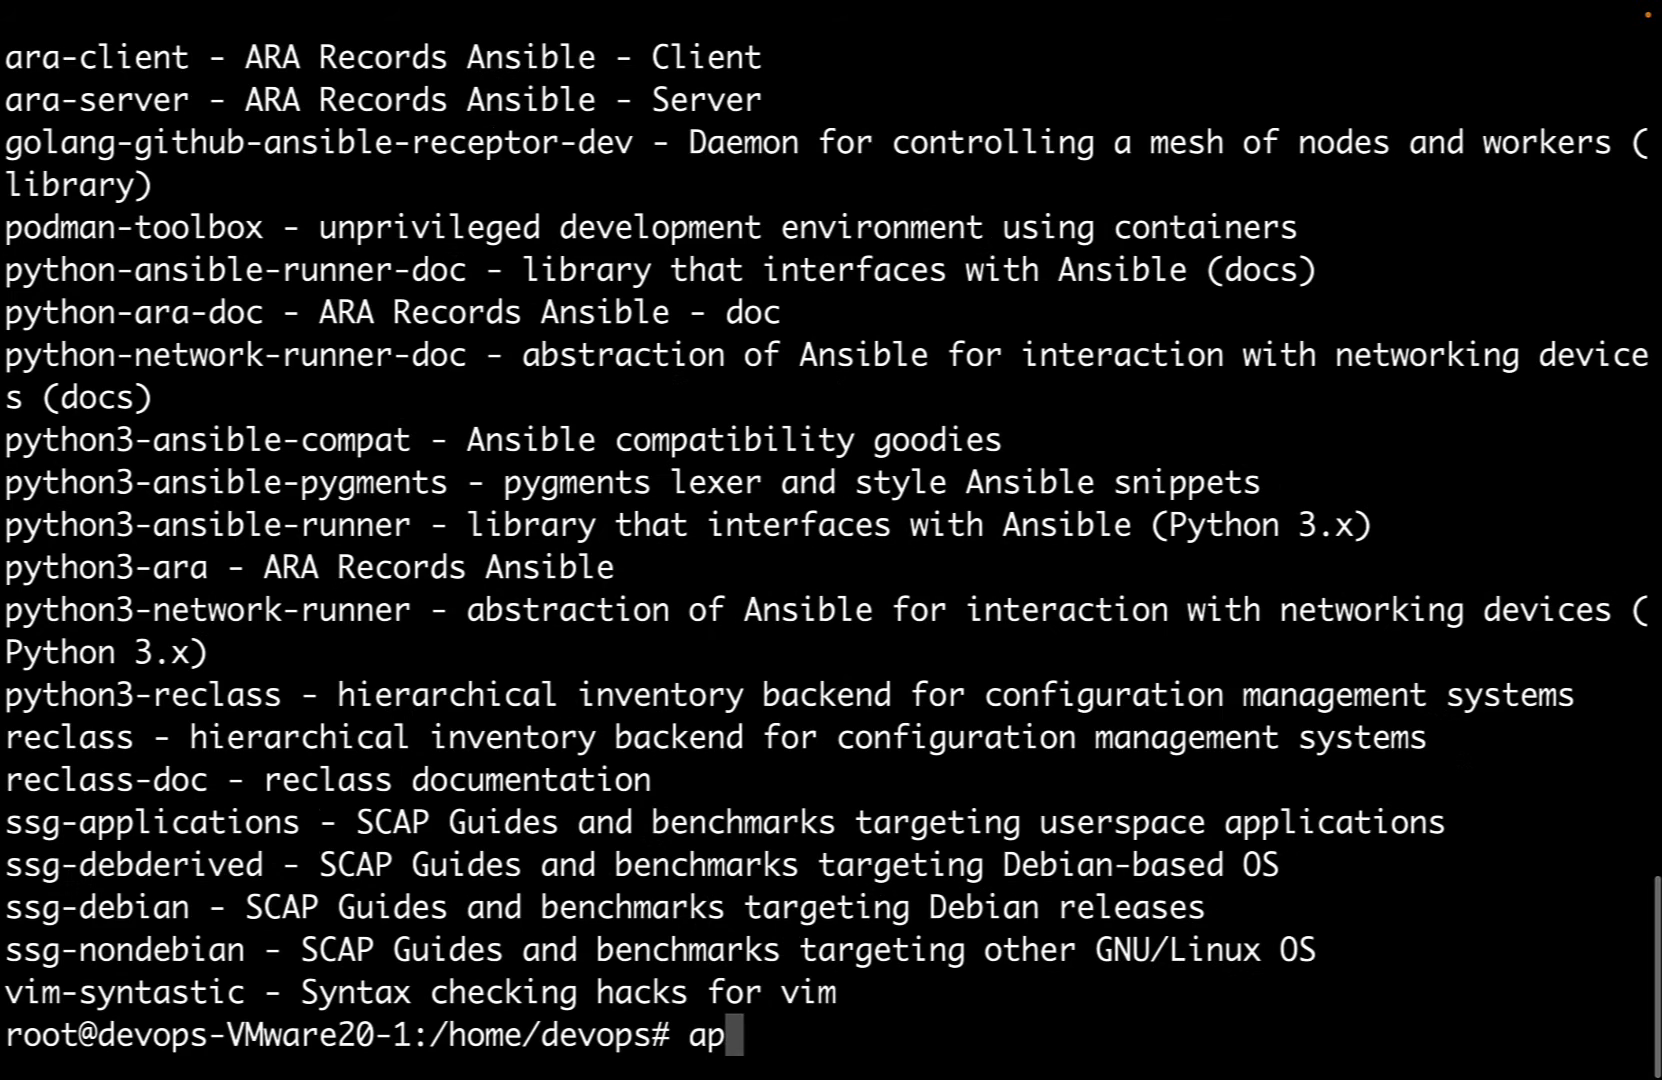
List available ansible 9.2.0 and ansible-core 2.16.3 with apt list
type("t list ansible")
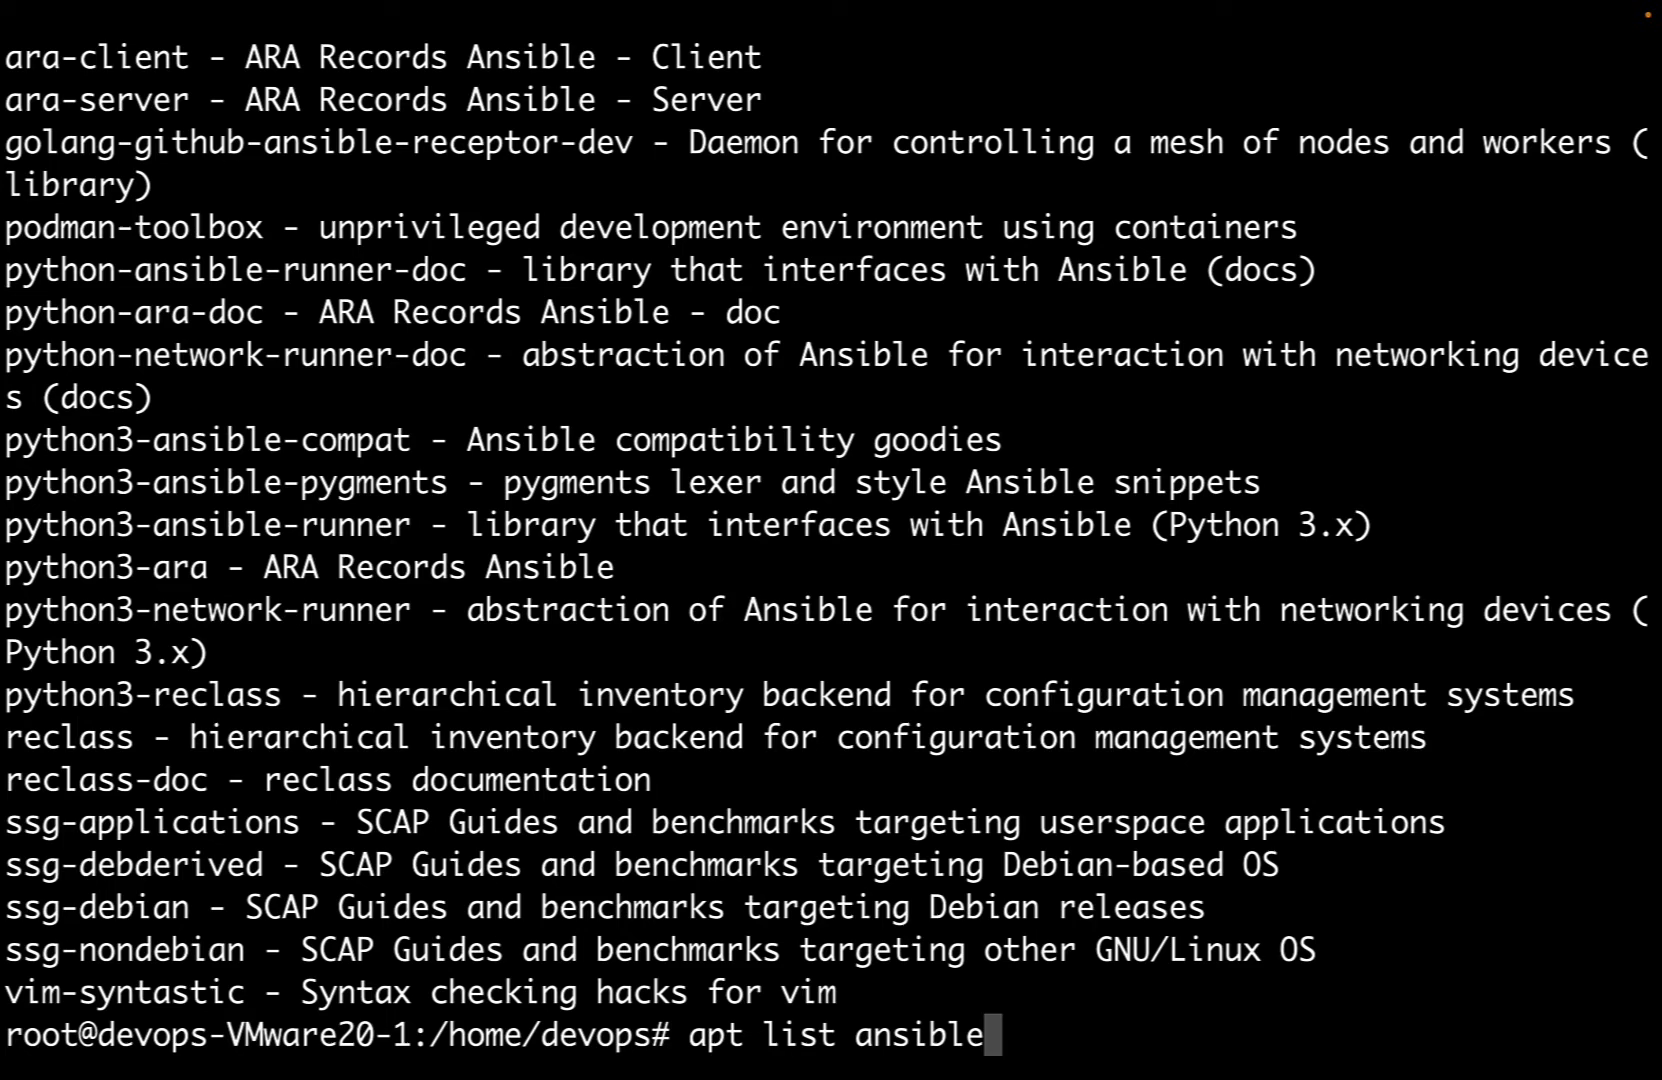
type("avaib")
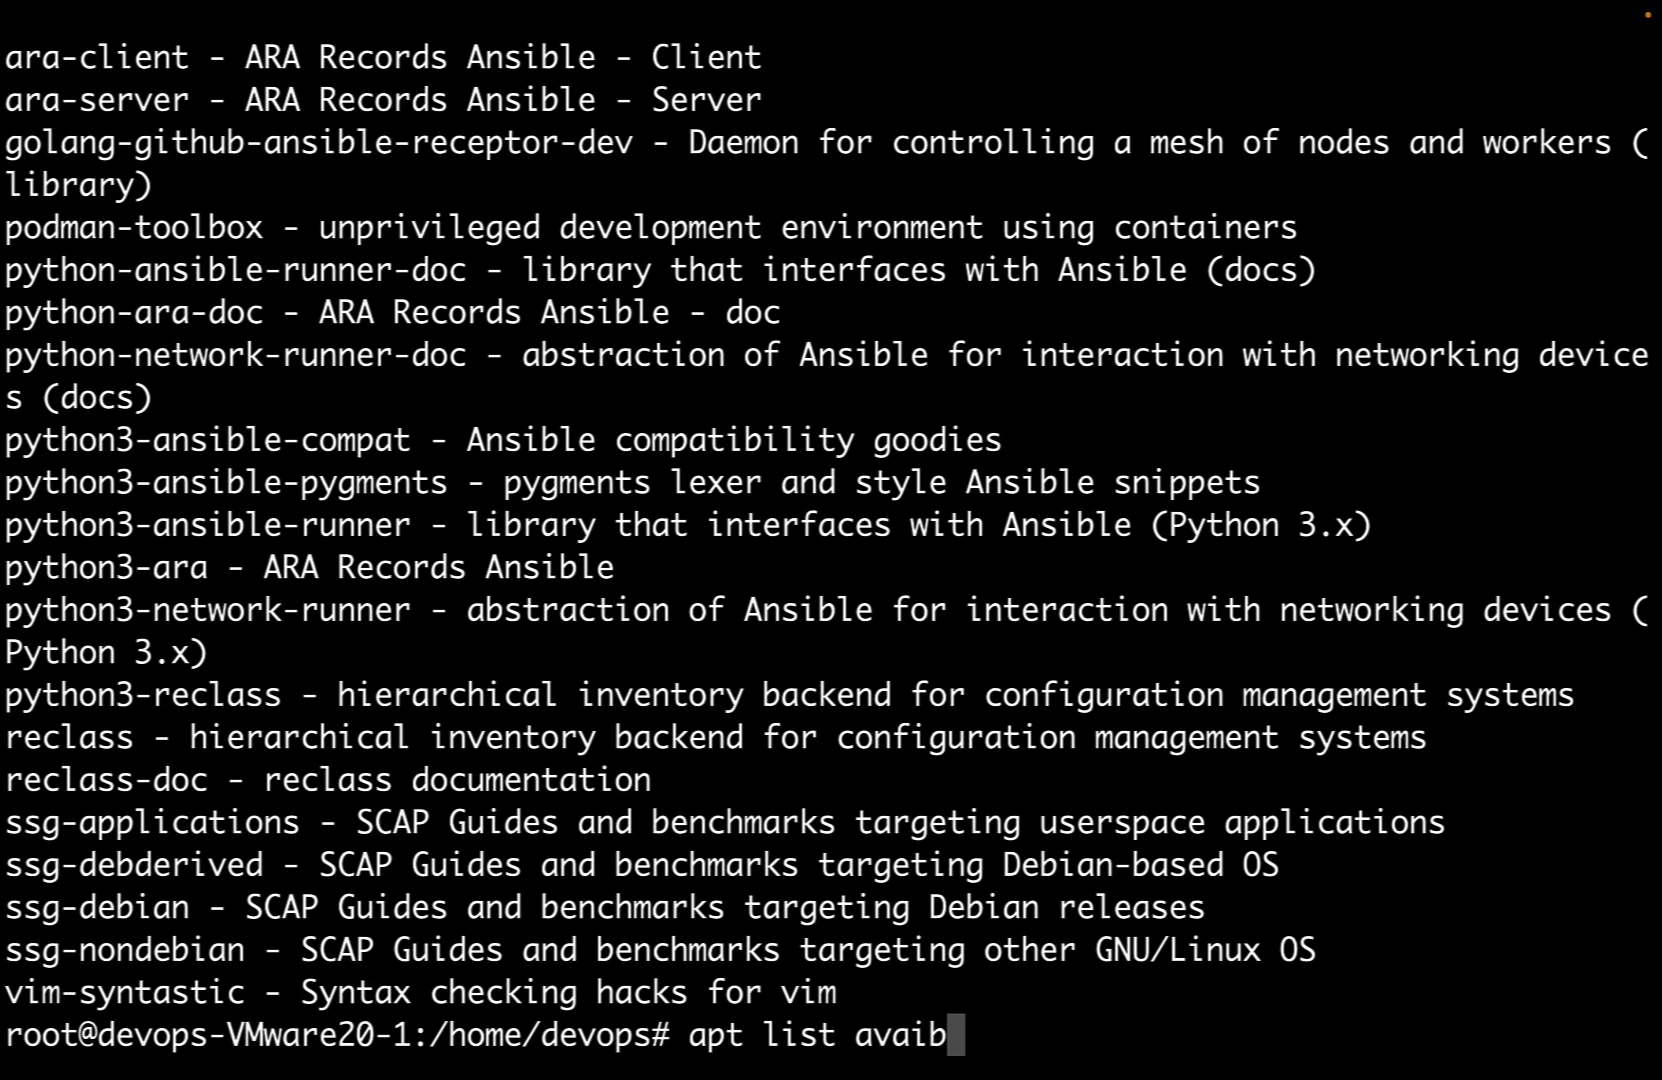
key("BackSpace")
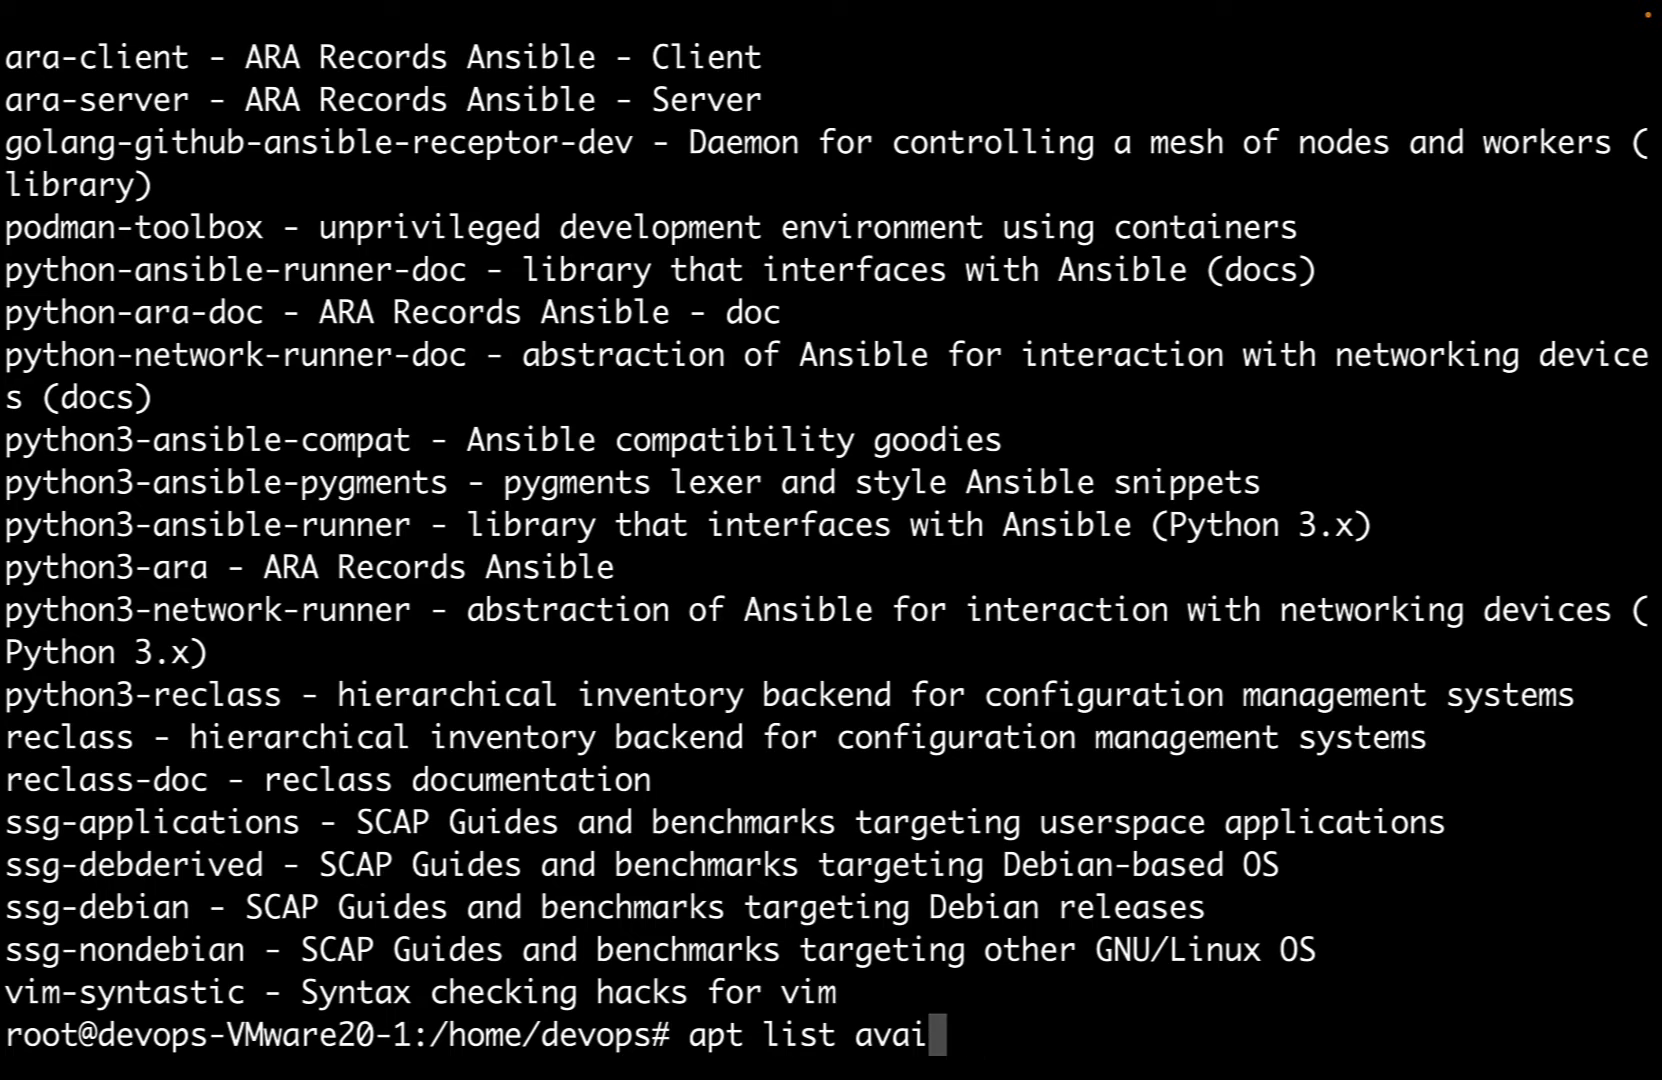
type("lable ansible")
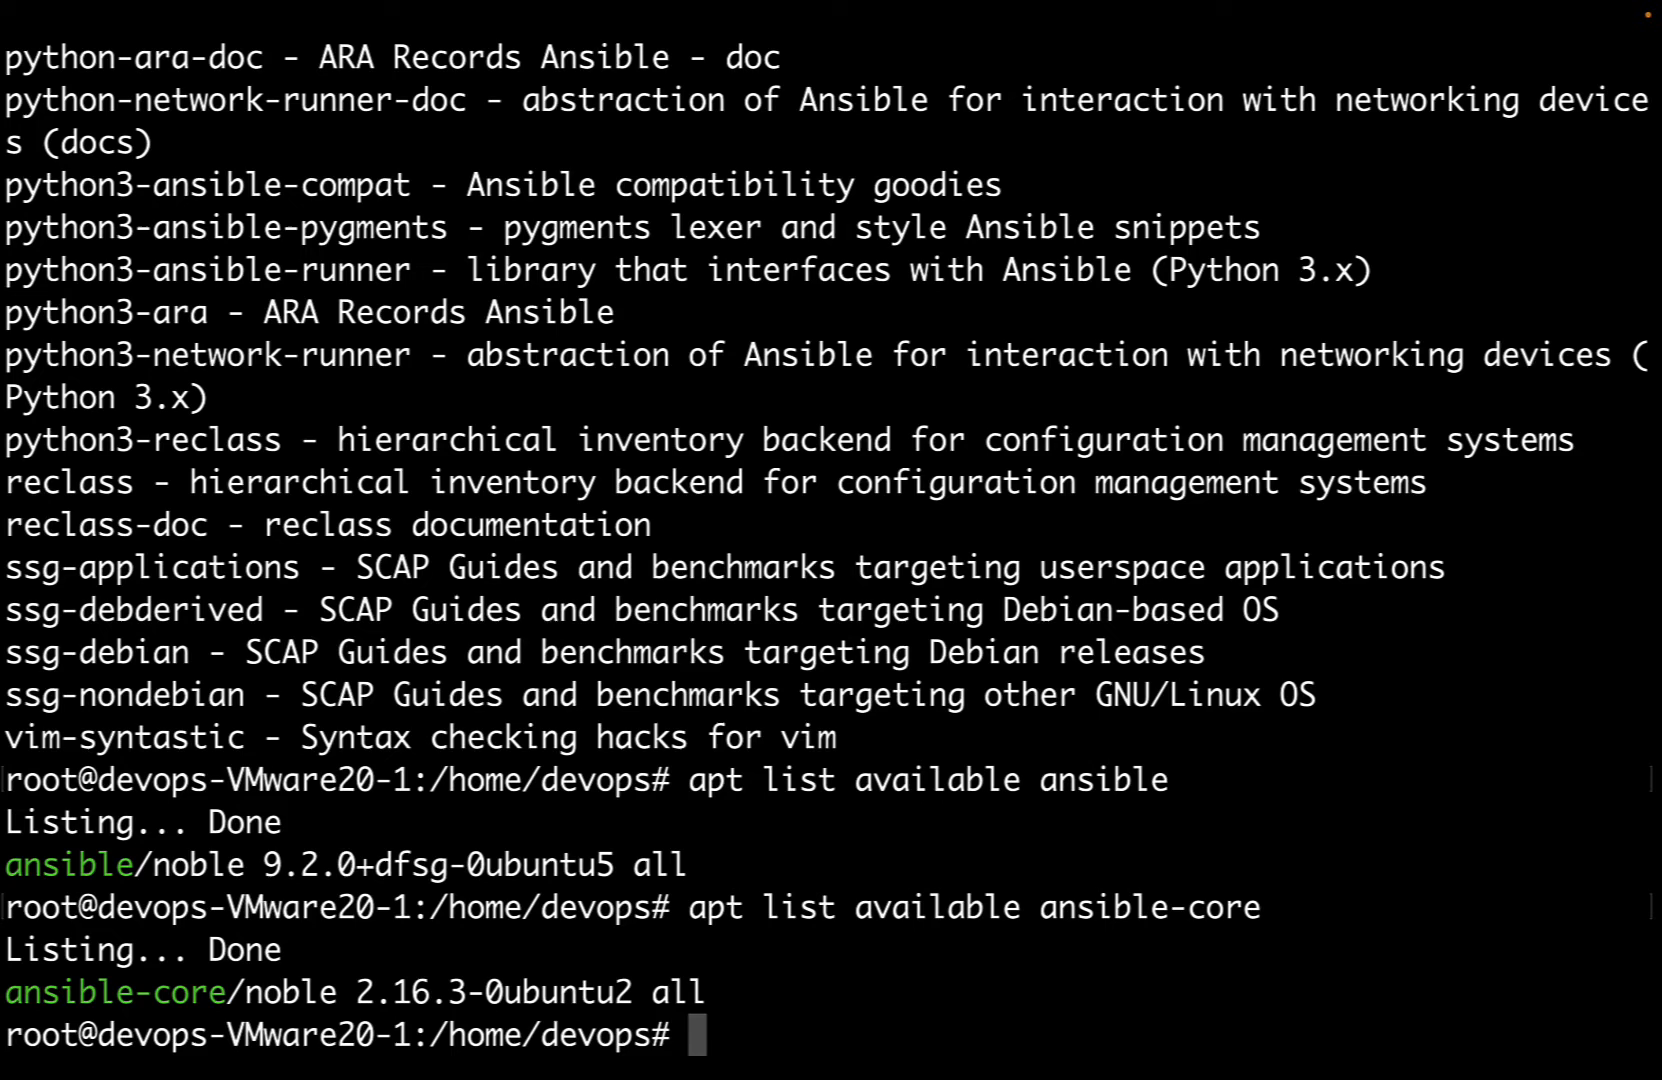
Confirm ansible --version reports it missing and start apt install ansible
type("ansib")
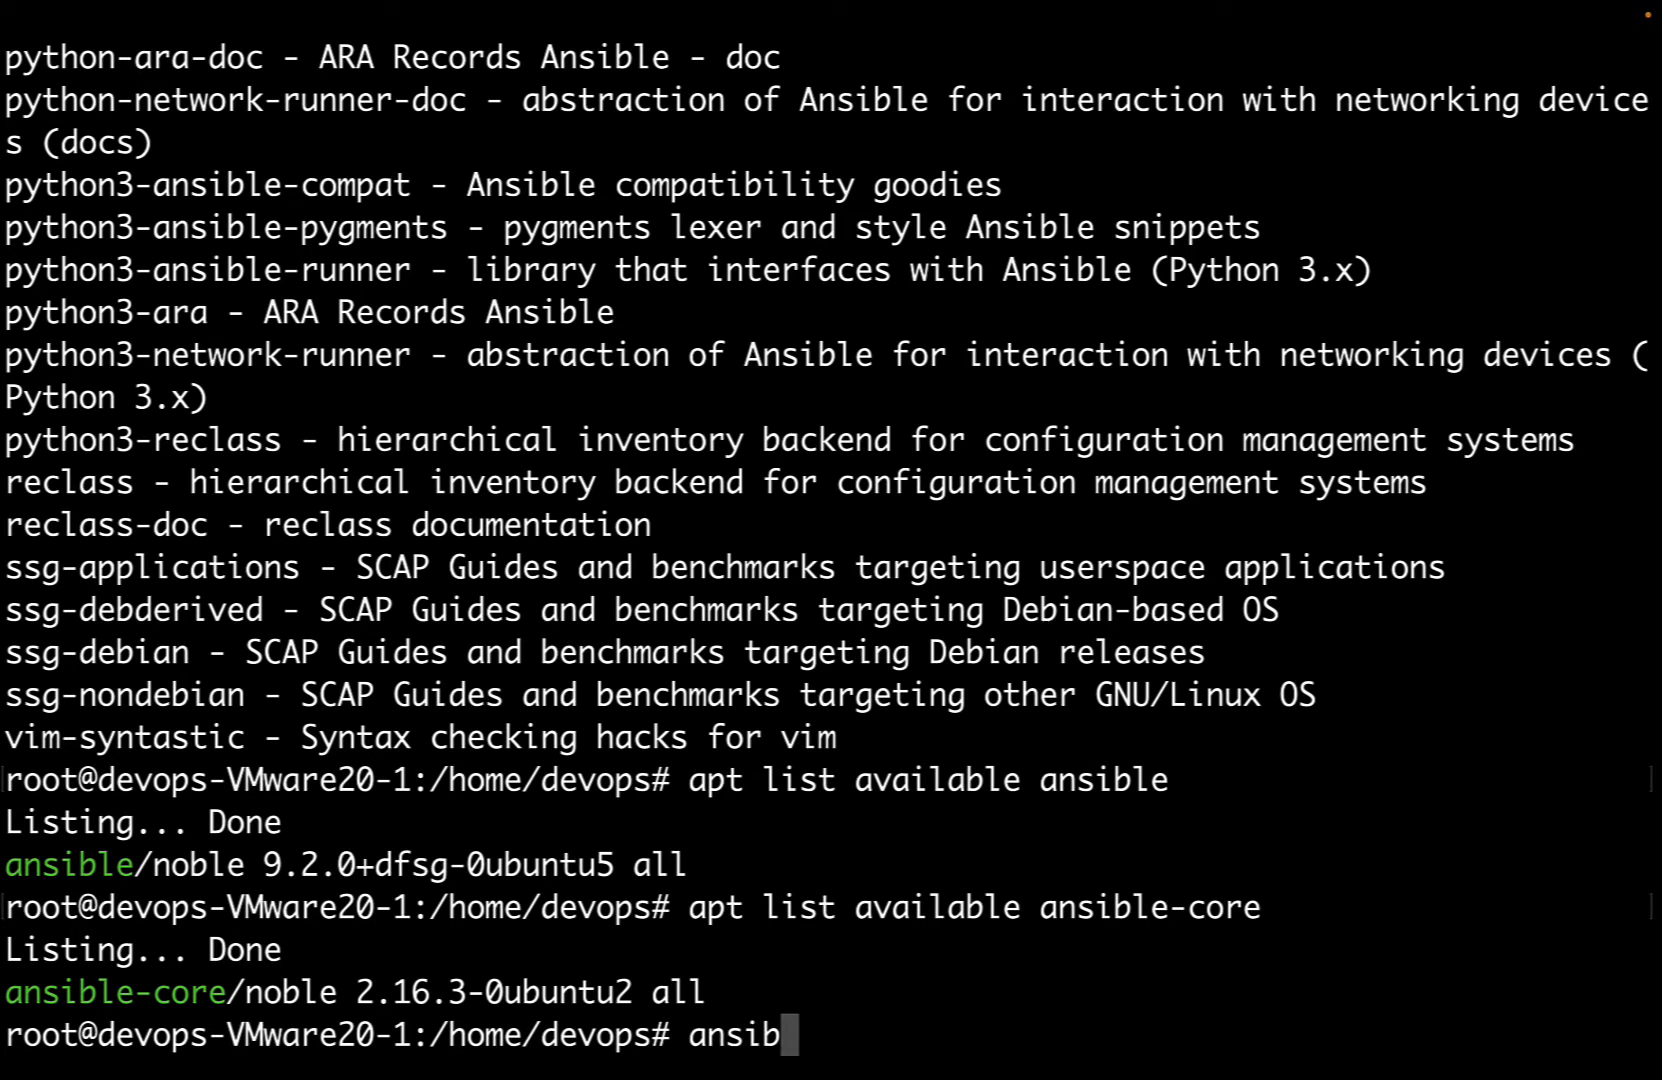
type("le --version")
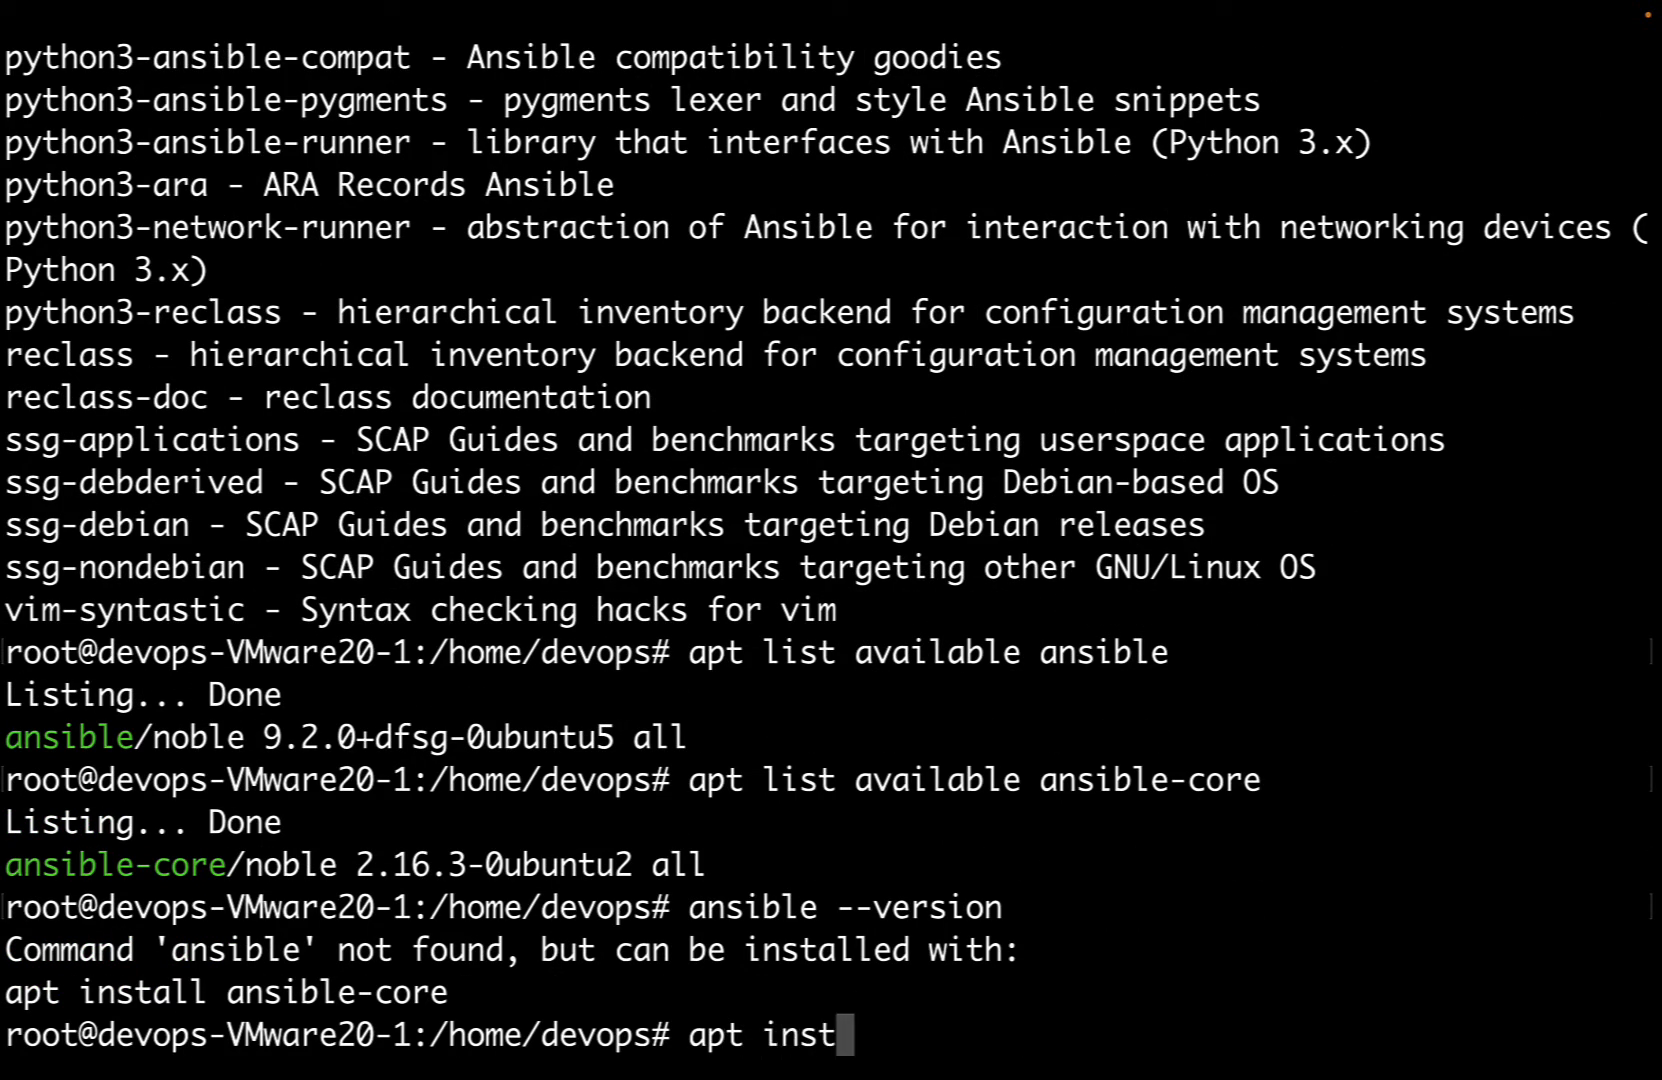
type("all ansible")
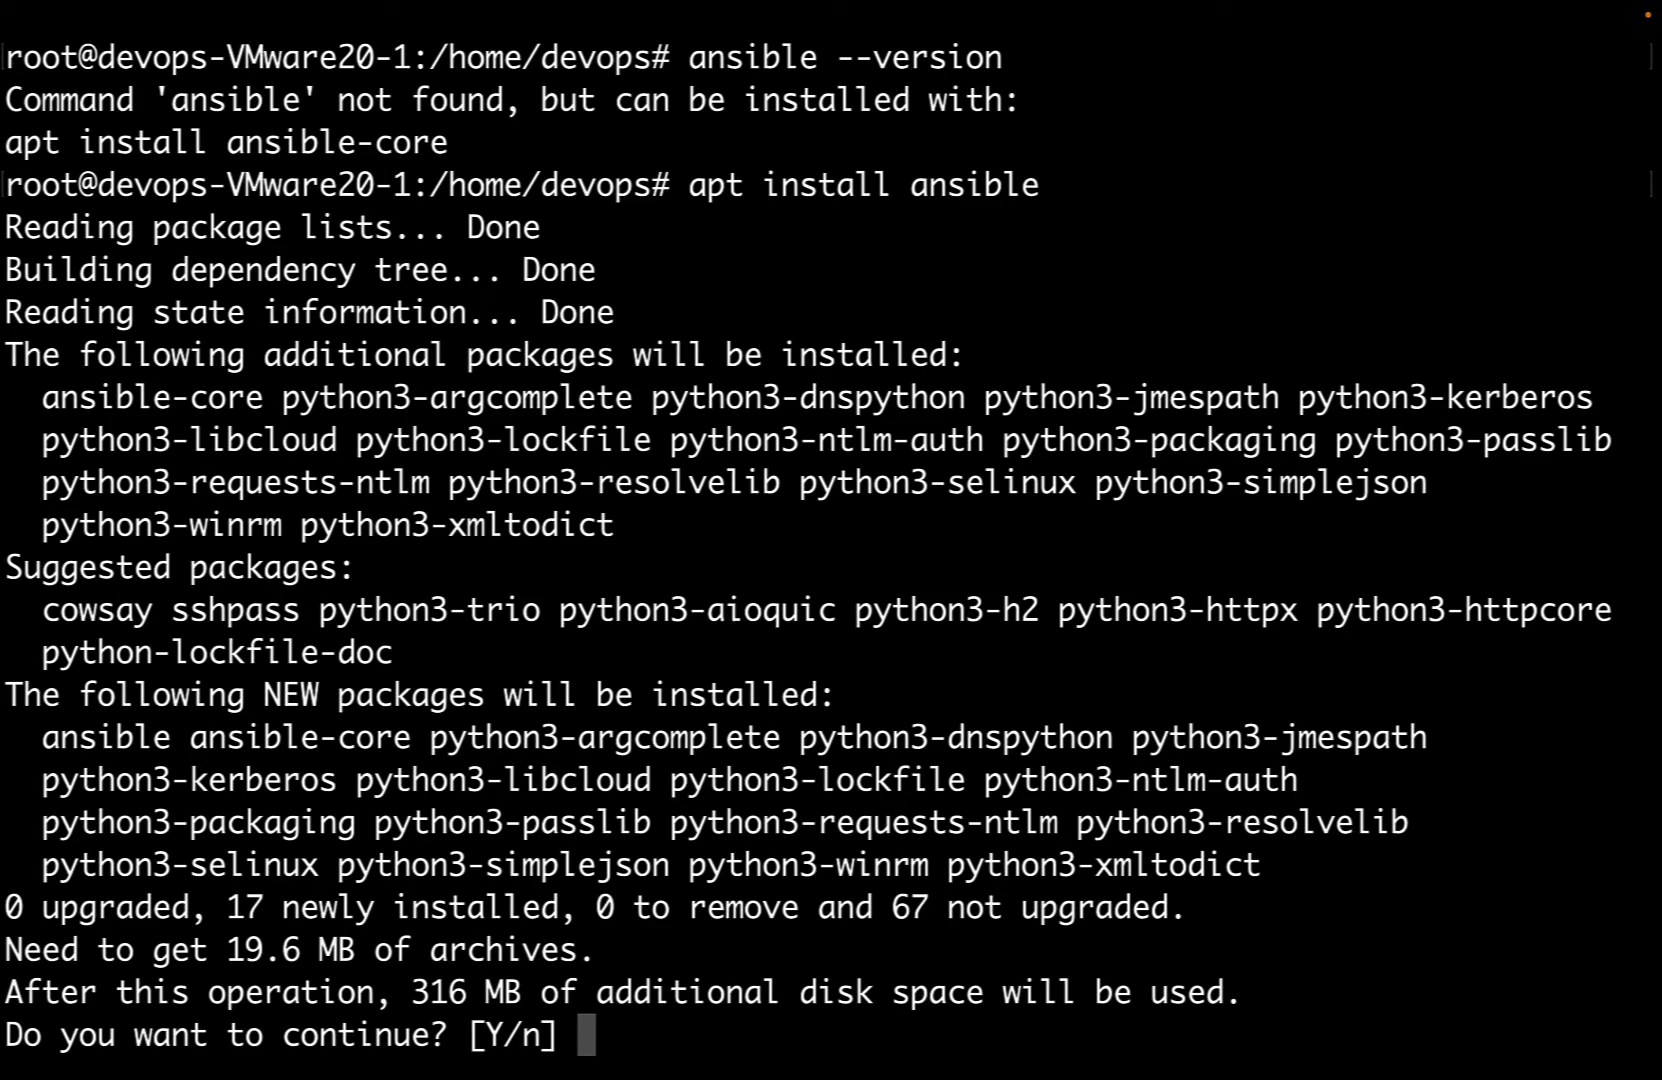
Answer Y to install ansible with its dependencies and check ansible --version afterwards
key("Y")
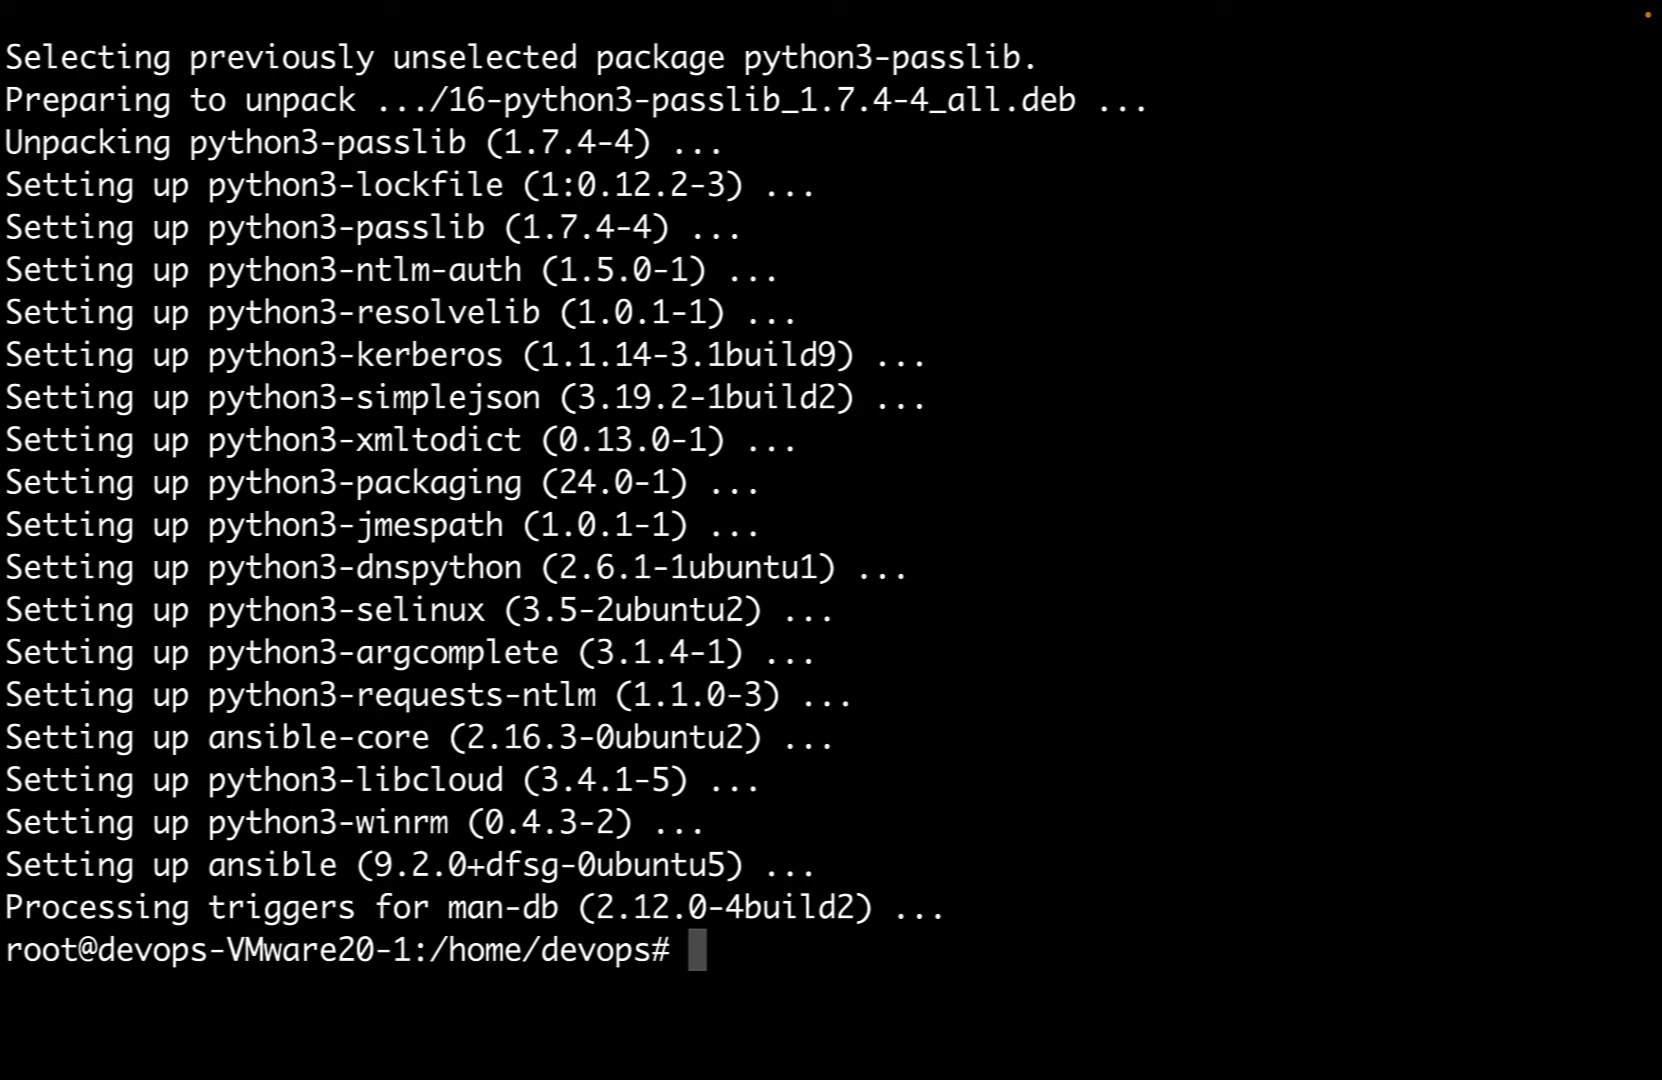
type("ansible --version")
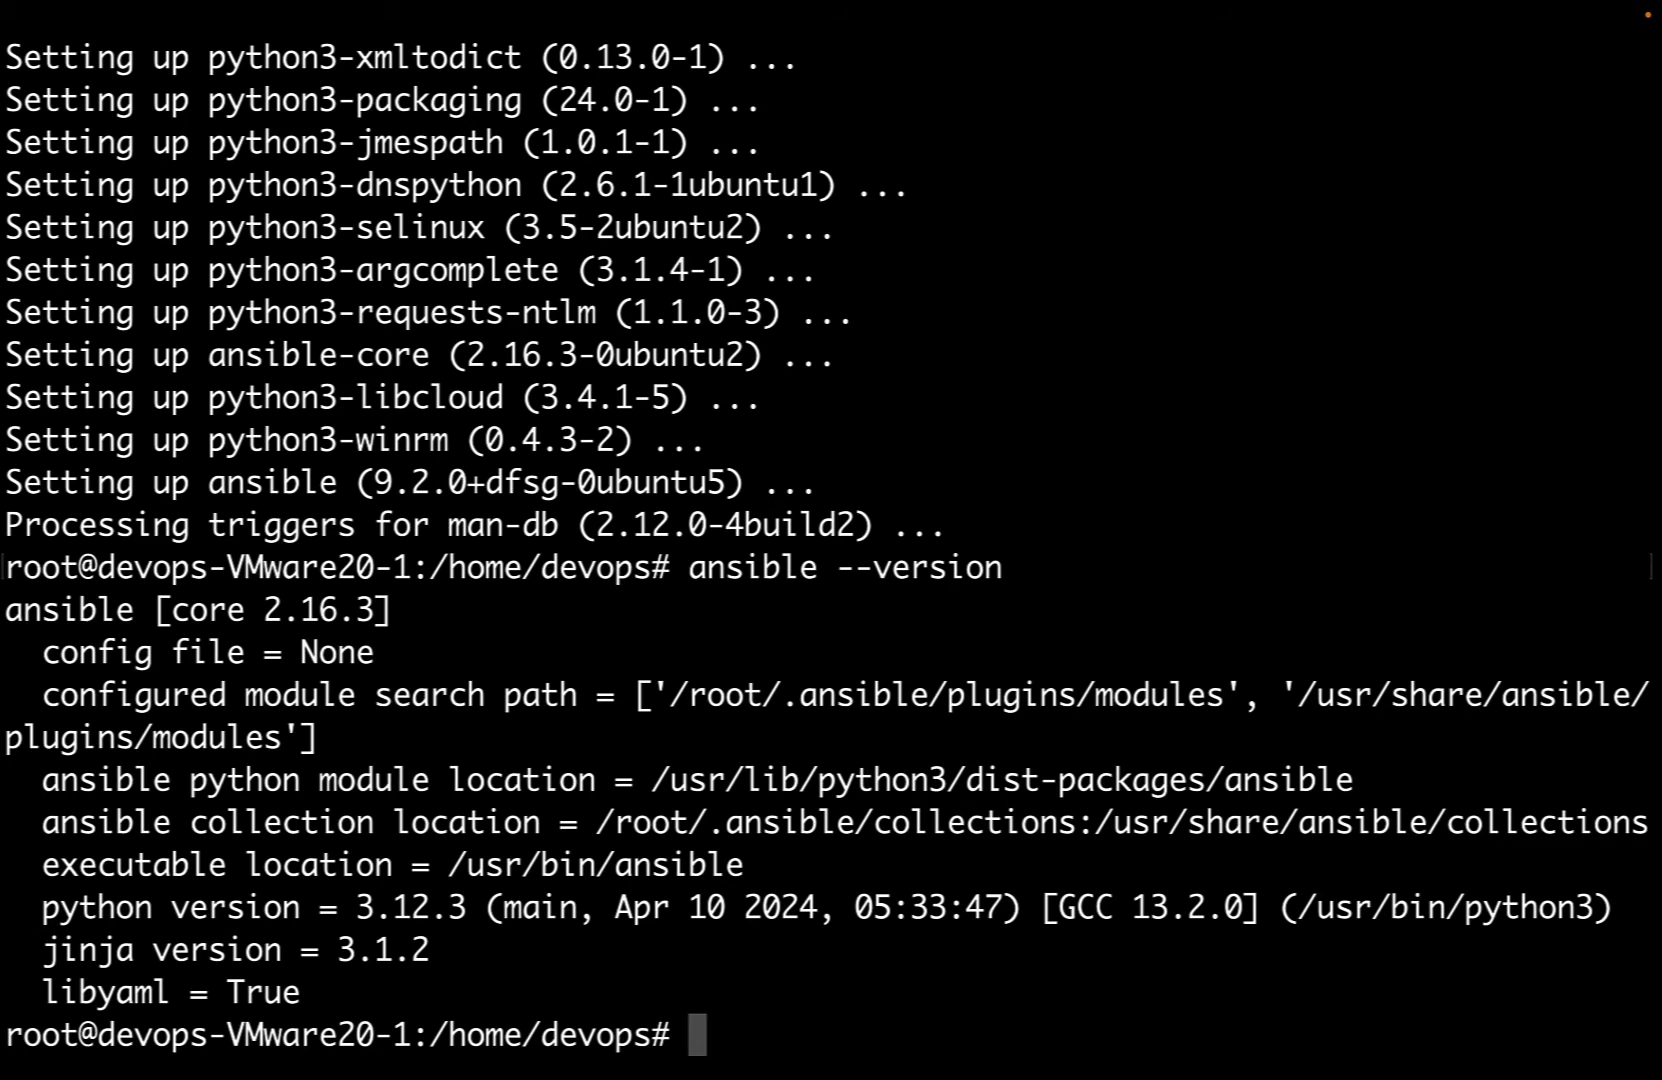
List installed ansible-core 2.16.3 and ansible 9.2.0, then run apt upgrade ansible
type("apt list")
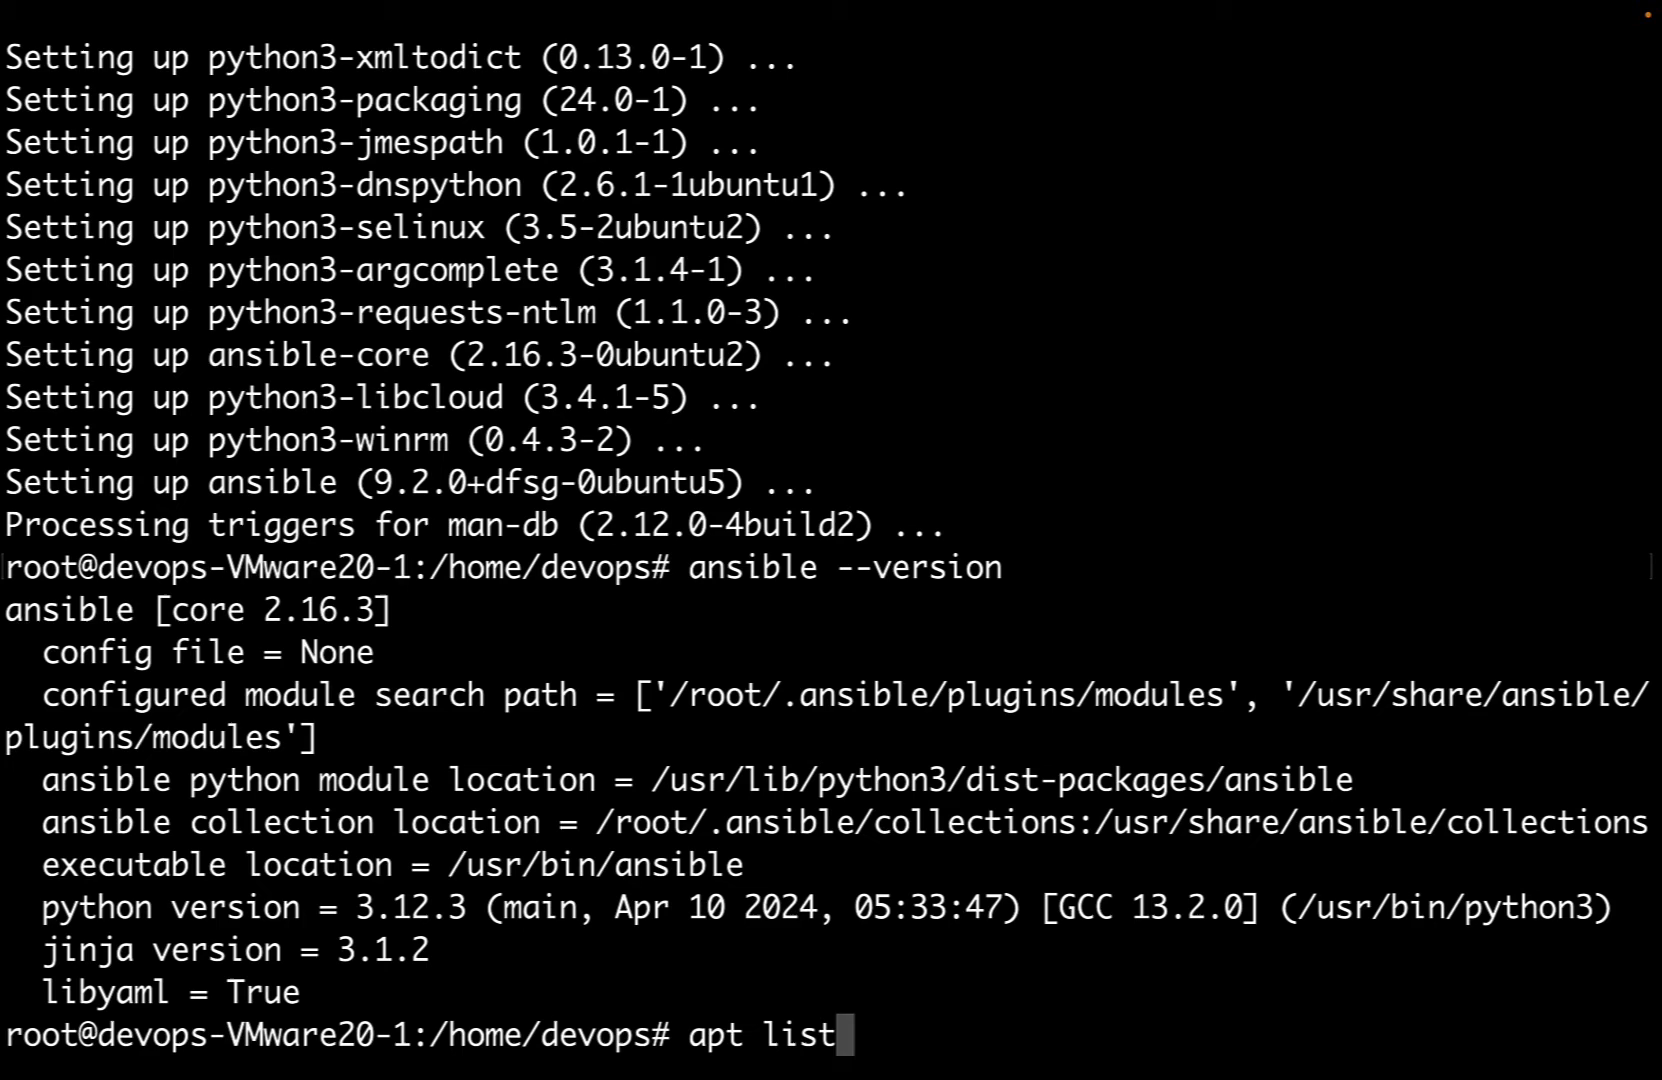
type("available")
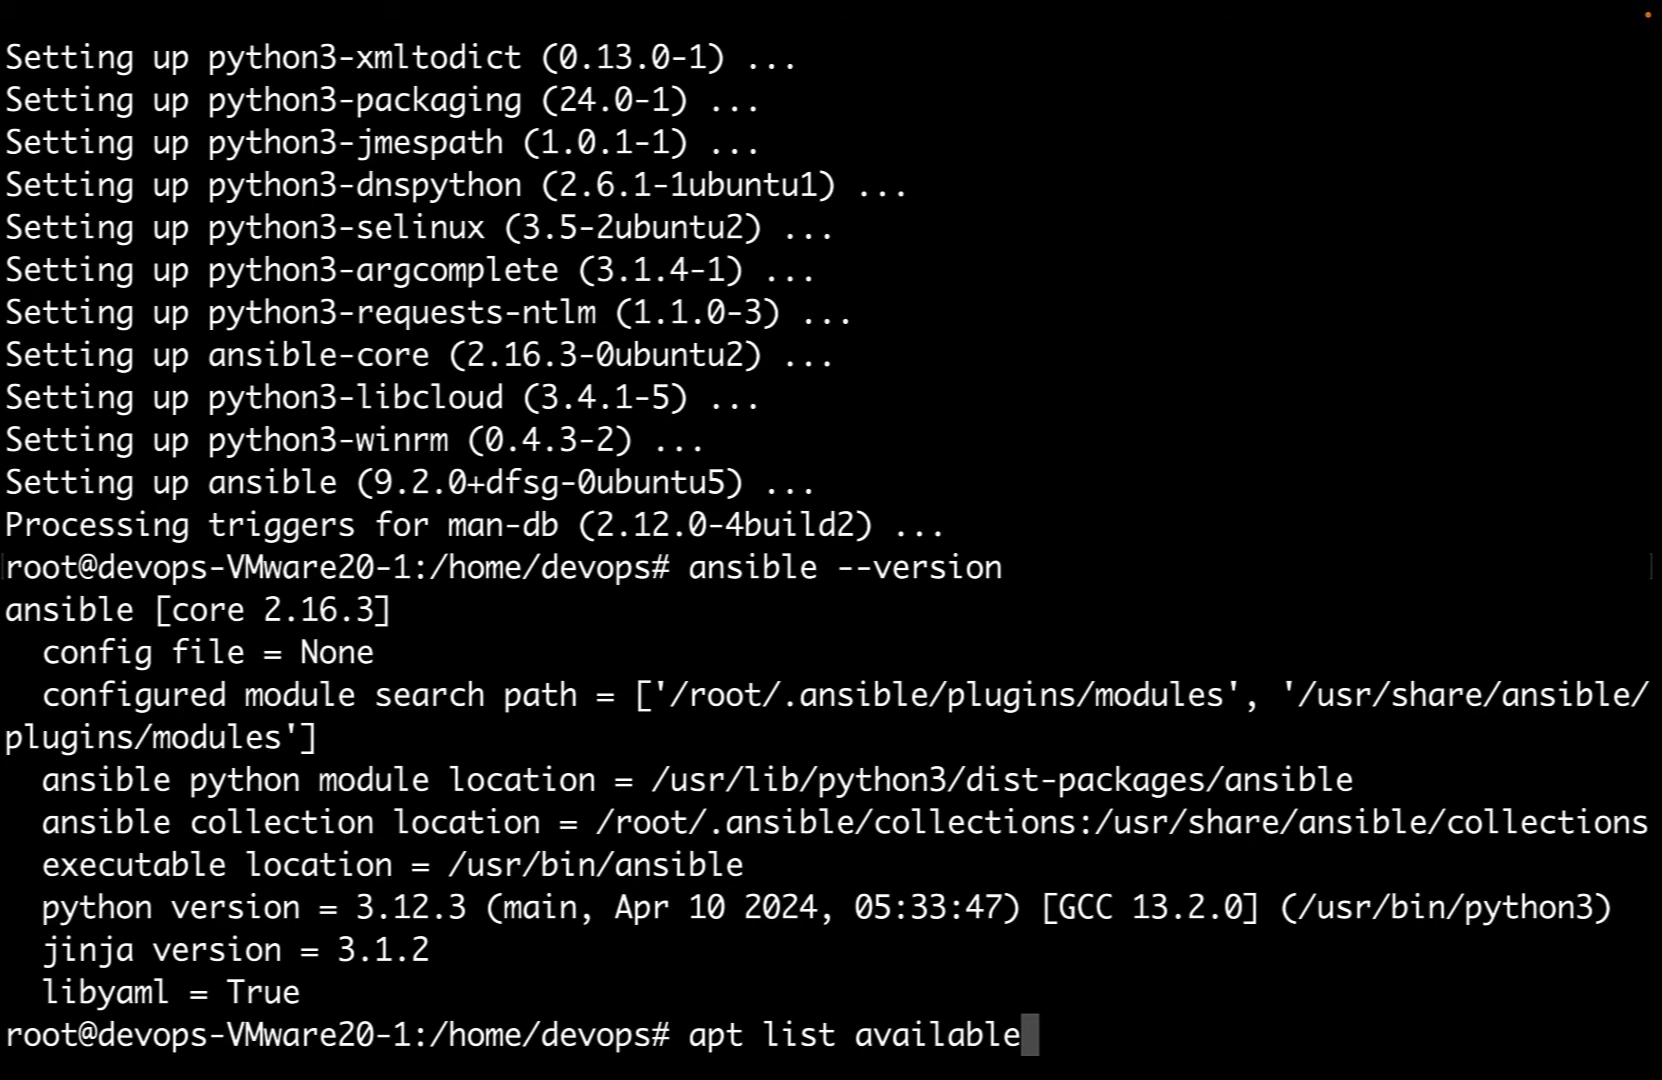
type("ansible-core")
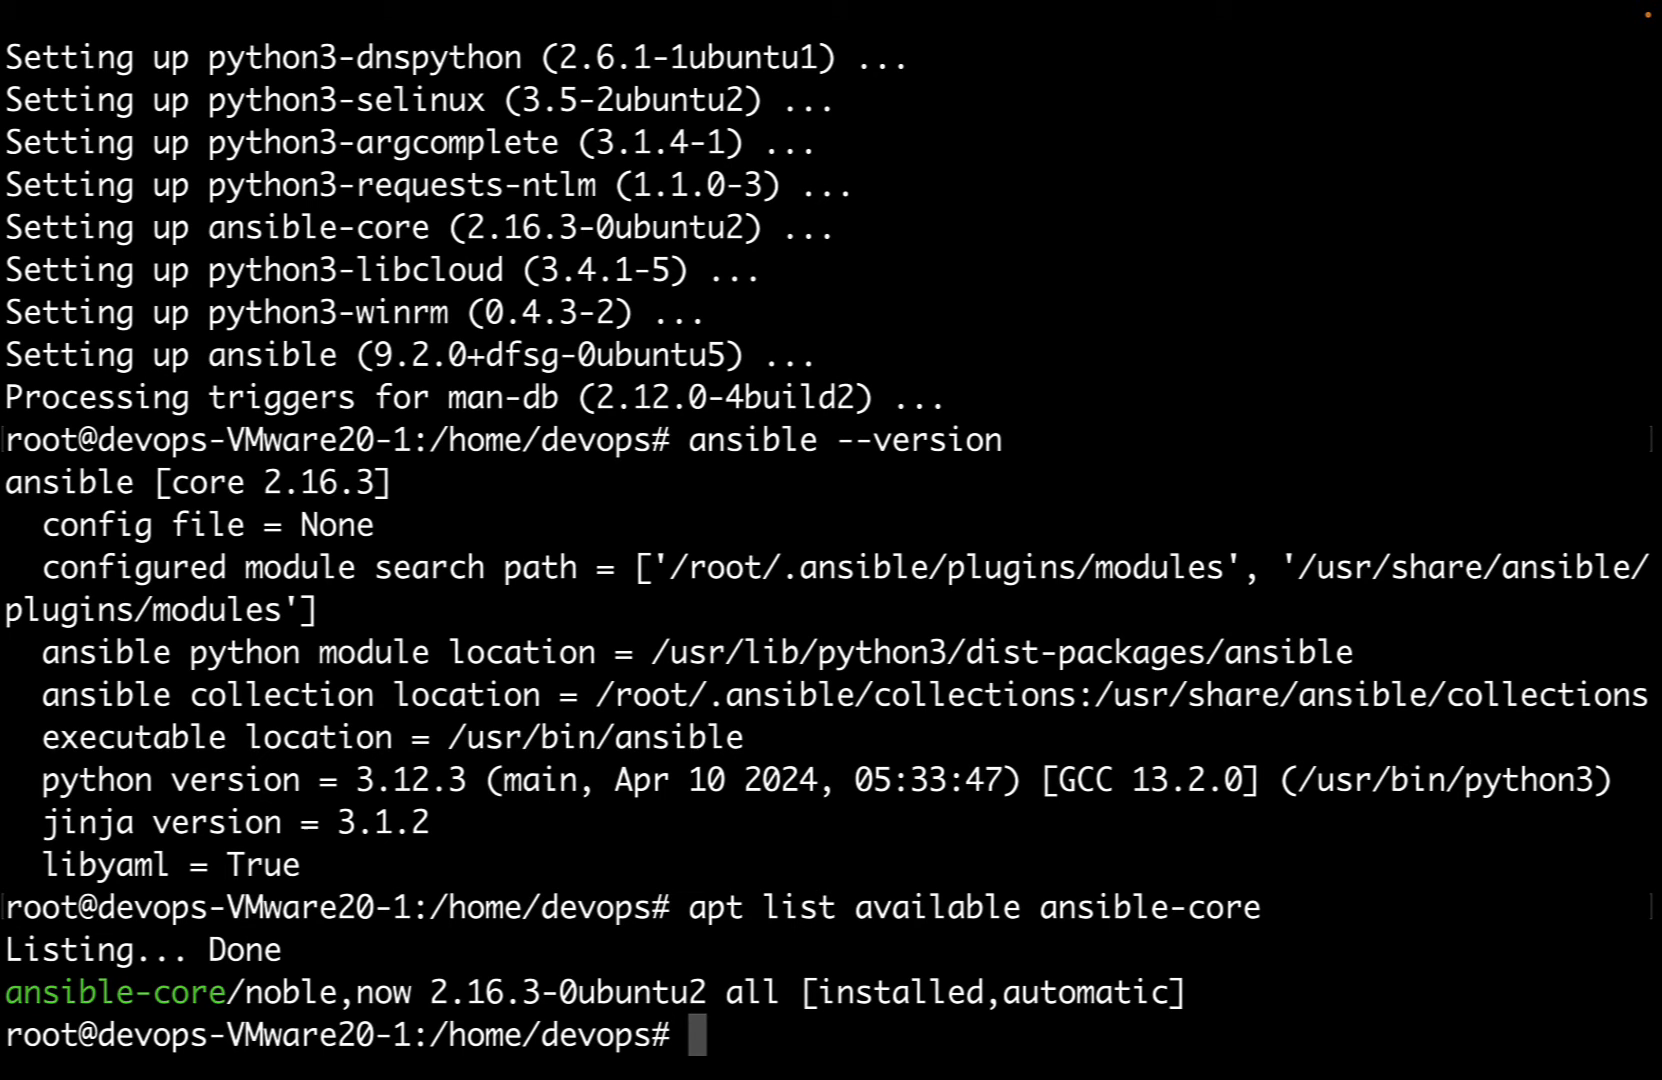
type("apt list available ansible")
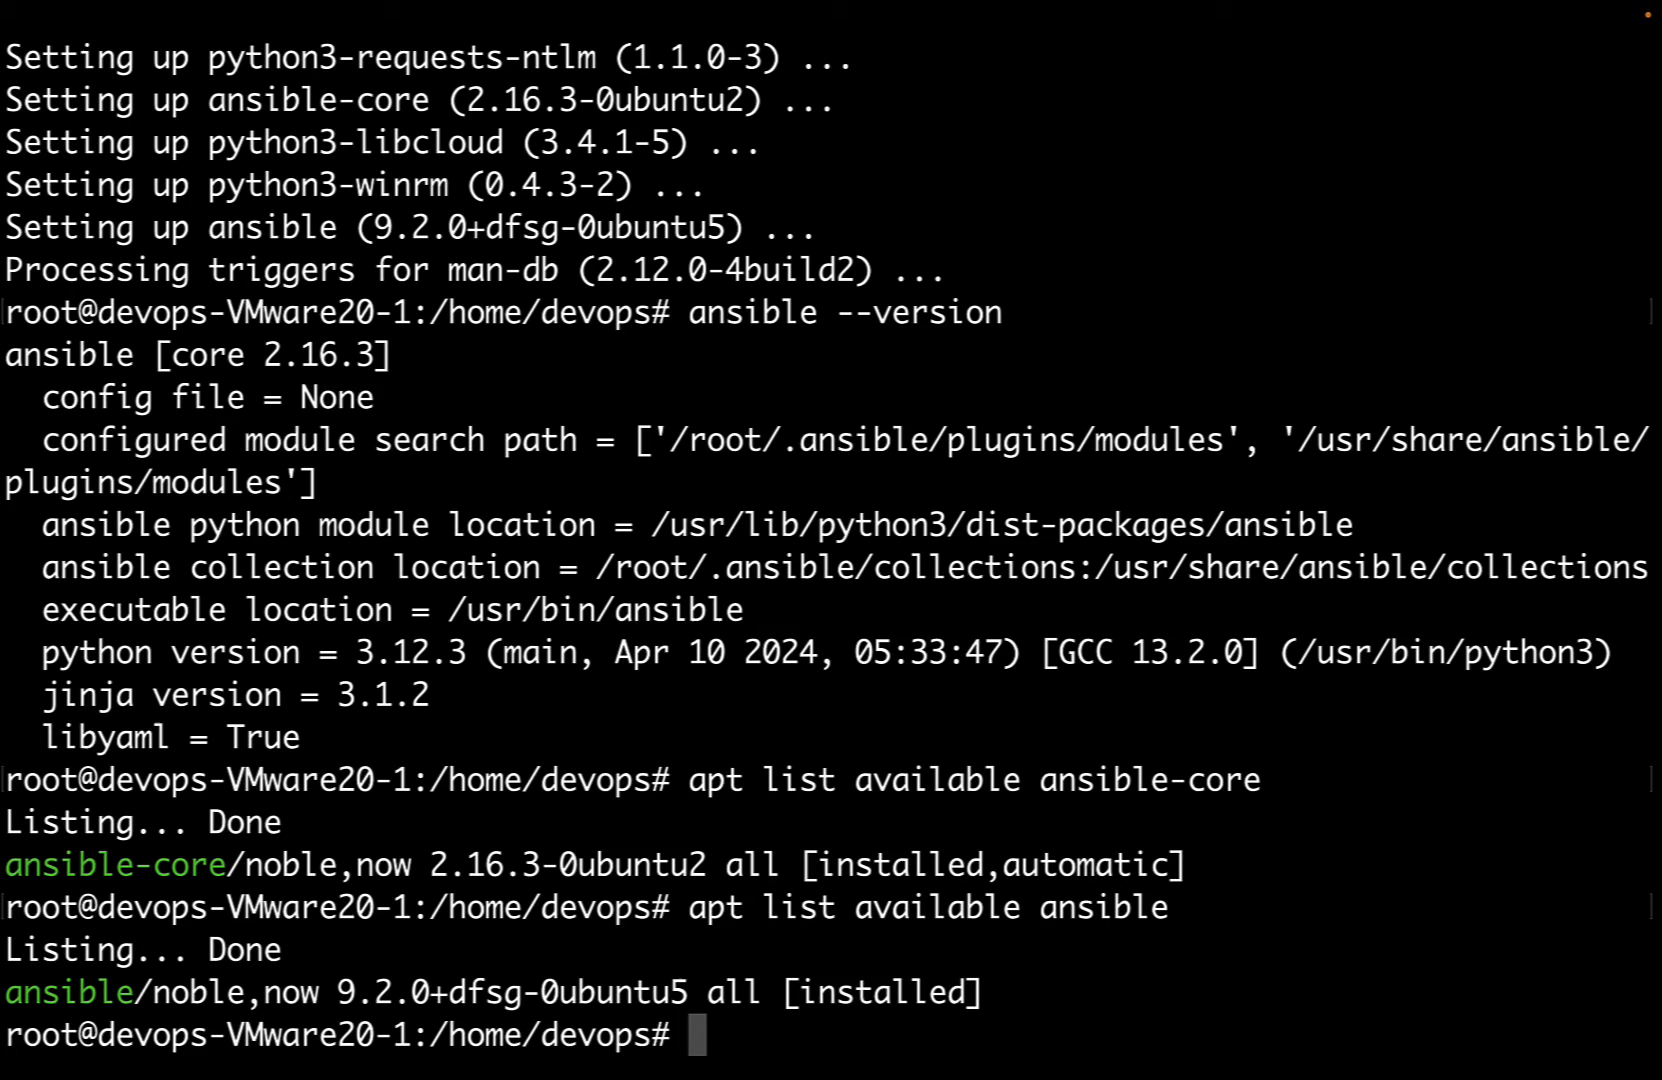
type("apt upgra")
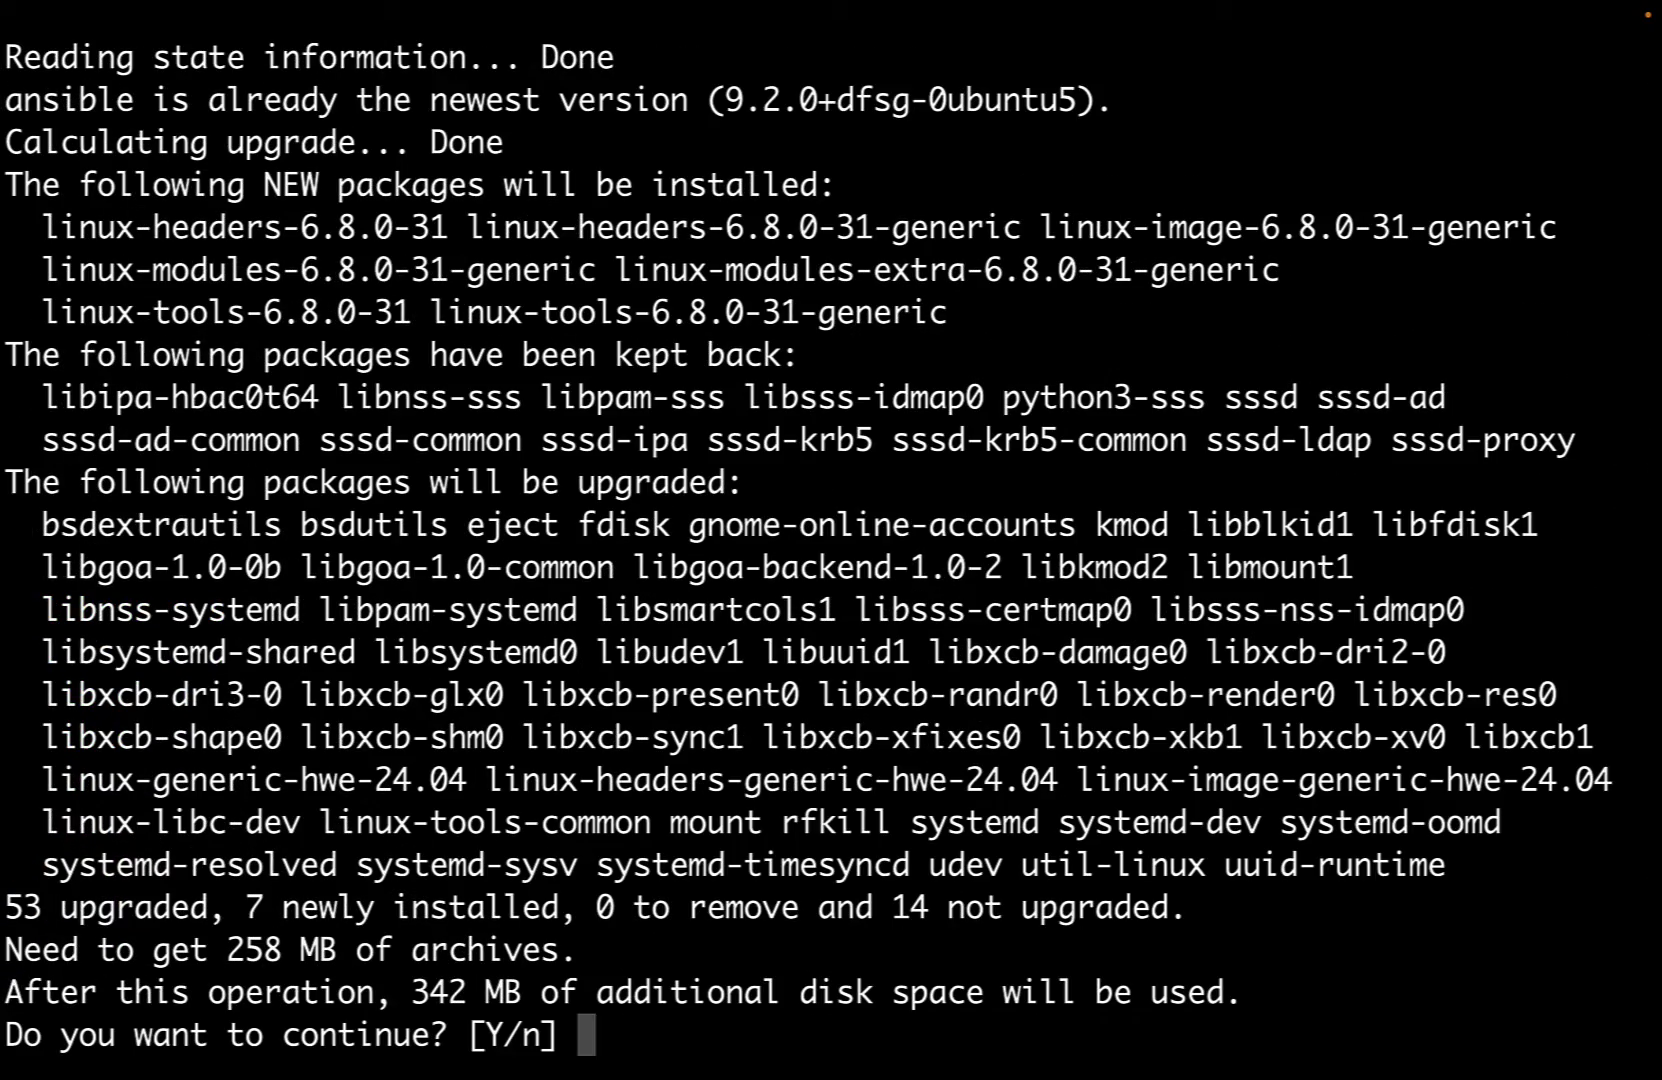
Decline the 53-package upgrade with n and return to a clear root prompt
type("n")
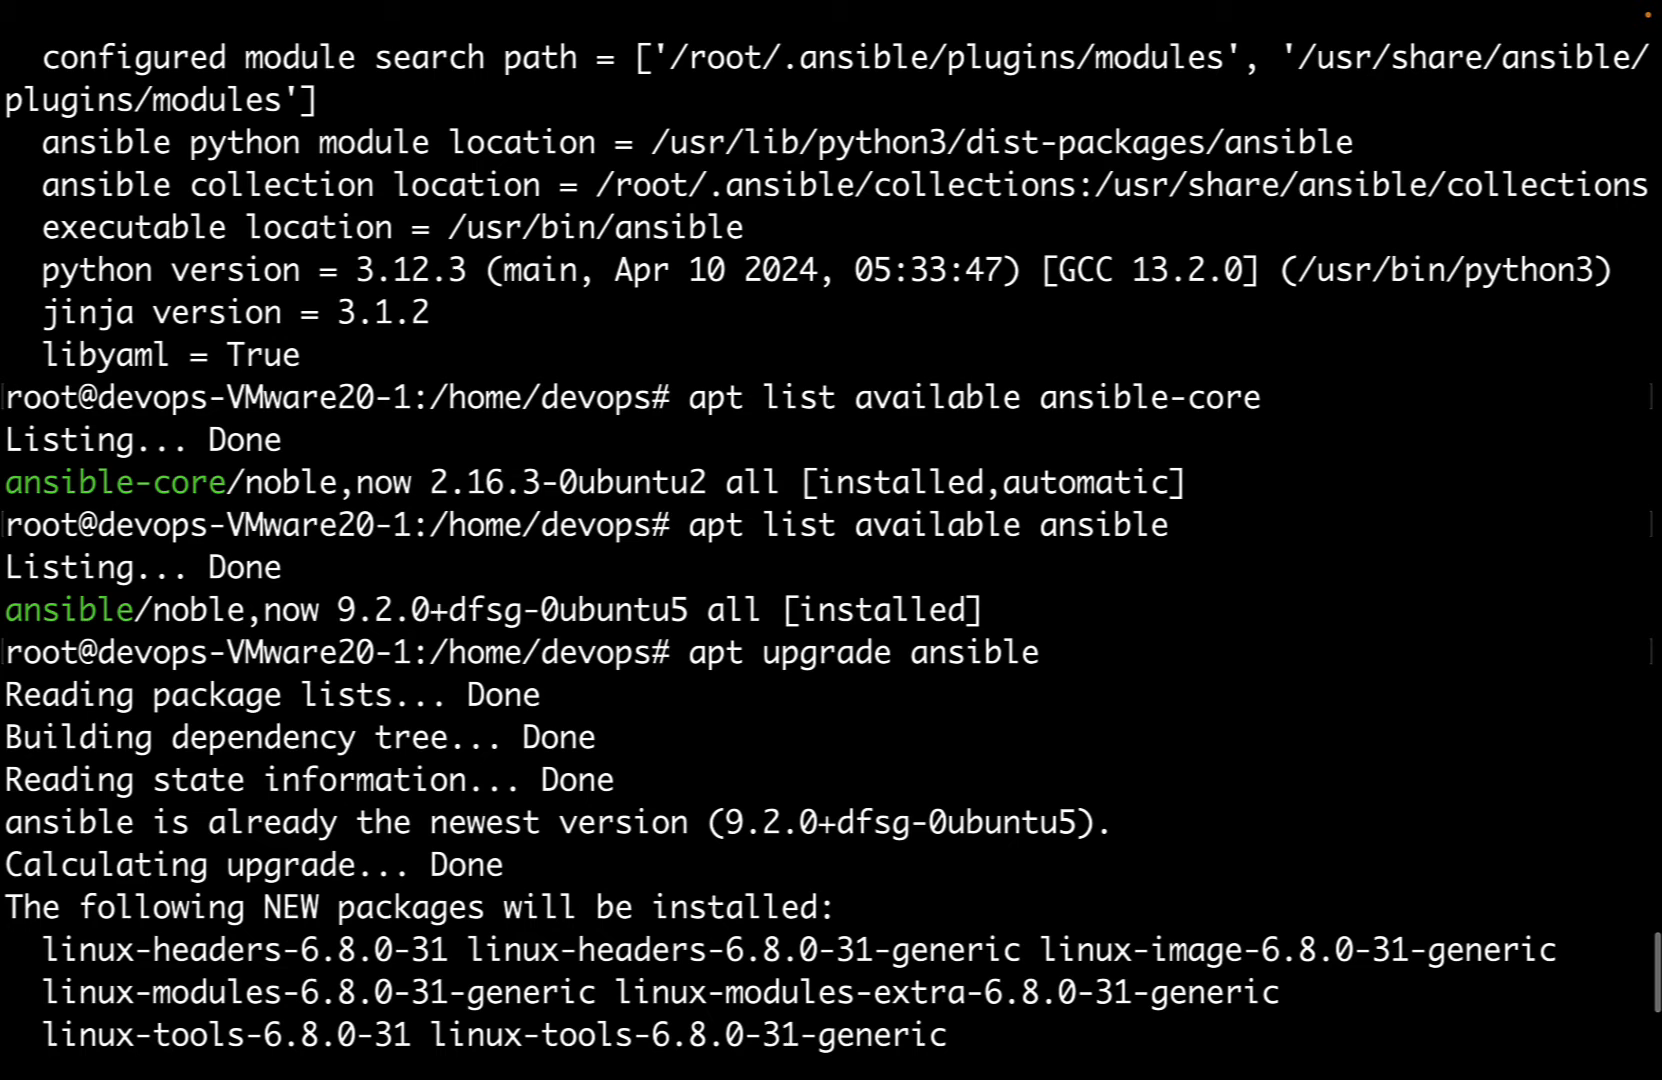
scroll("down", 3)
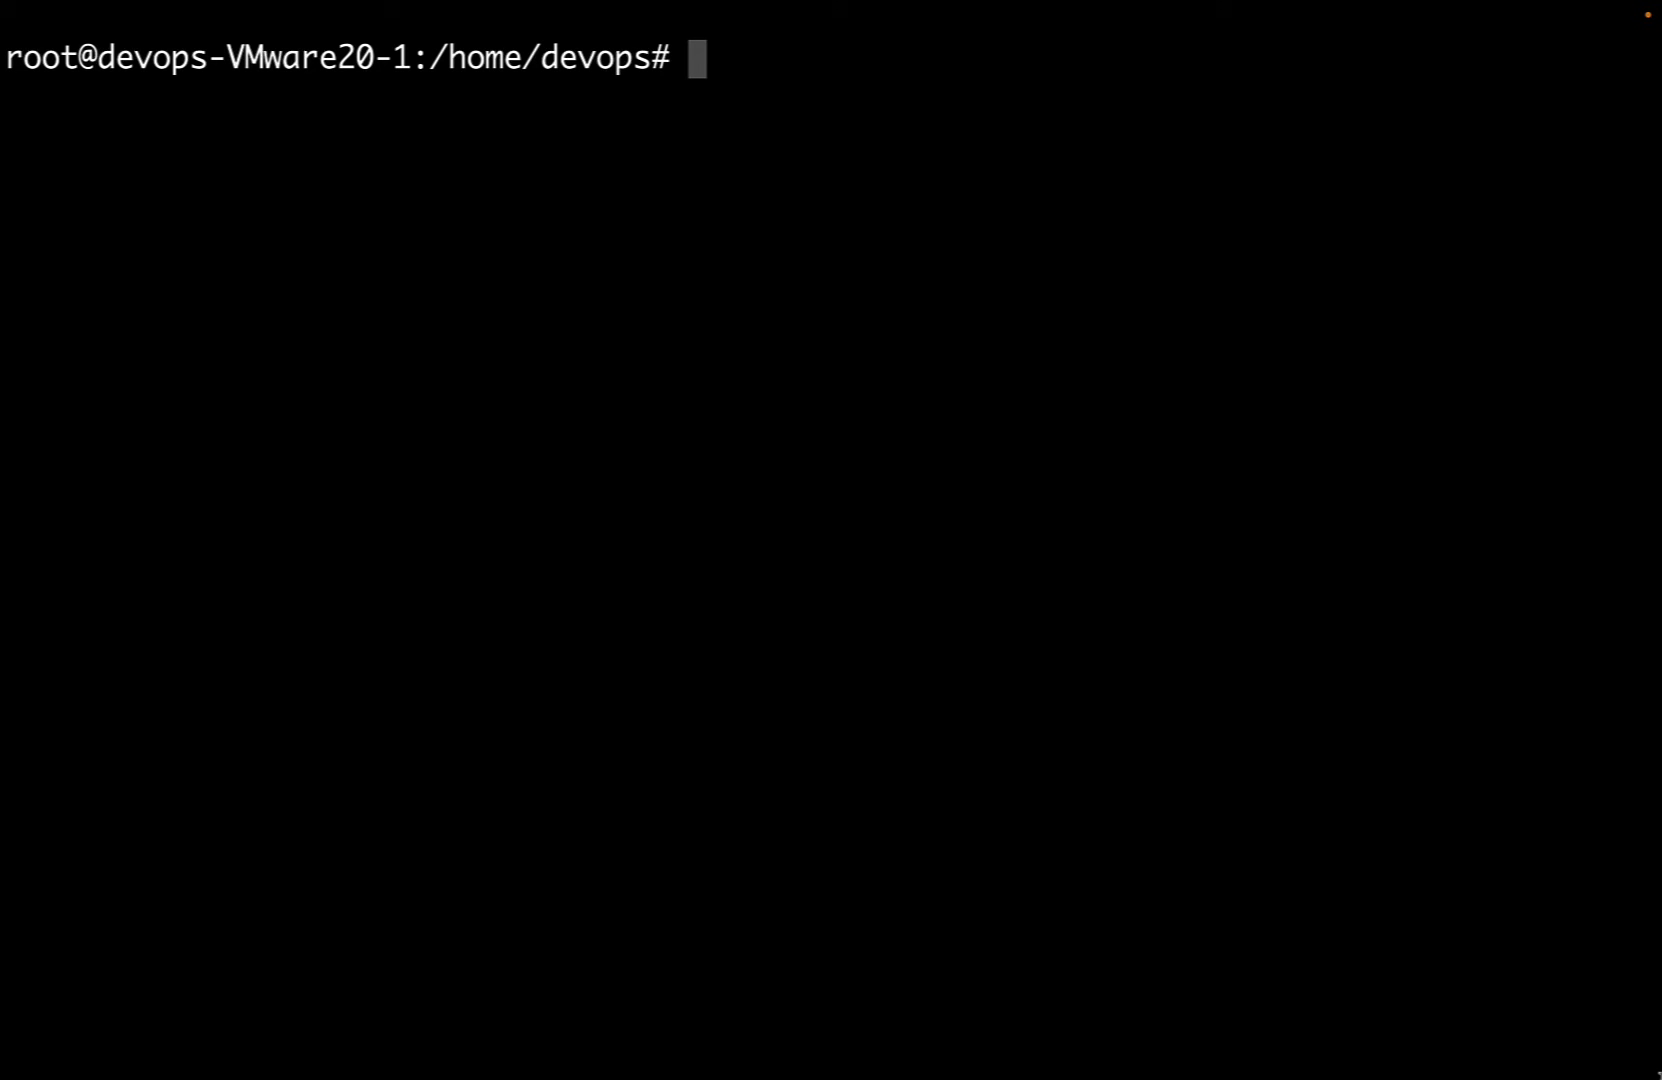
Create /etc/ansible with mkdir -pv and change into it
type("cd /etc/ansible")
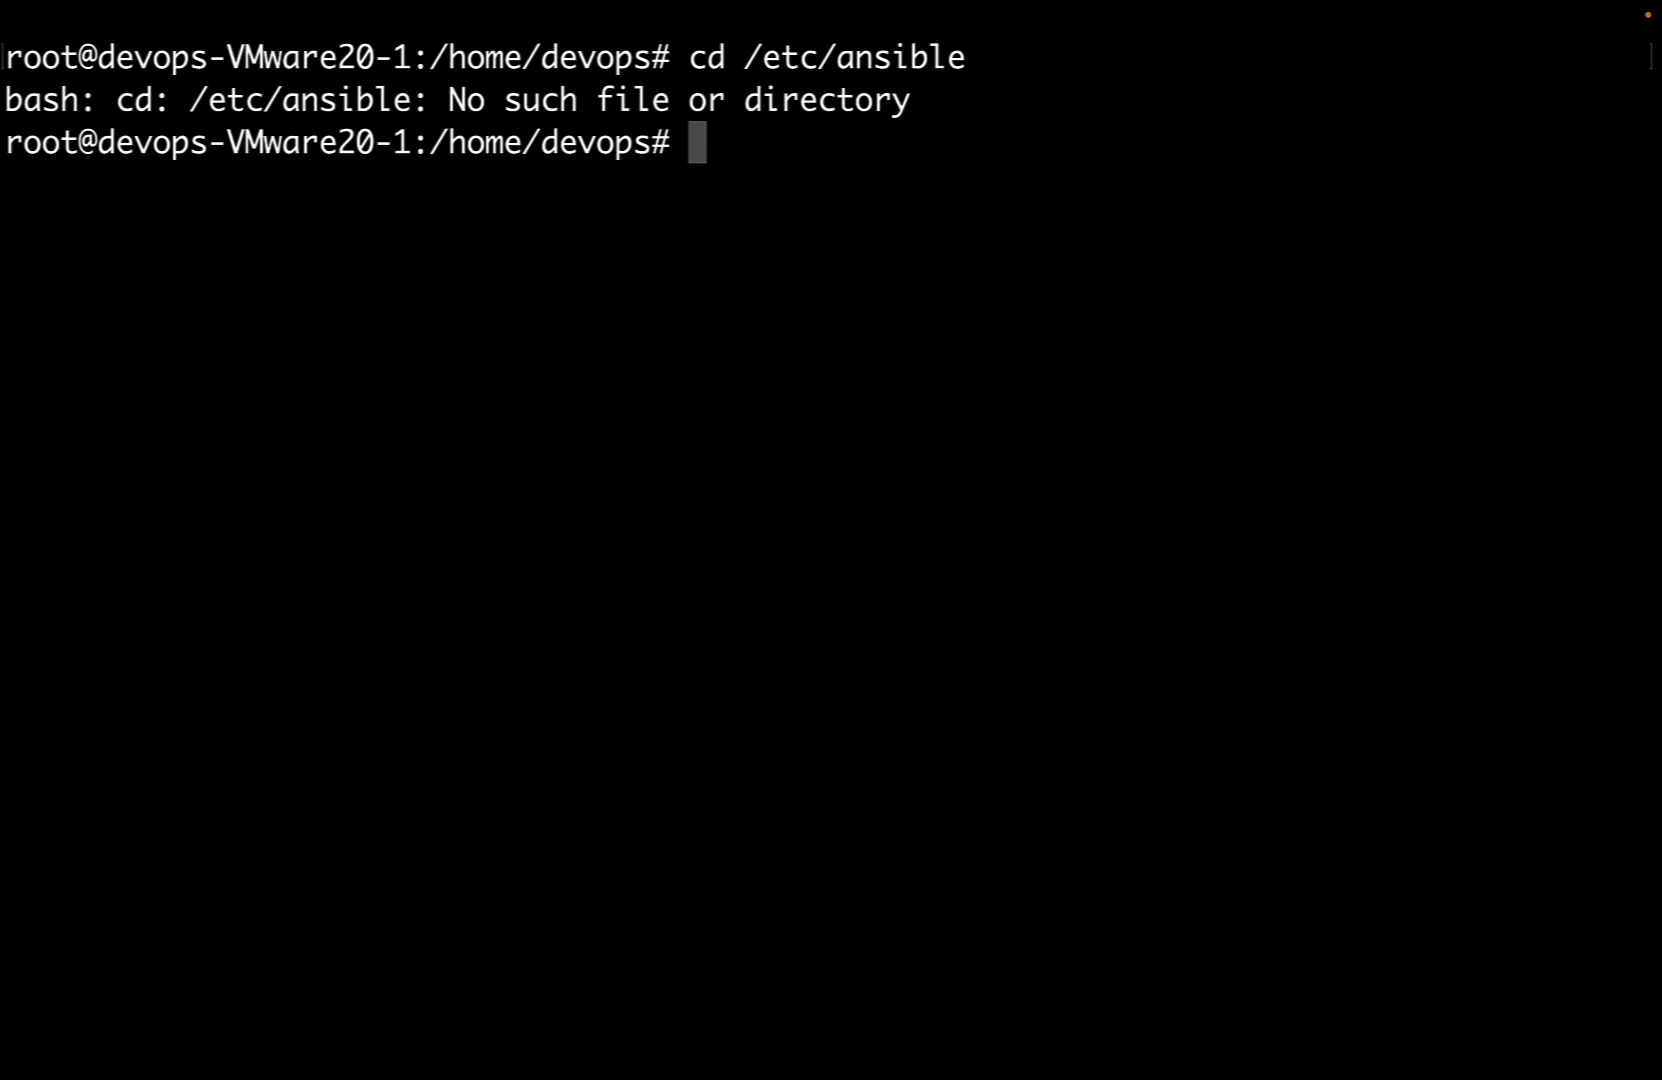
type("mkdir -pv")
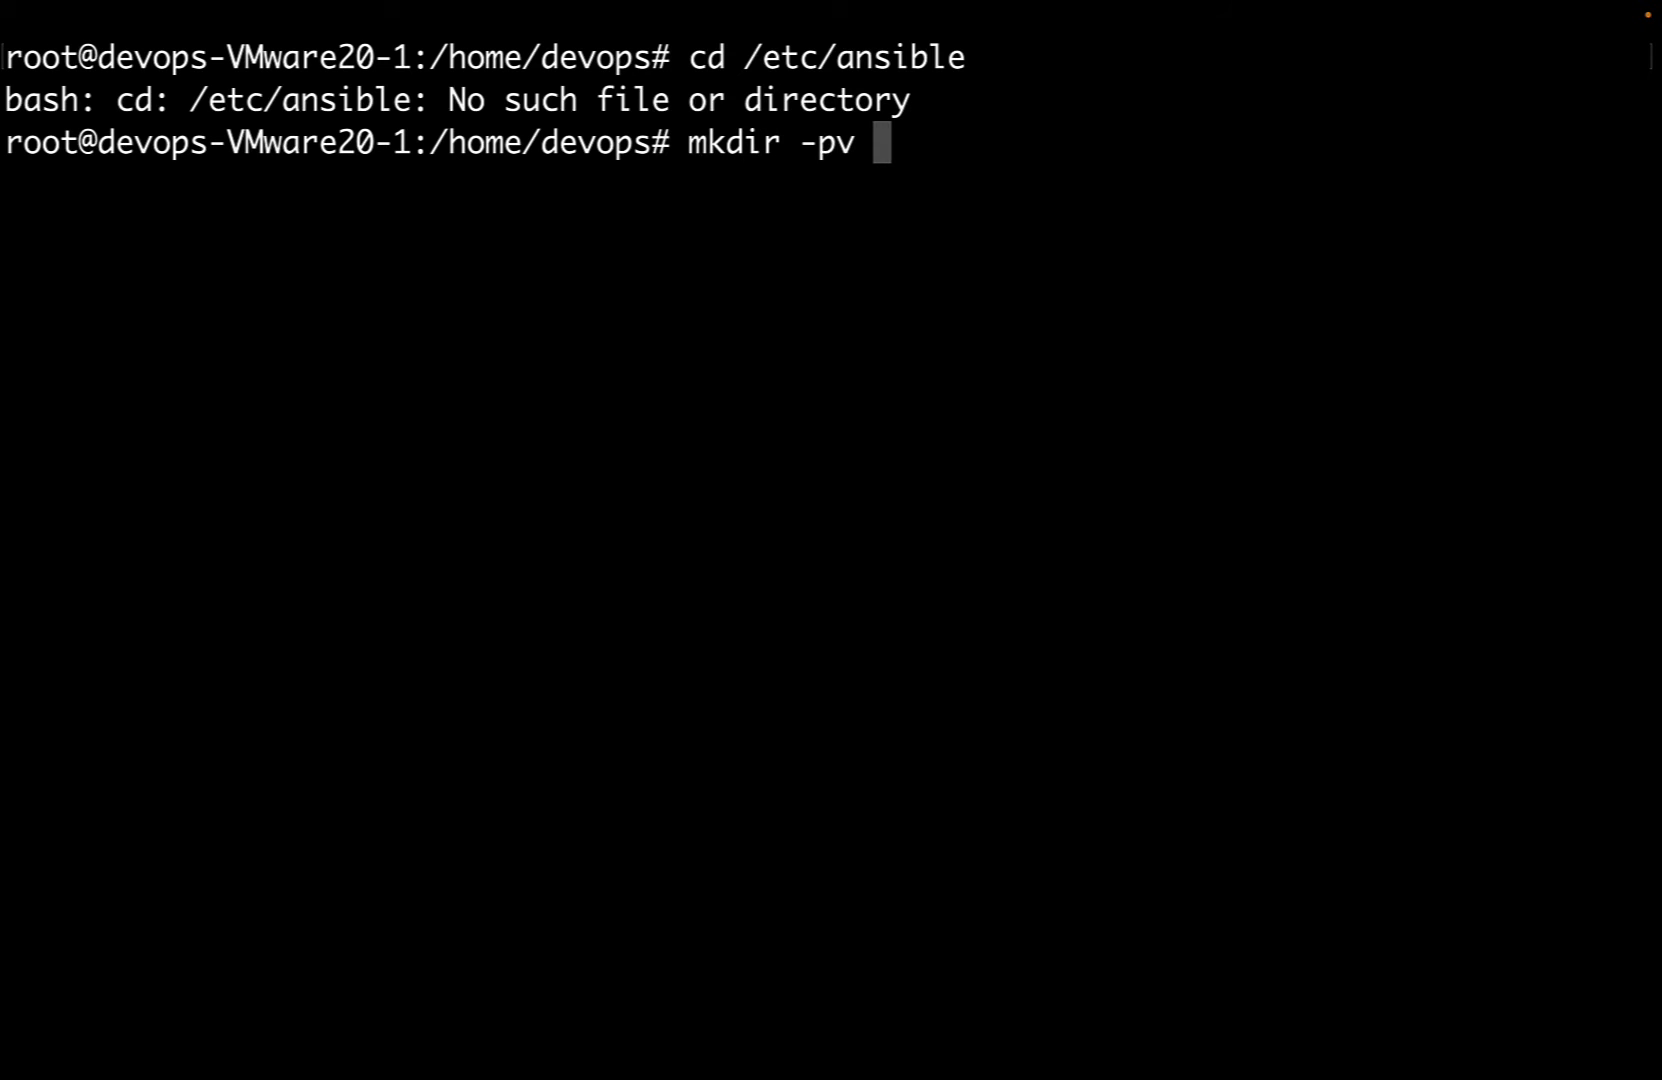
type("/etc/ansible")
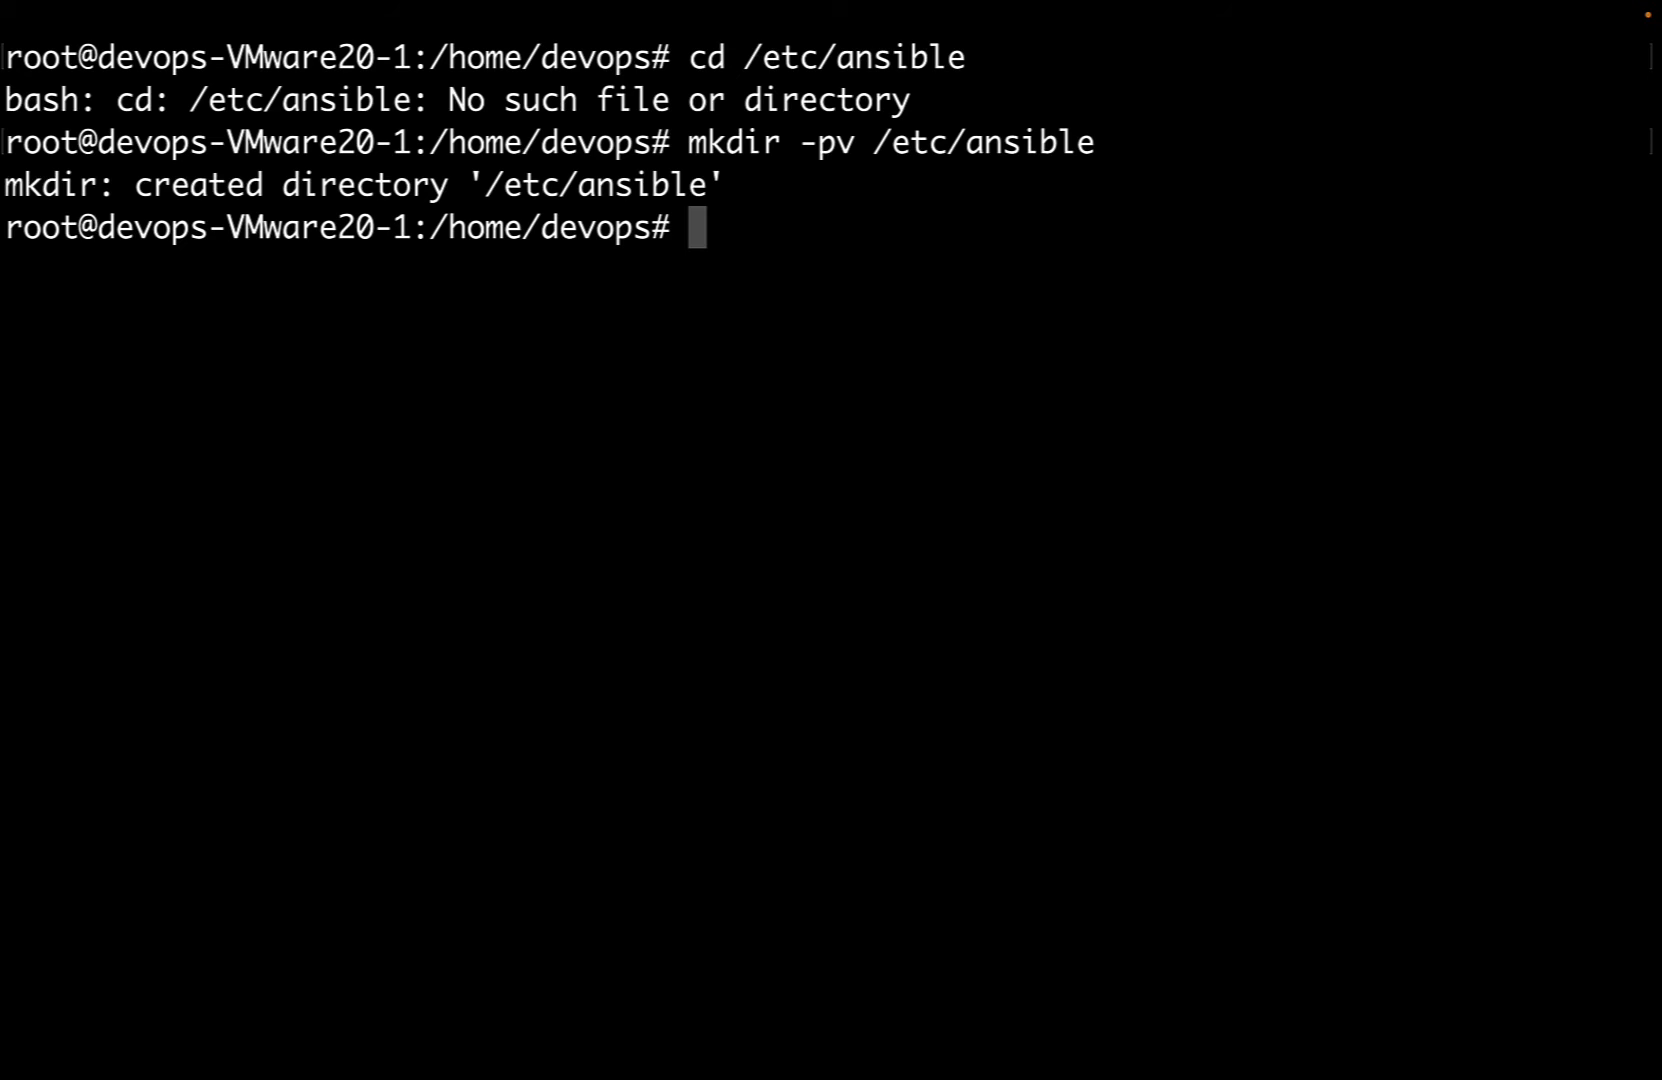
type("c")
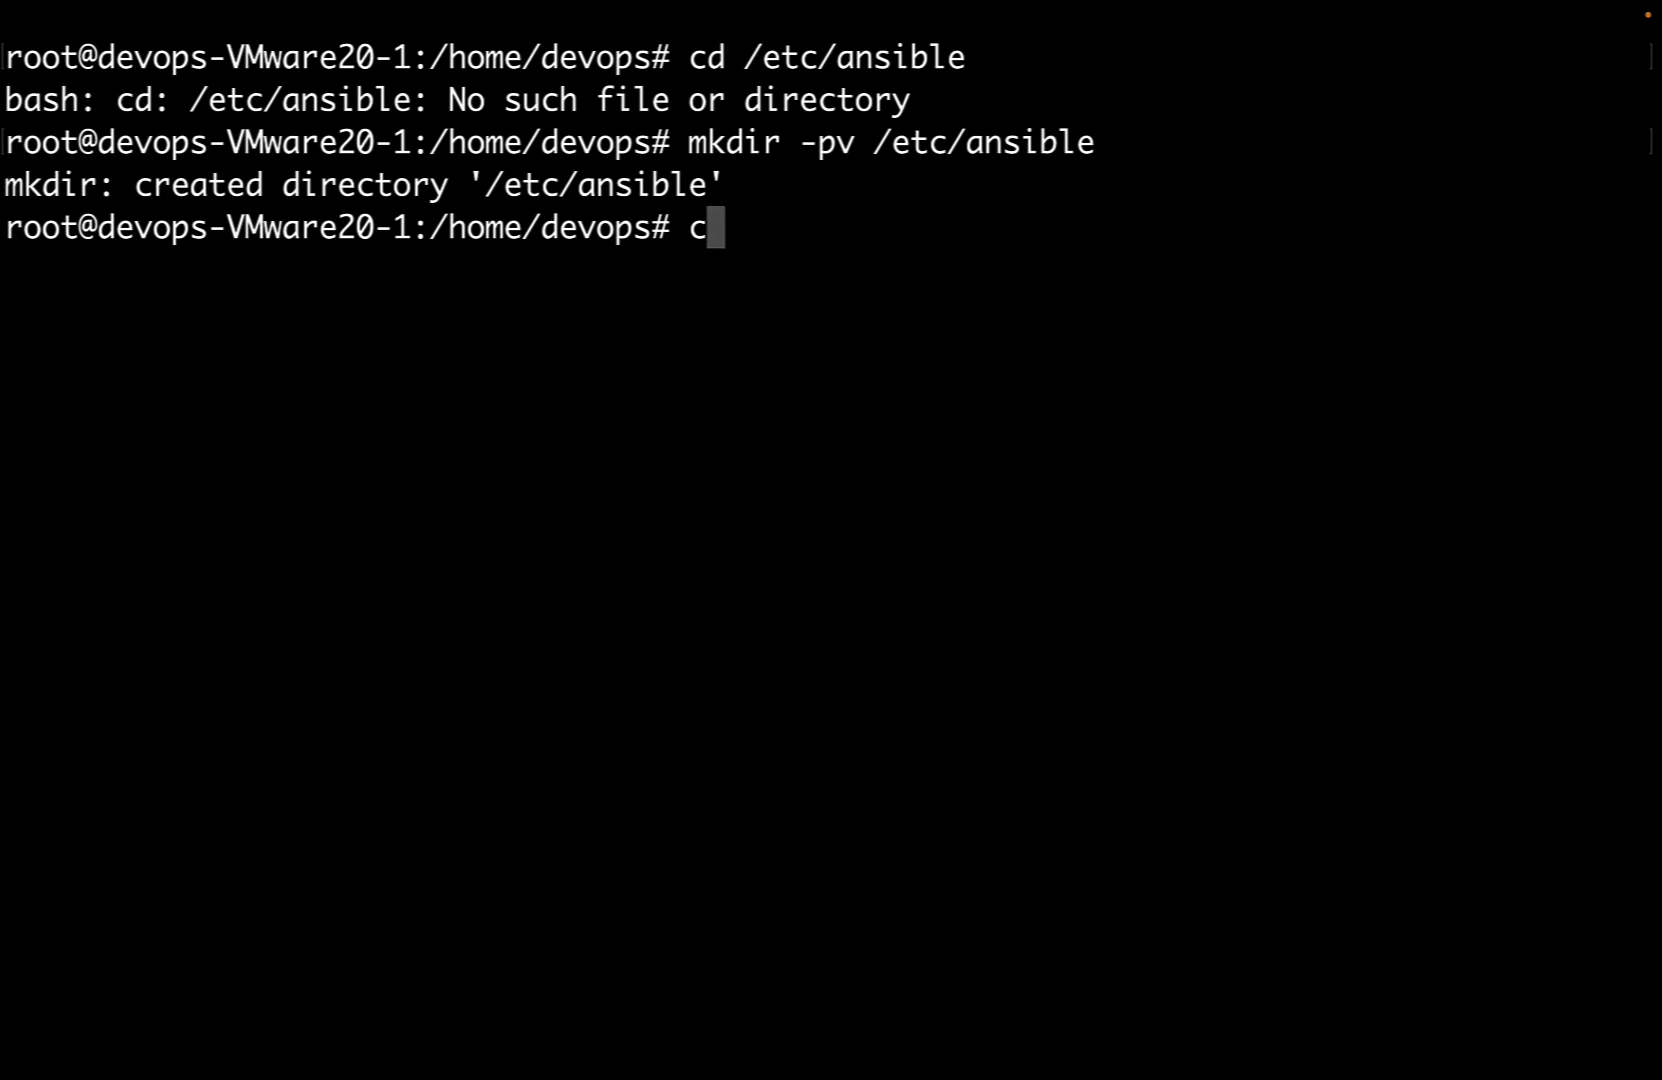
type("d /etc/ansible")
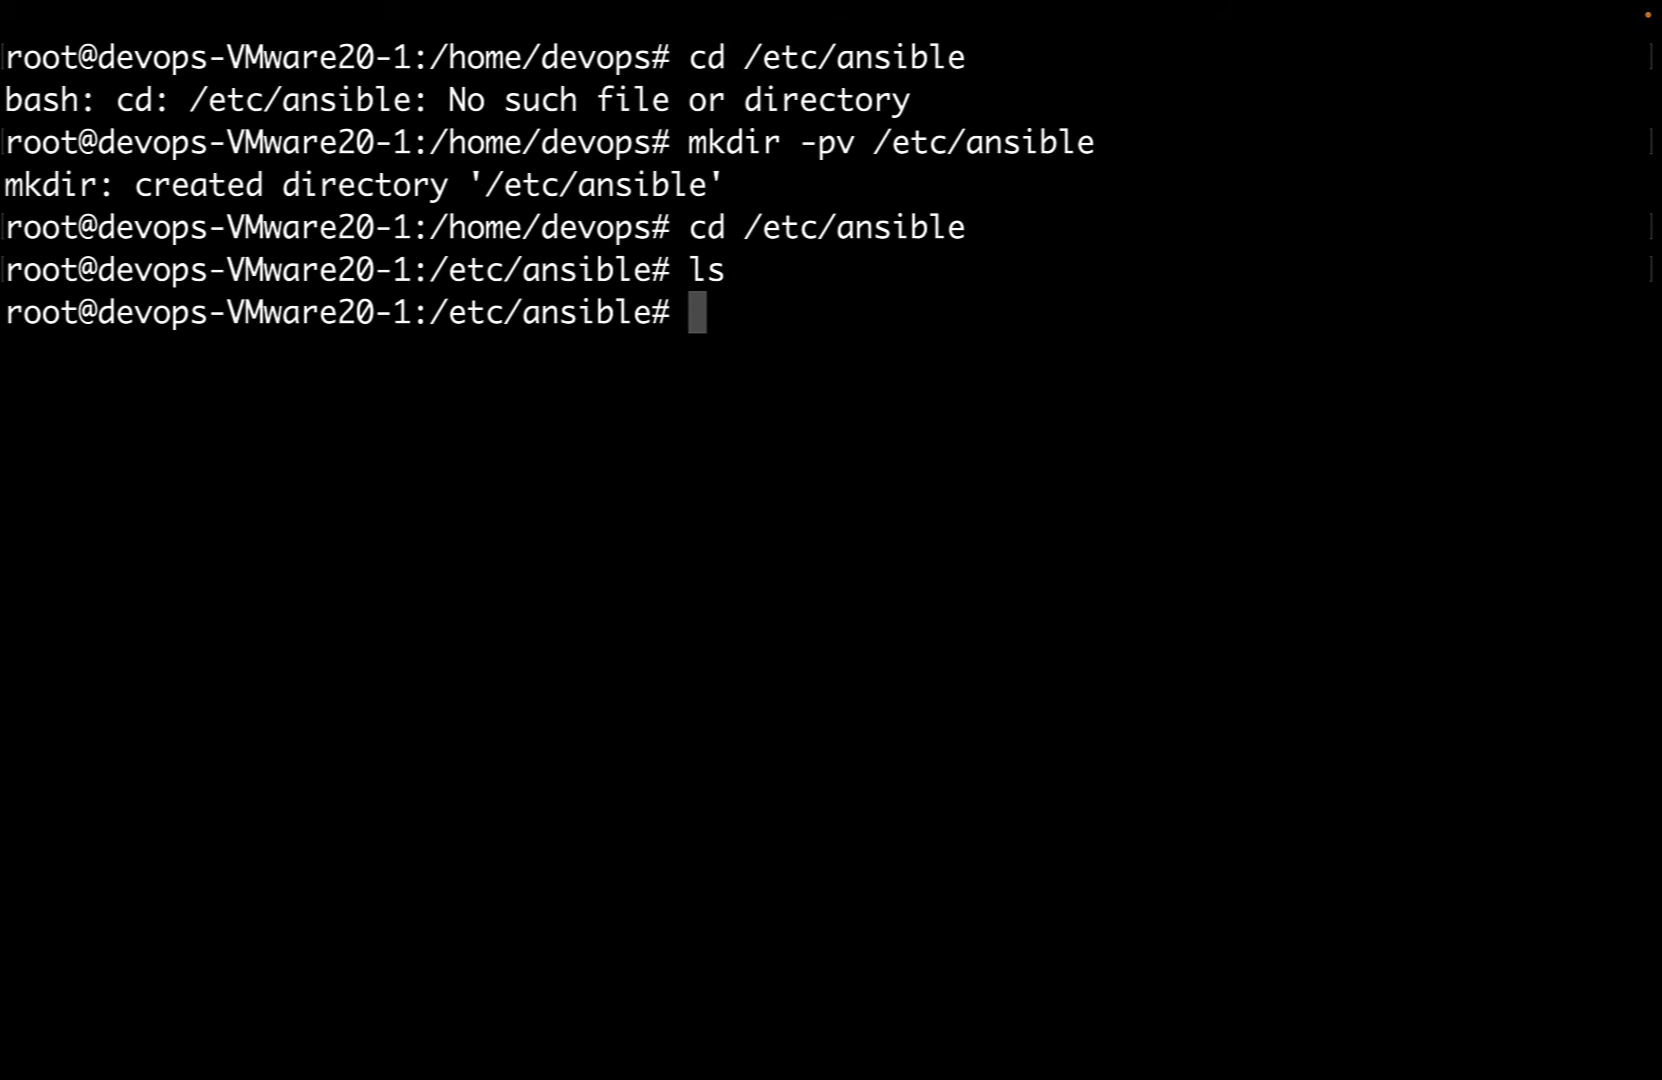
Run ansible-config init --disabled > ansible.cfg to generate a fully commented config
type("a")
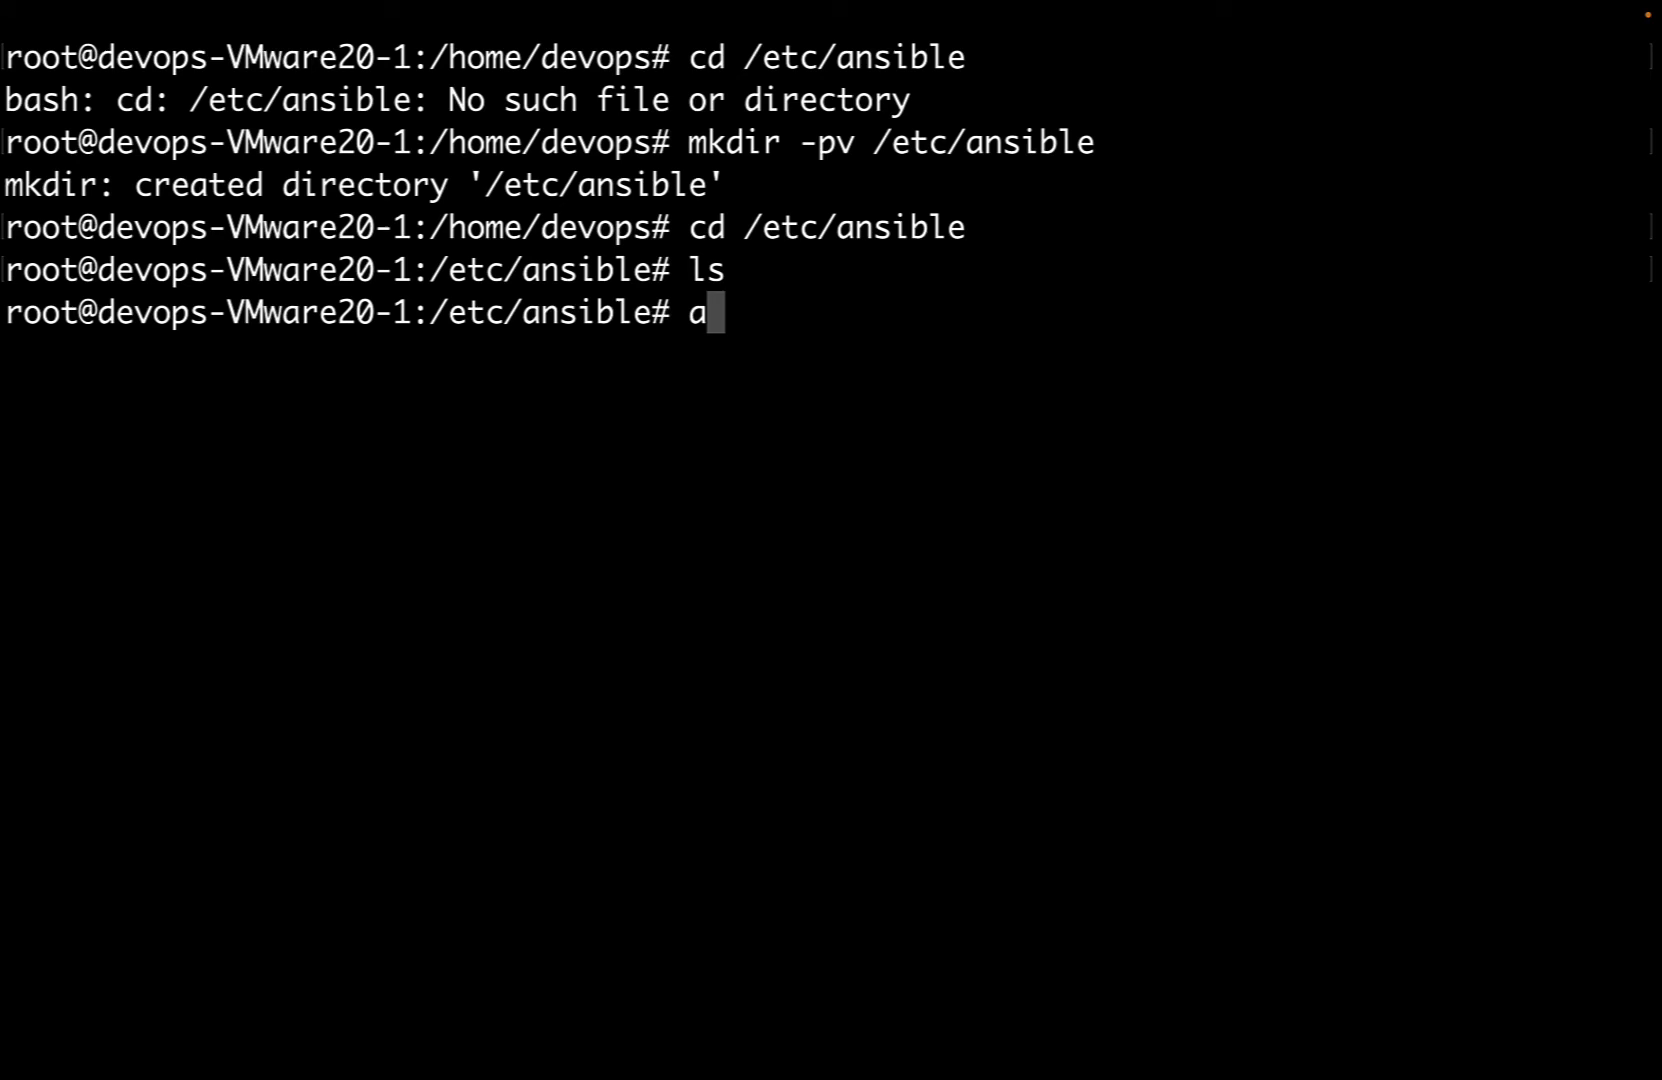
type("nsible-config")
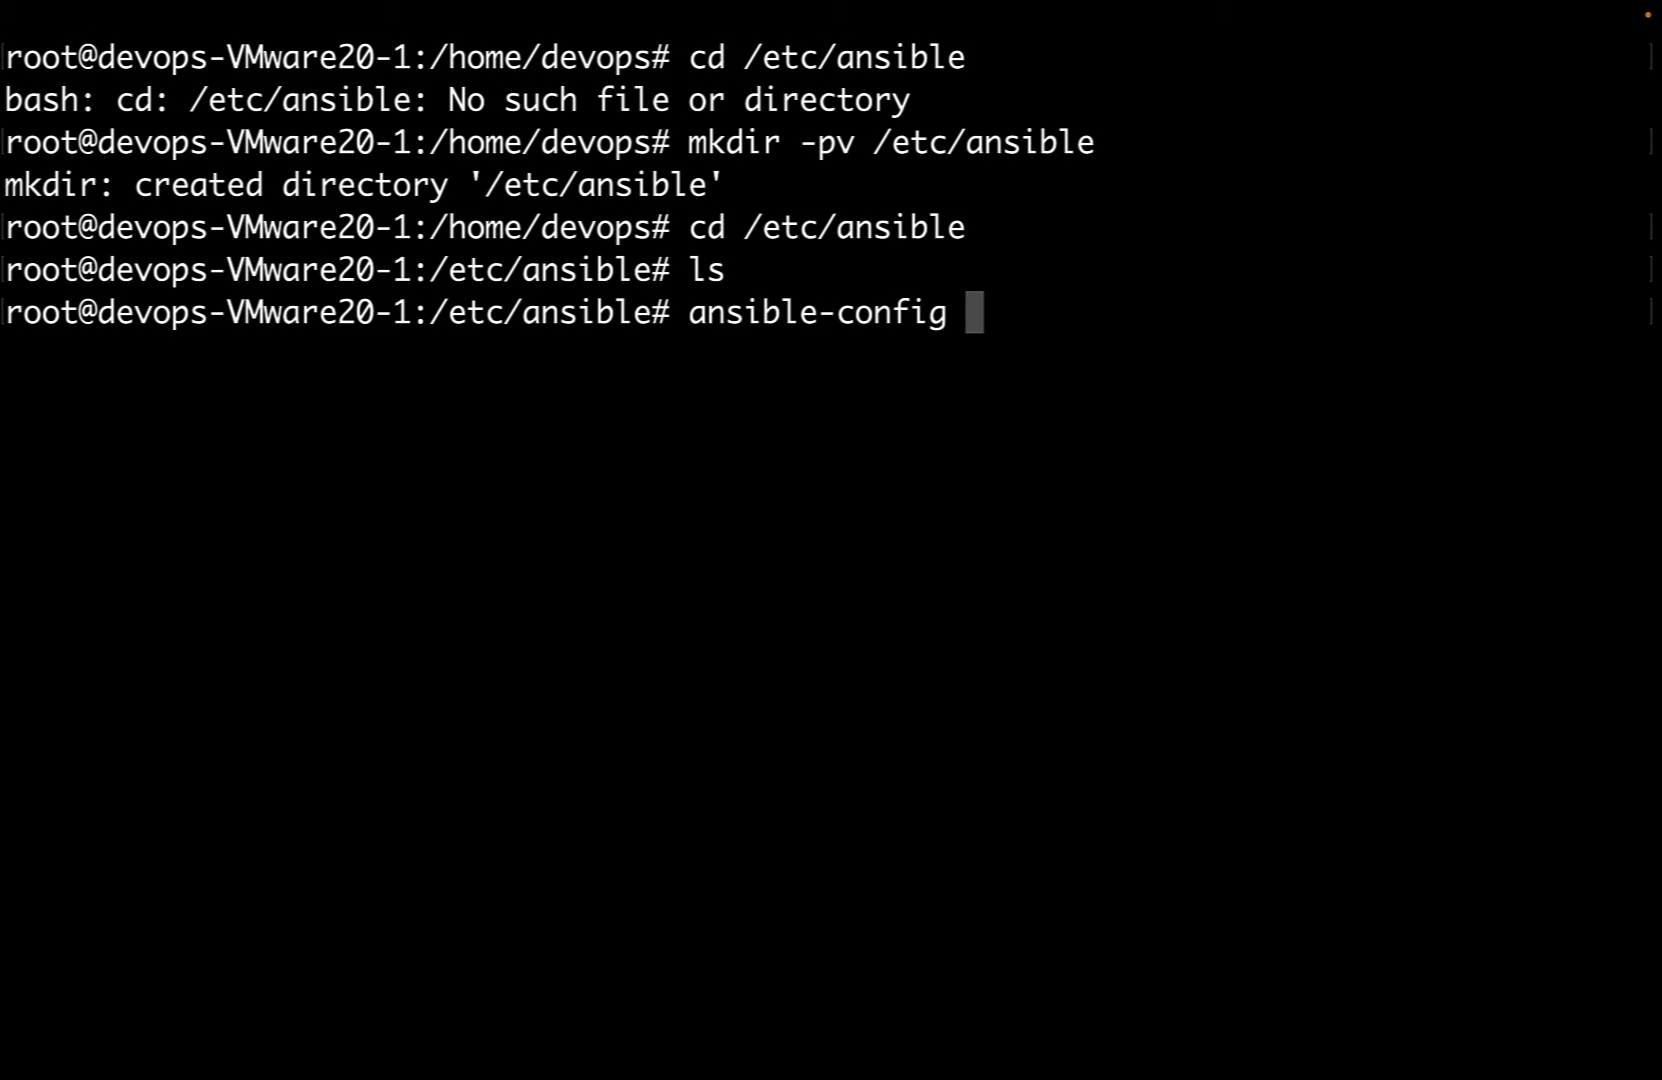
type("init --dis")
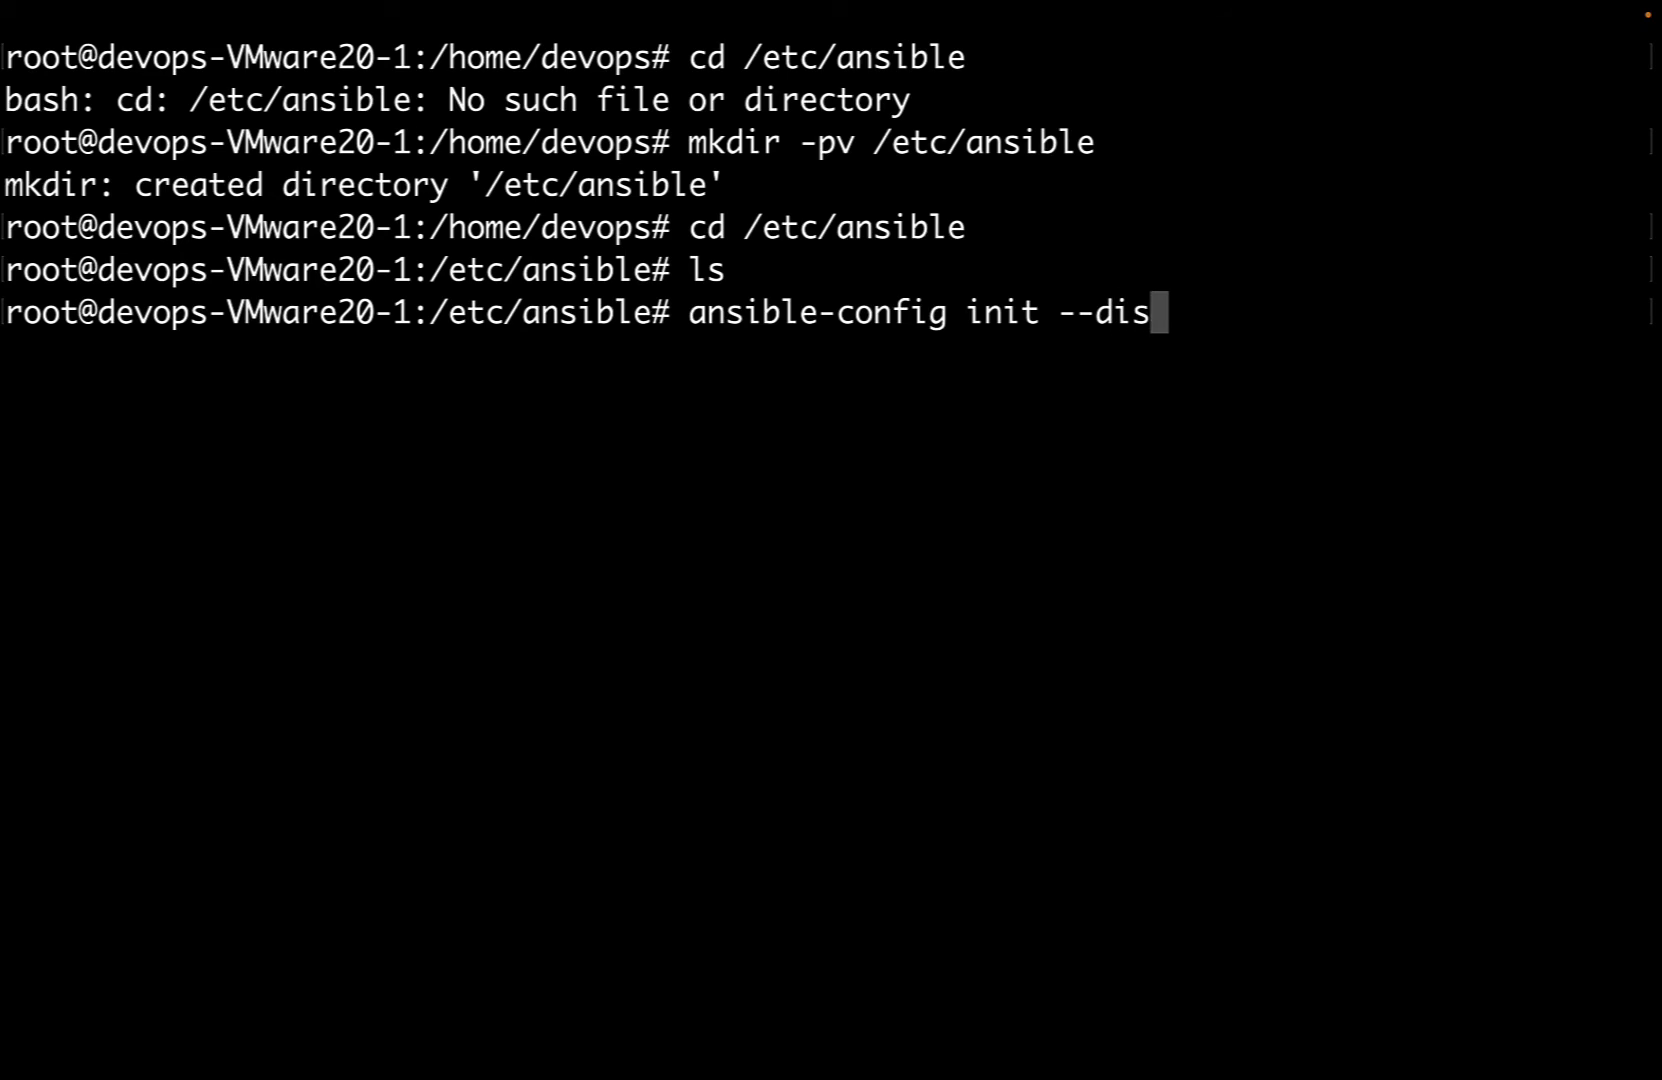
type("abled")
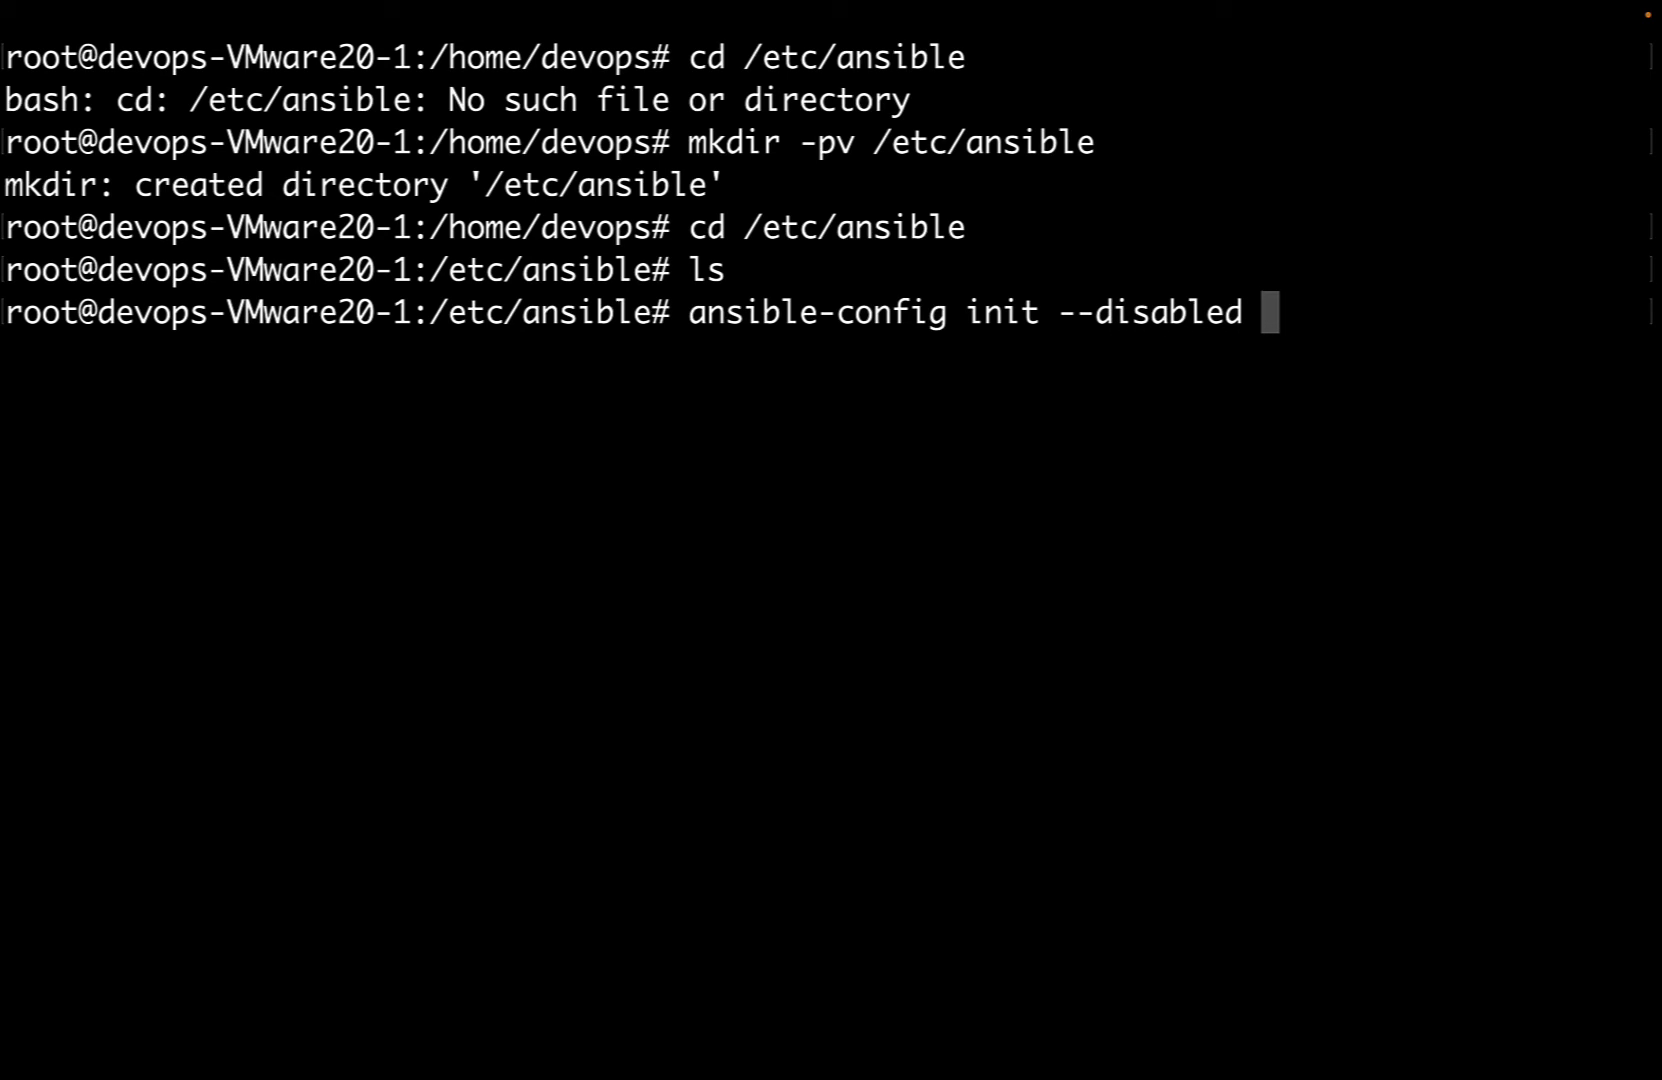
type("> a")
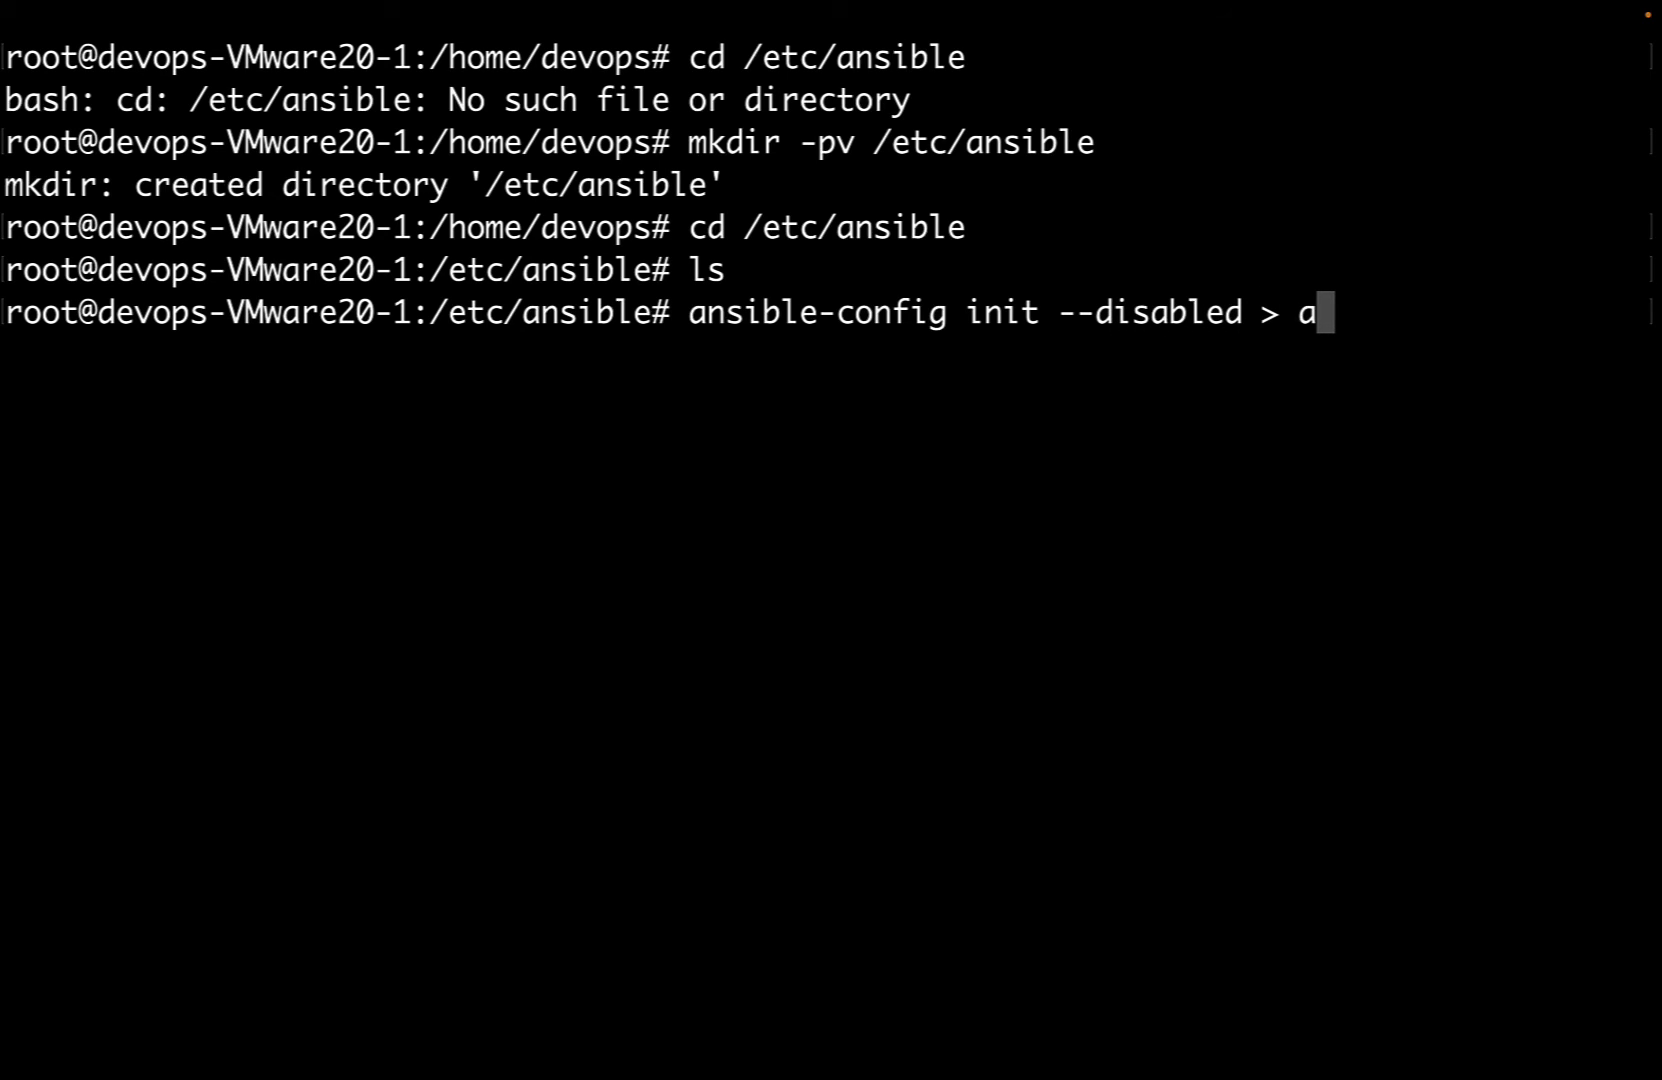
type("nsible.cfg")
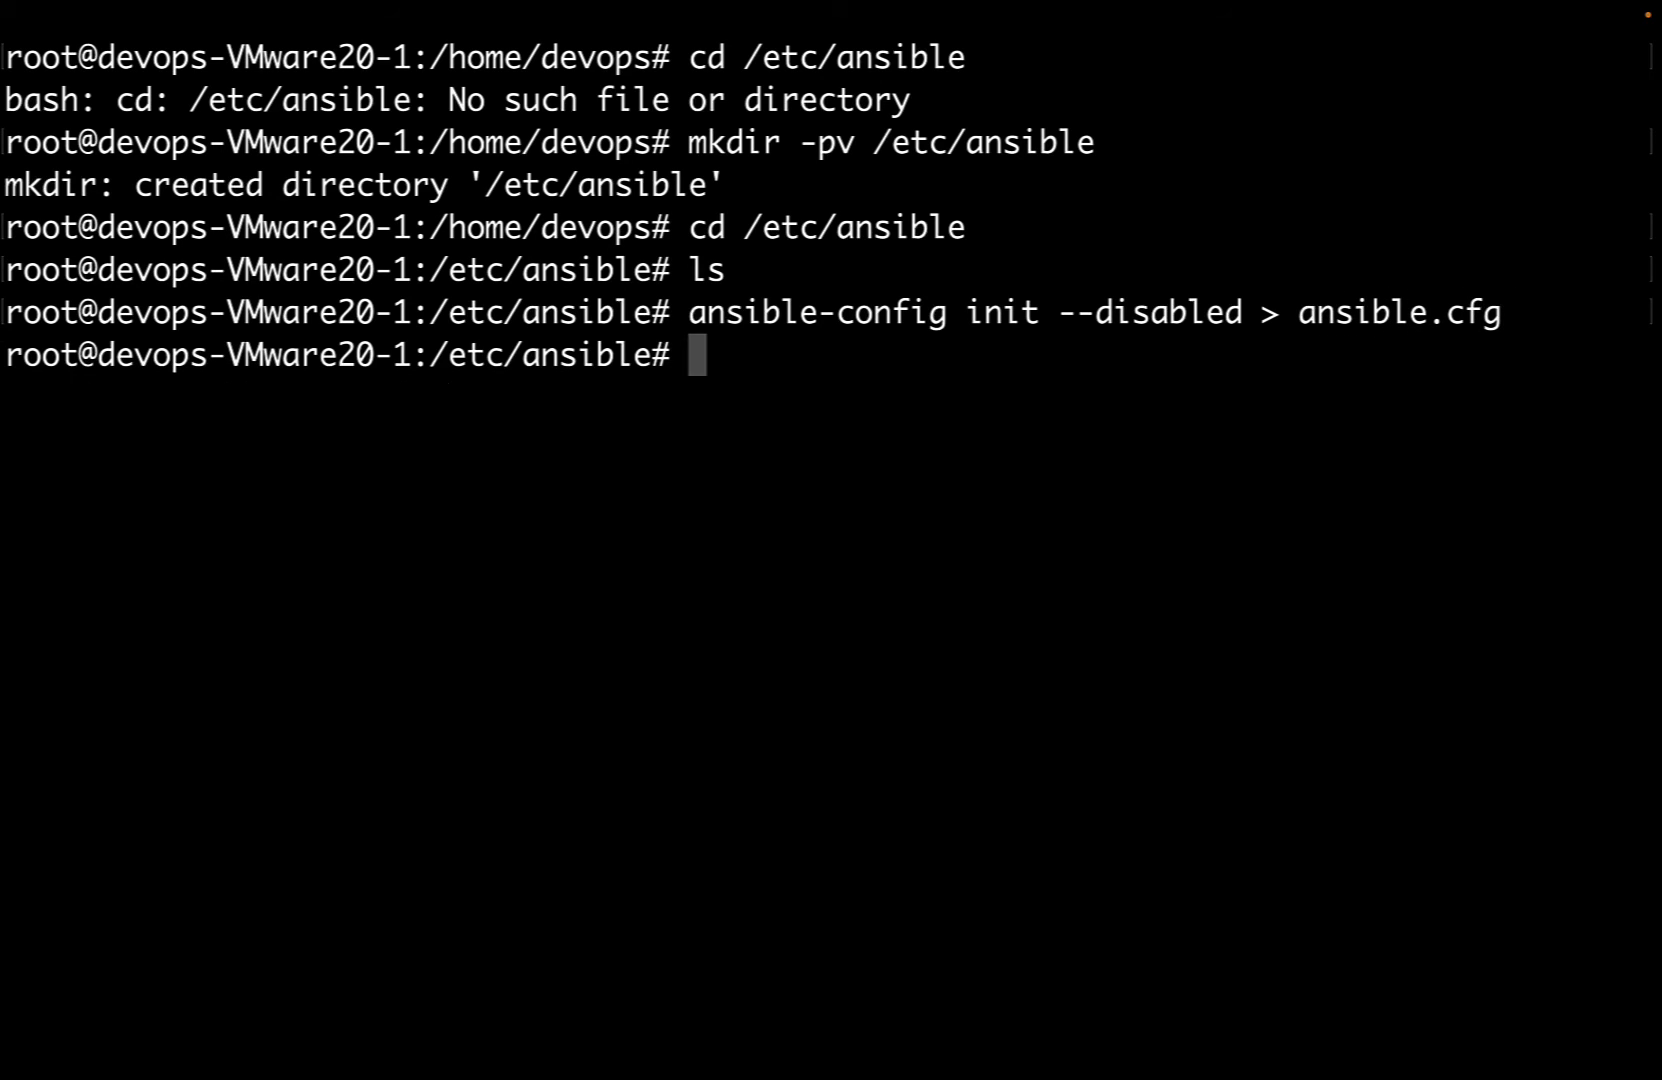
type("less")
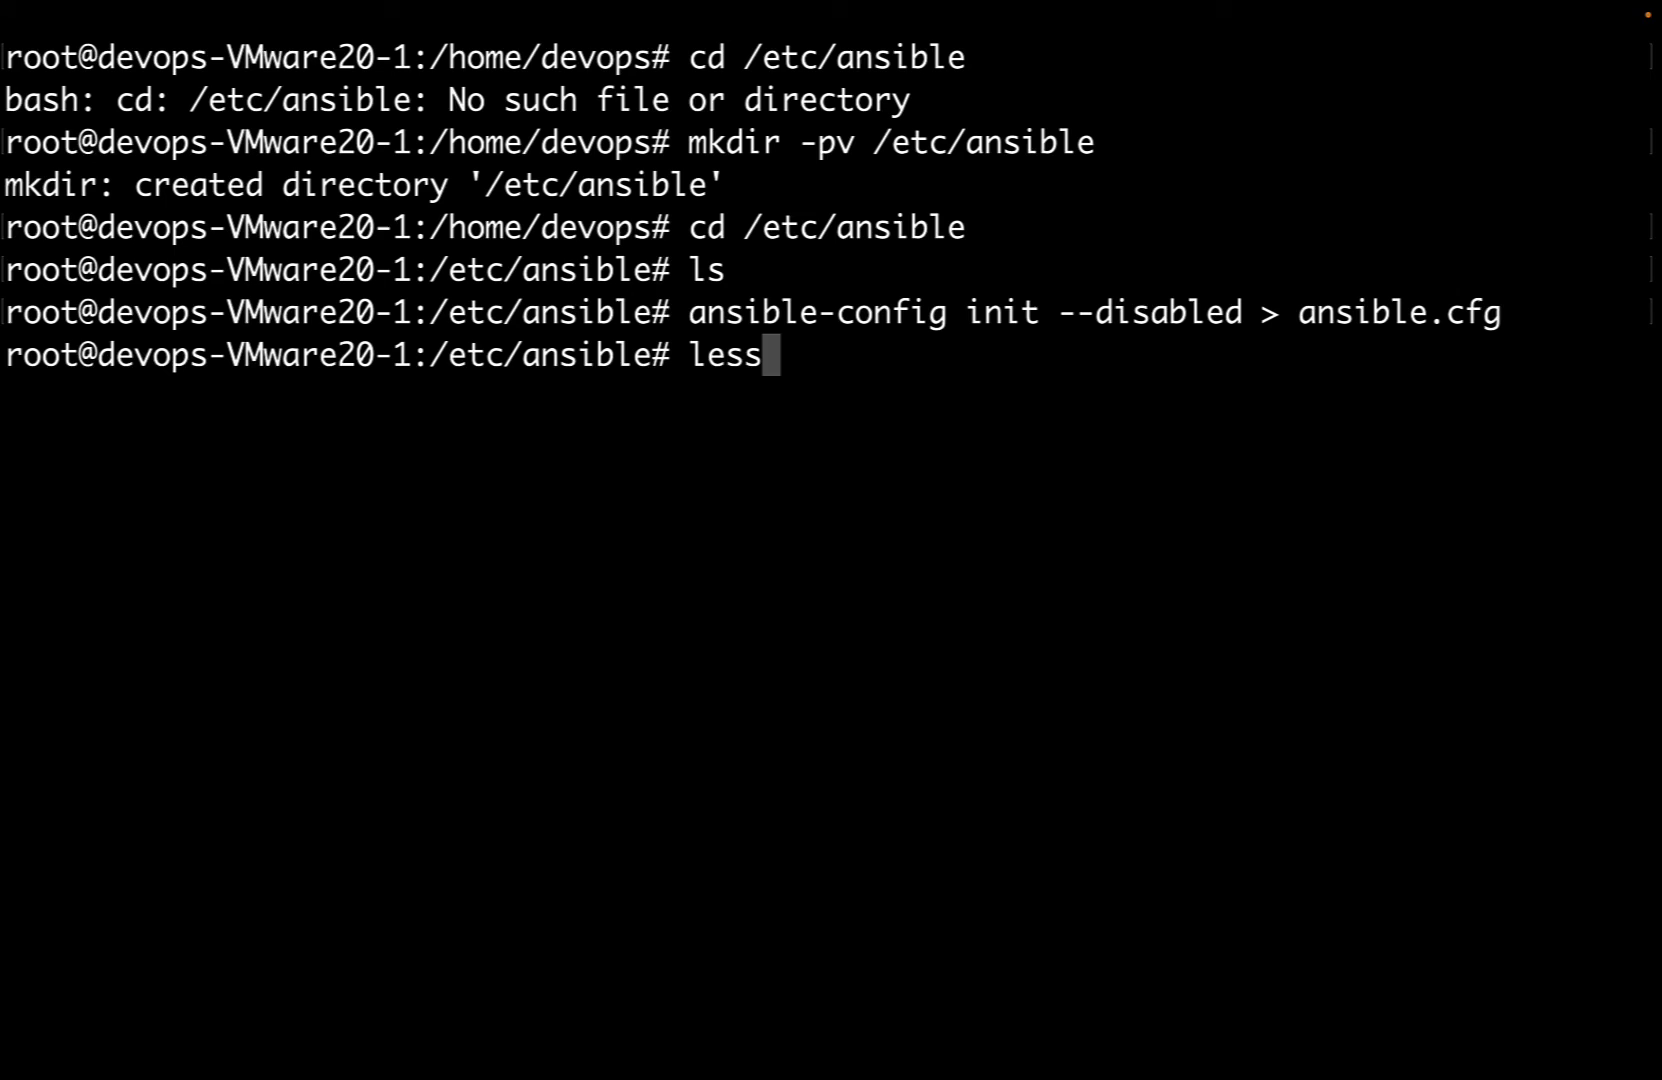
type("ansible.cfg")
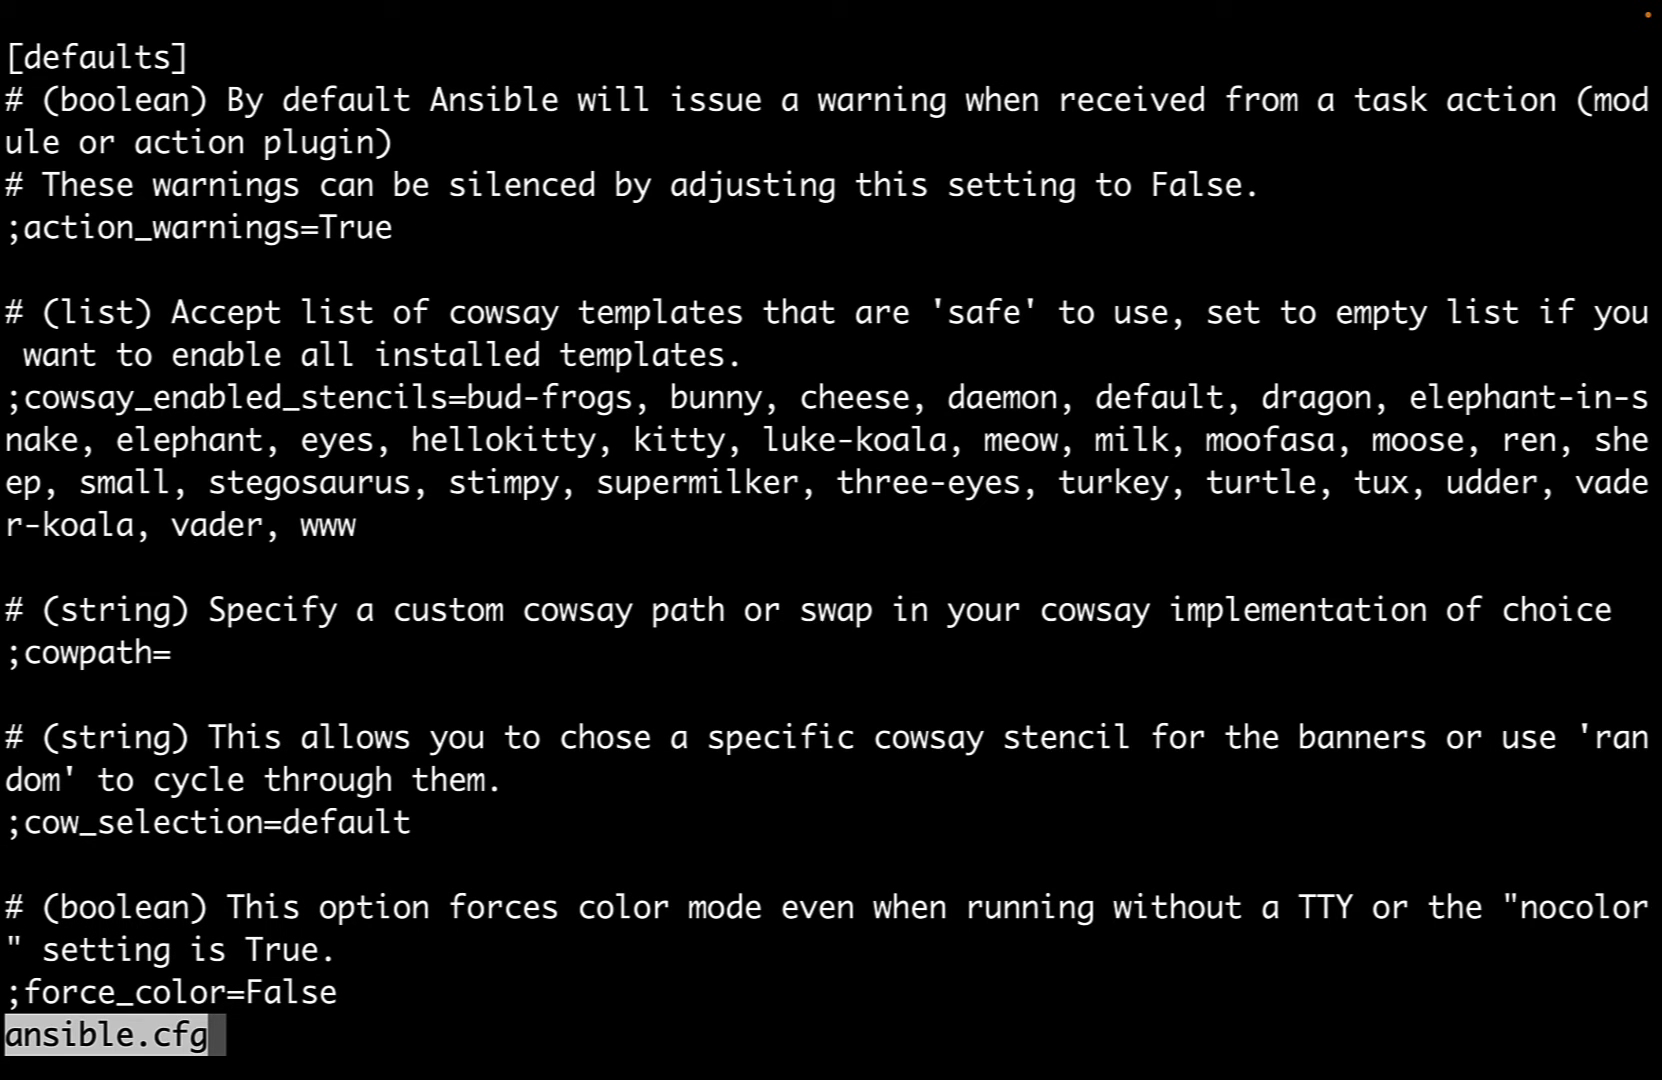
scroll("down", 3)
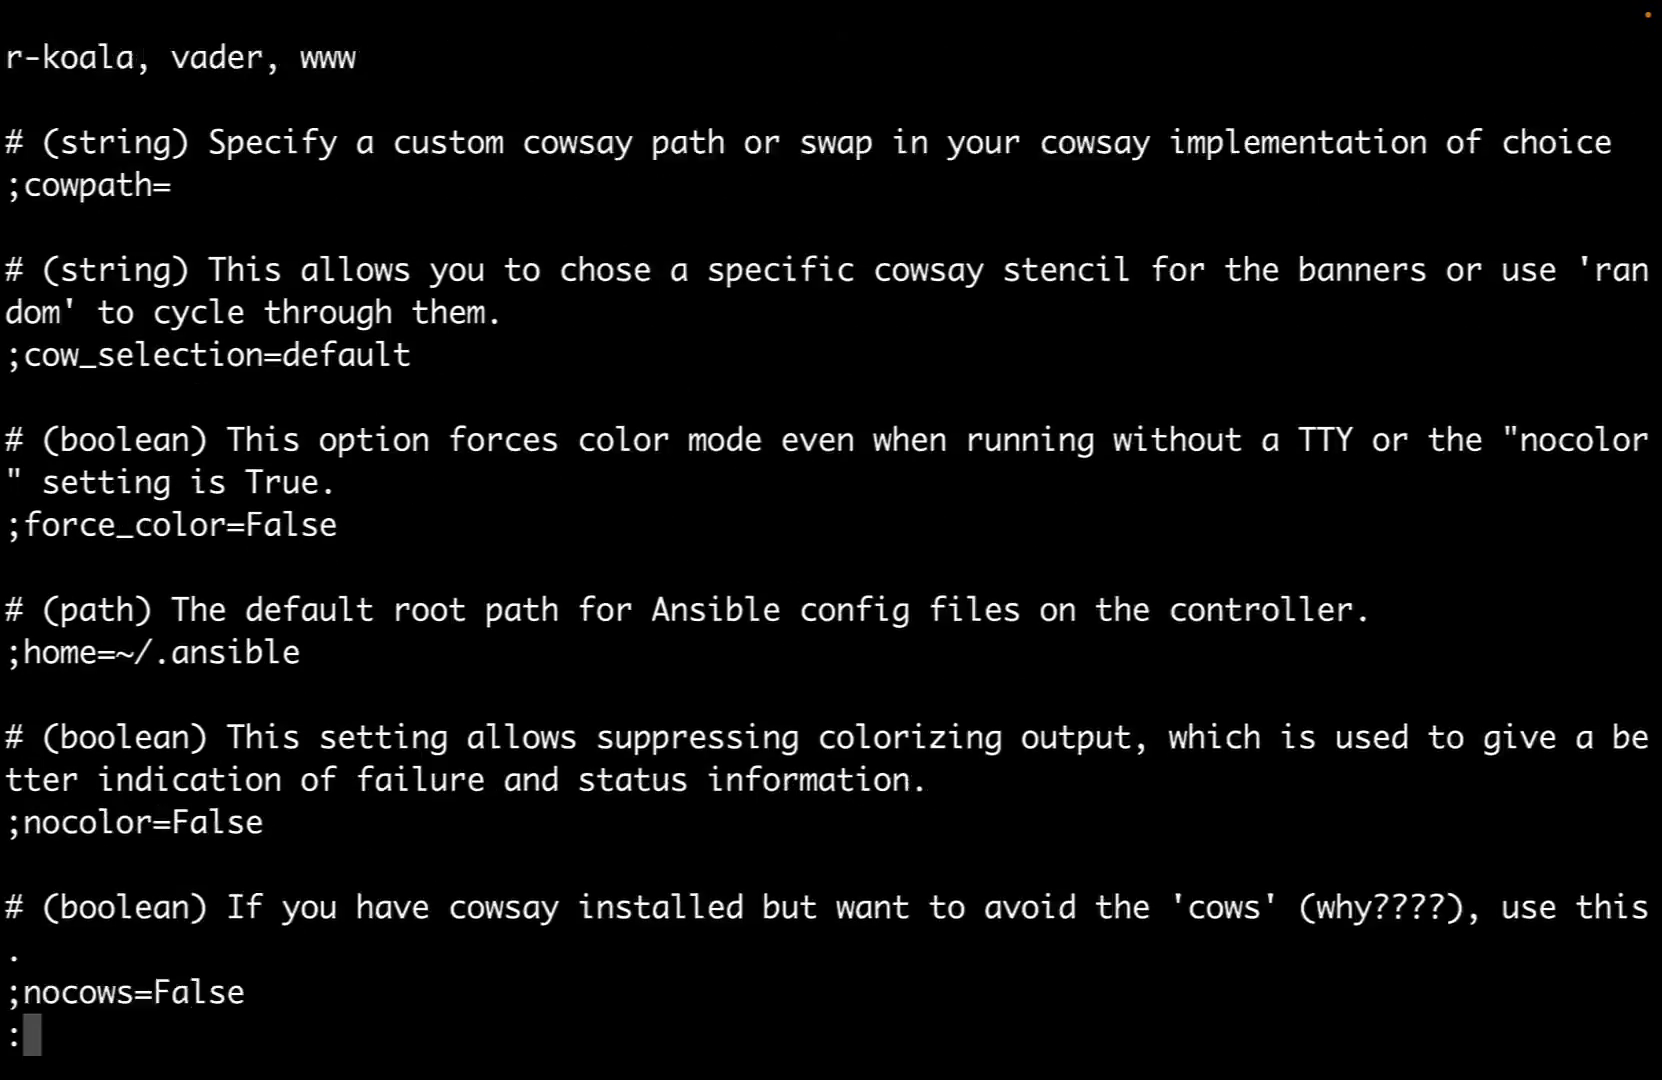
scroll("down", 3)
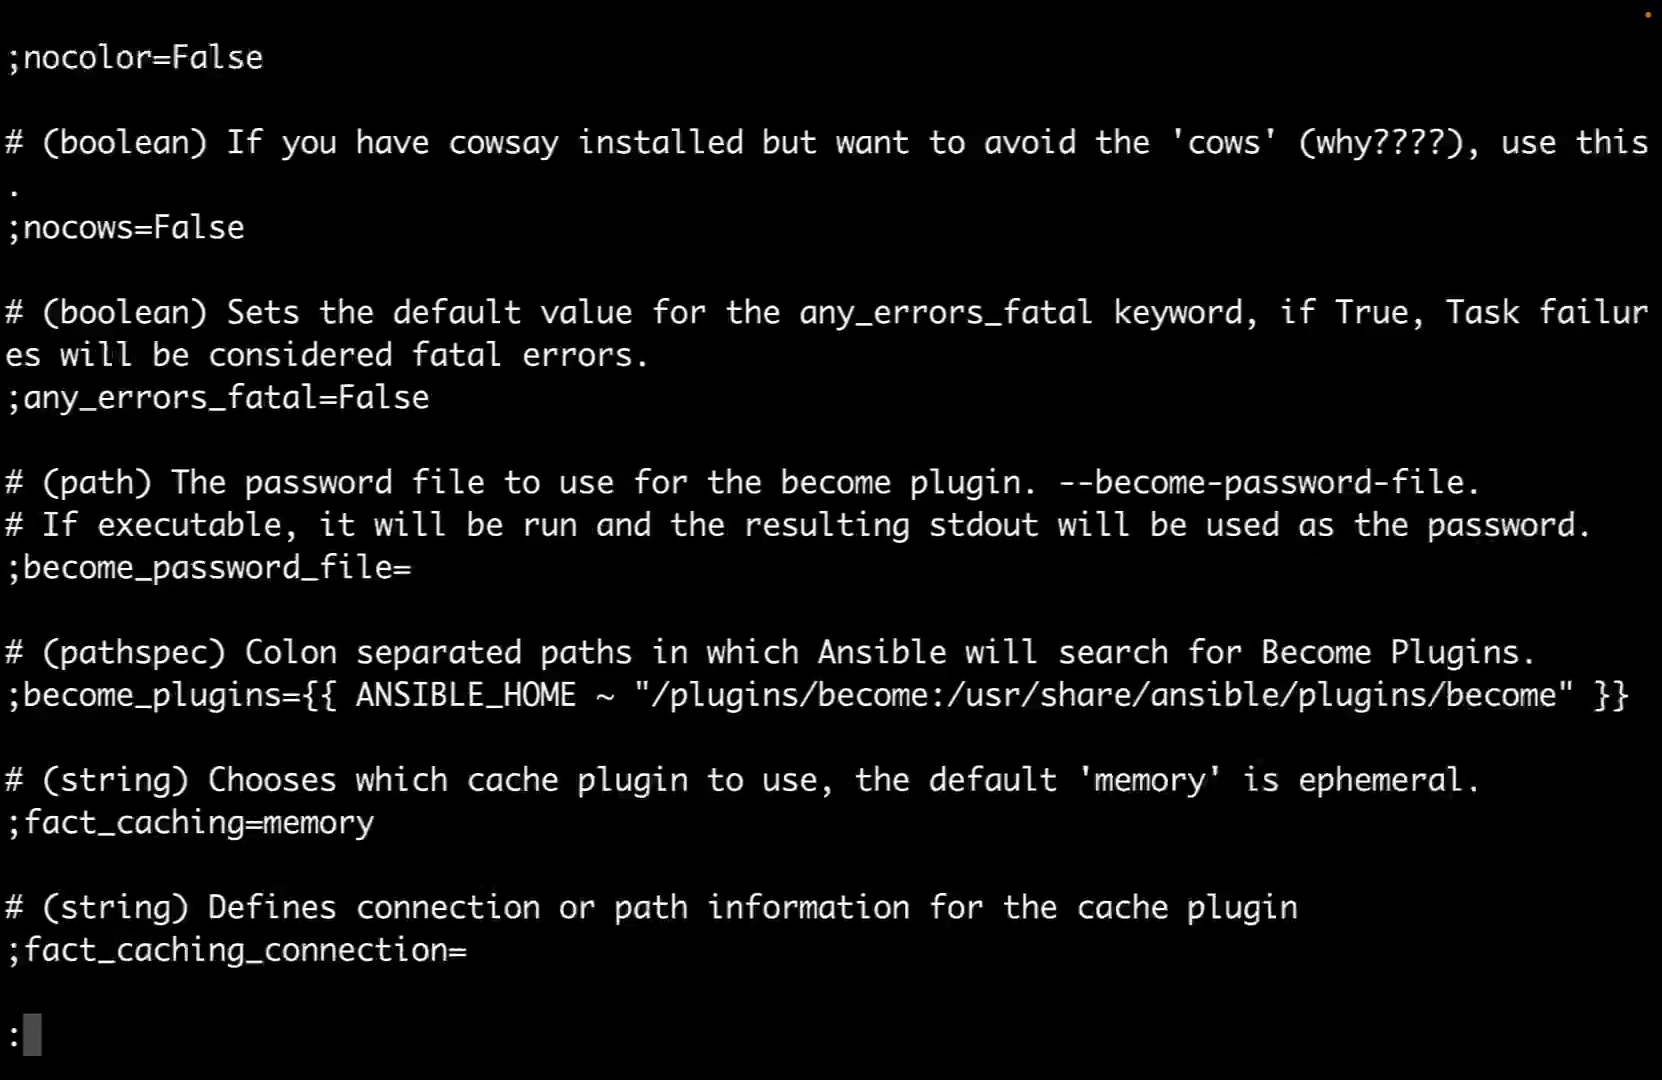
scroll("down", 3)
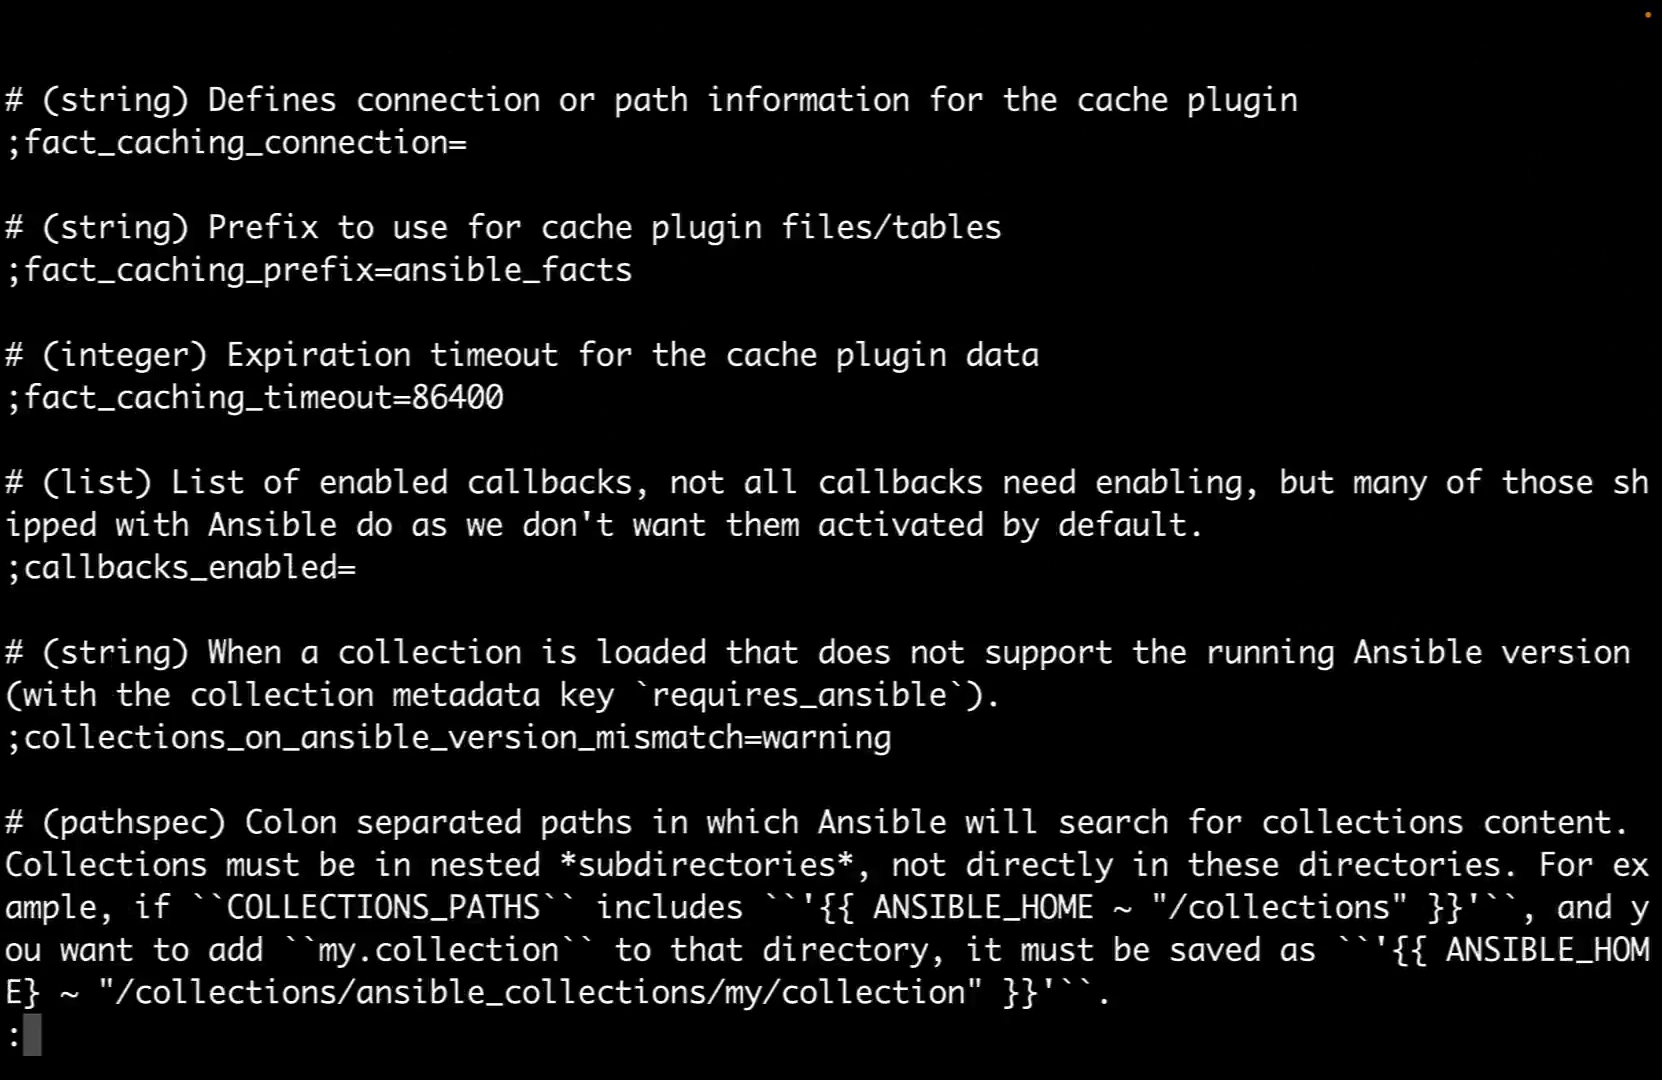
scroll("down", 3)
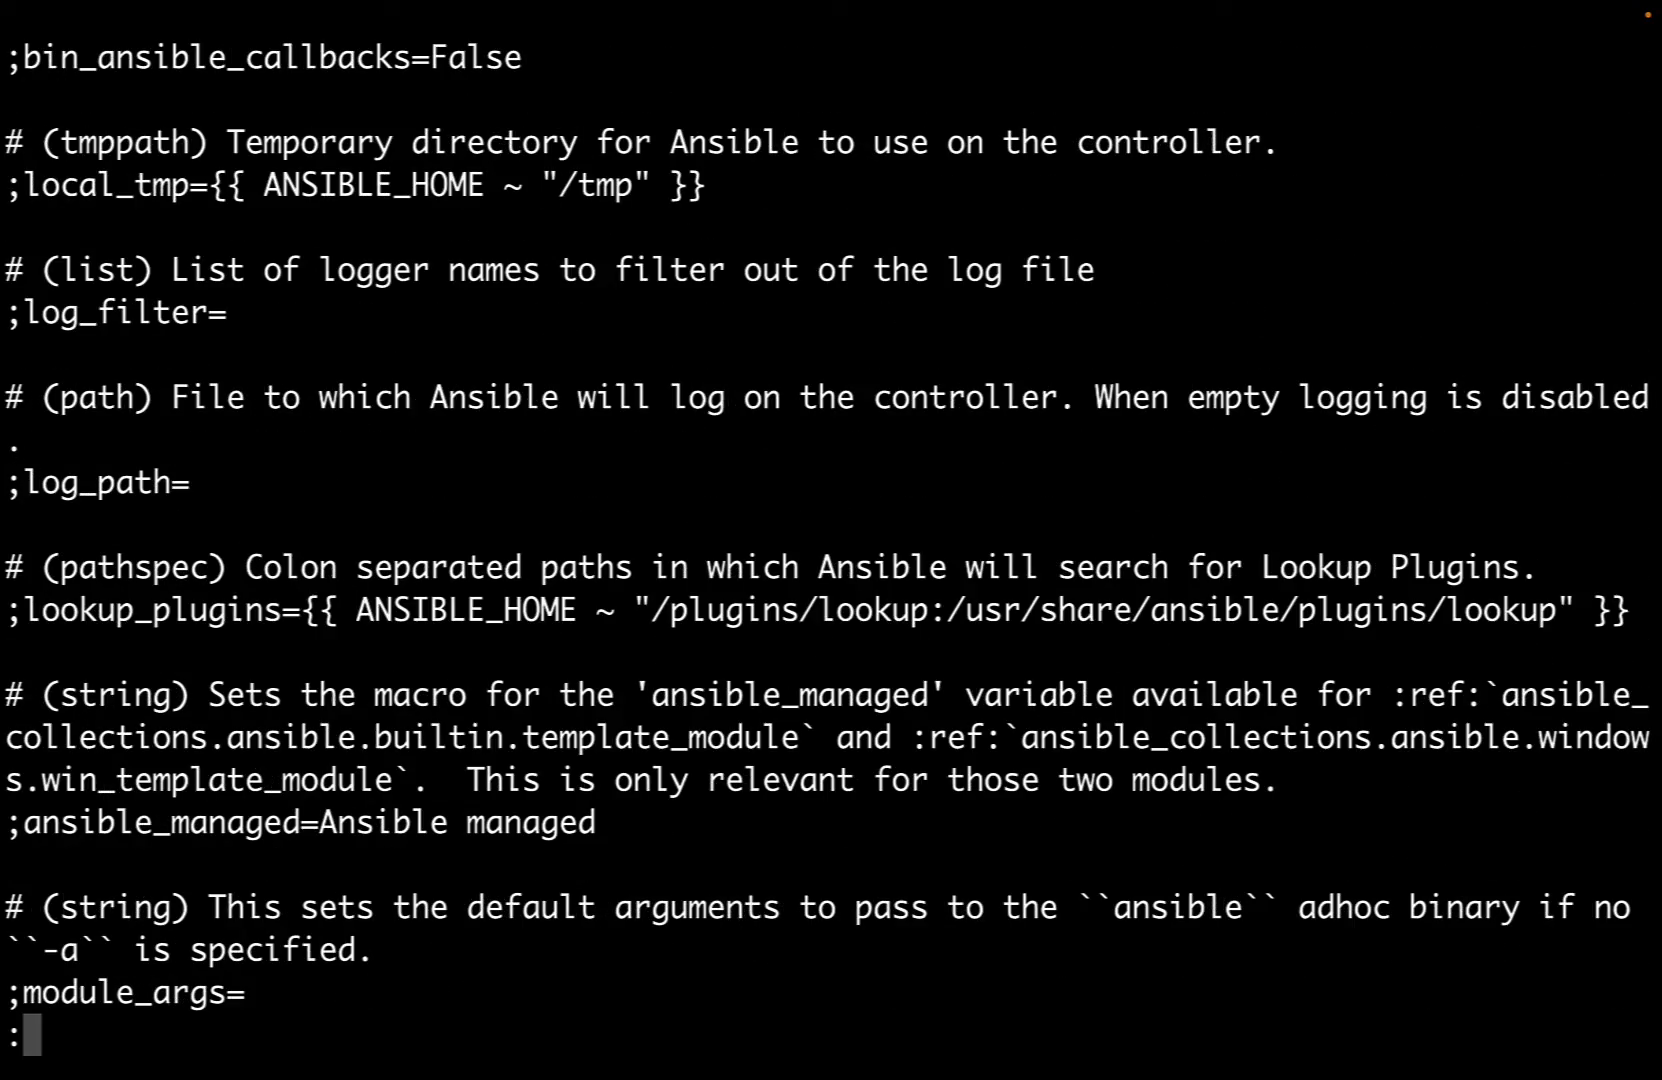
scroll("down", 3)
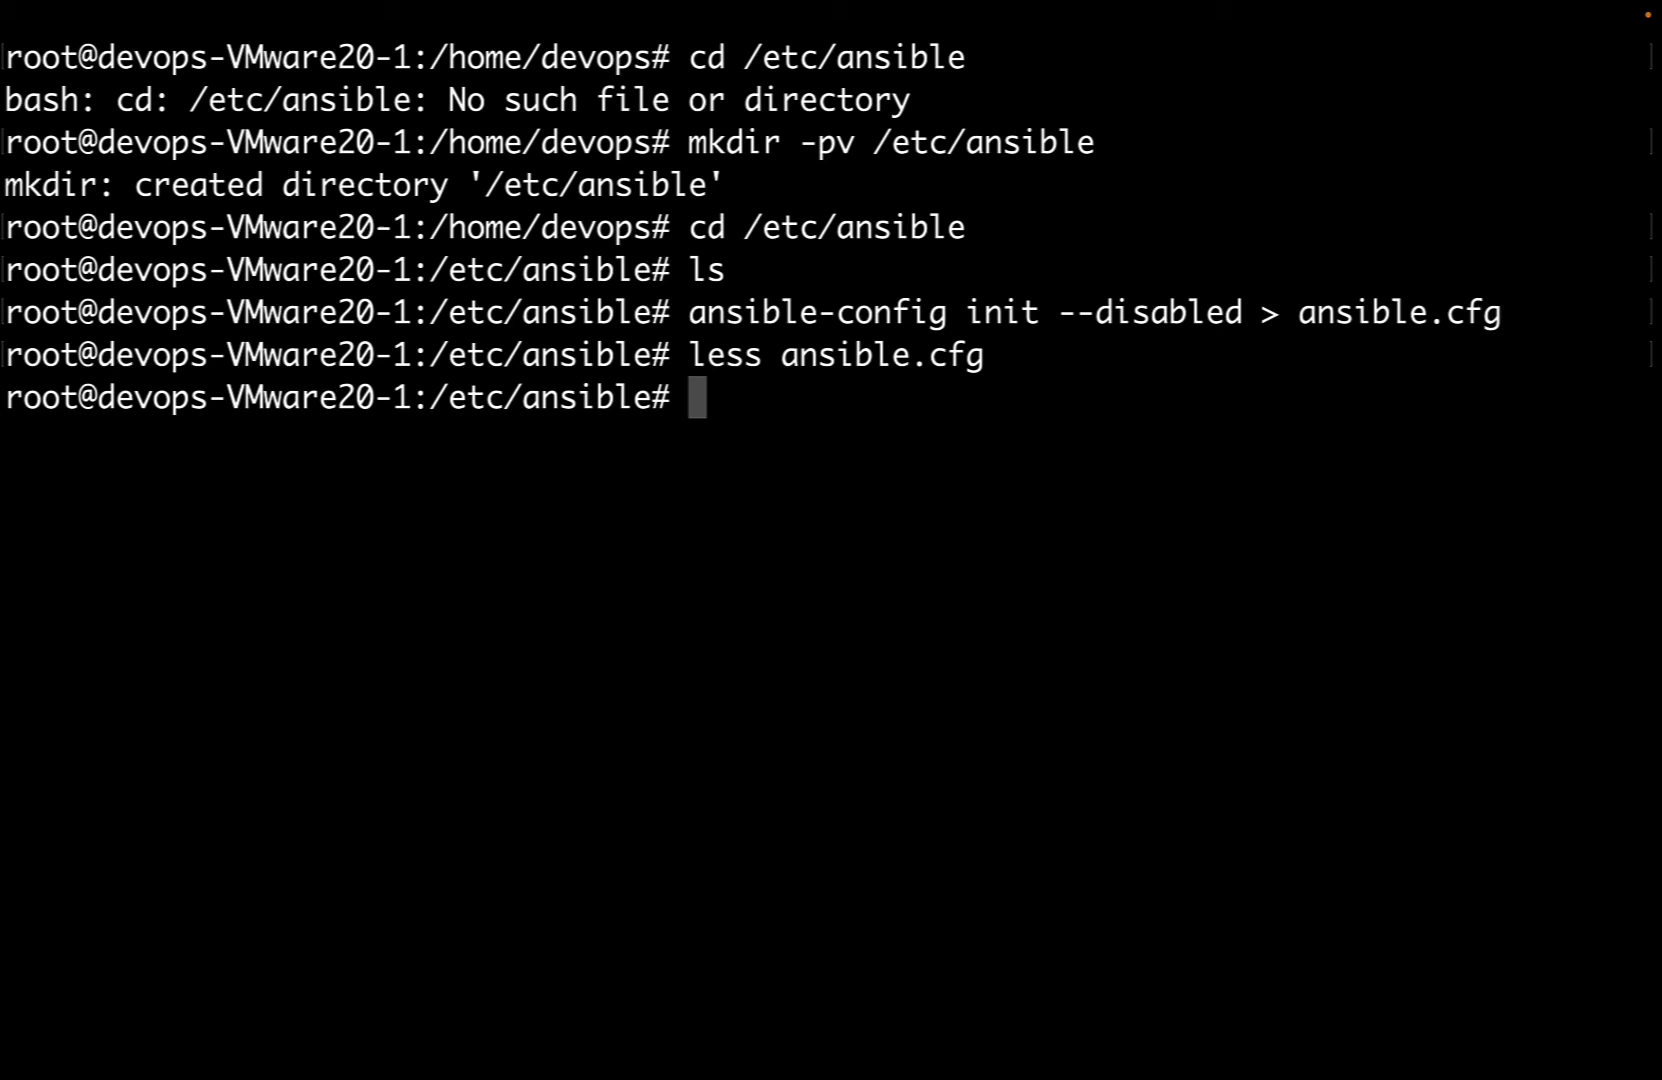
Write 'localhost ansible_connection=local' into a hosts file in nano, save and exit
type("nano i")
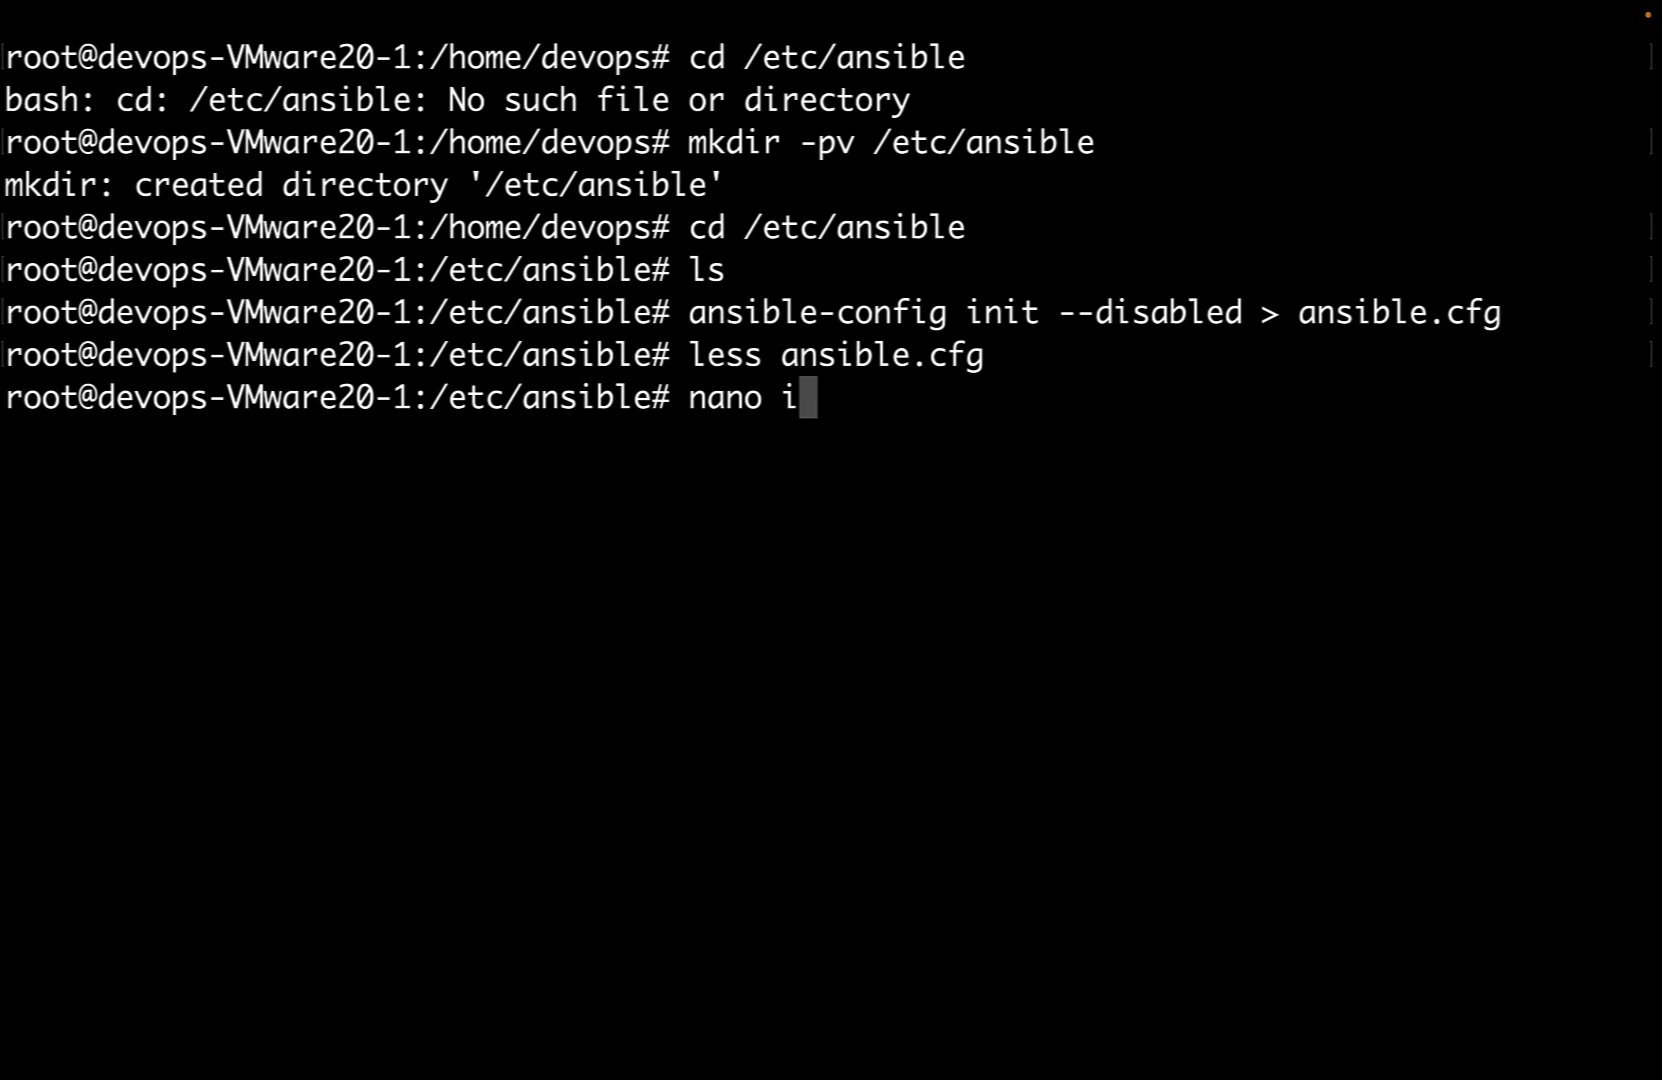
type("hosts")
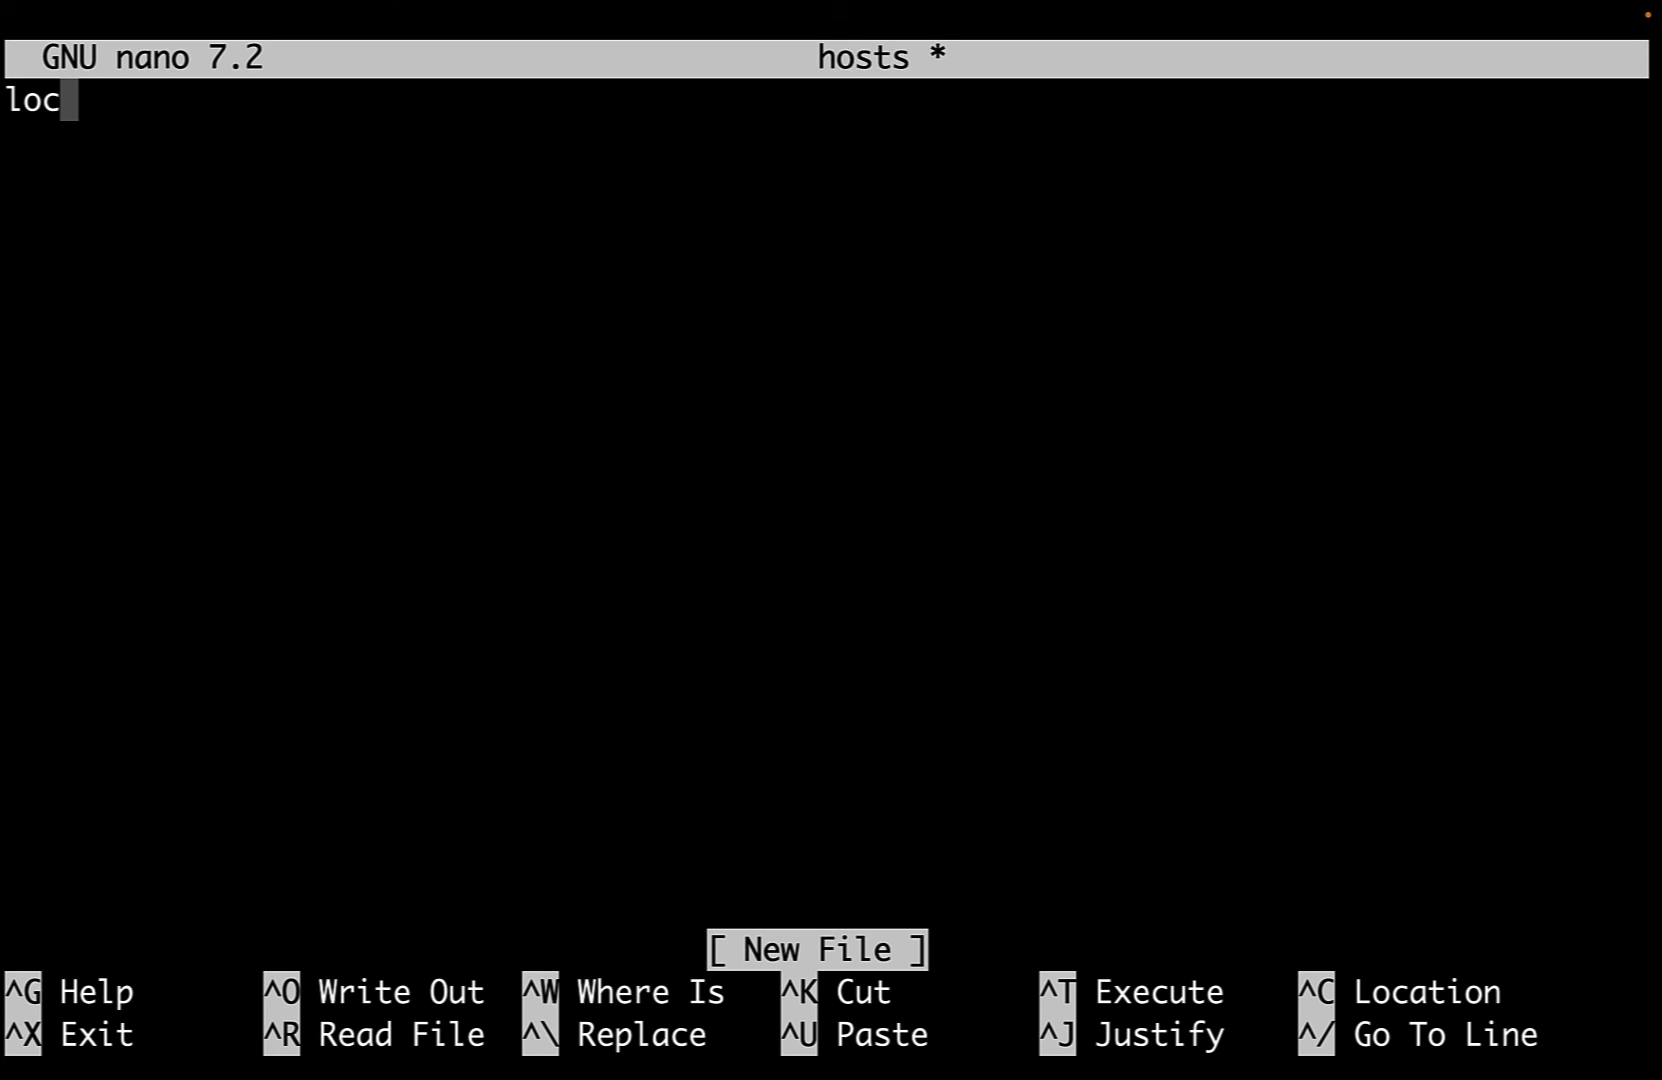
type("alhos")
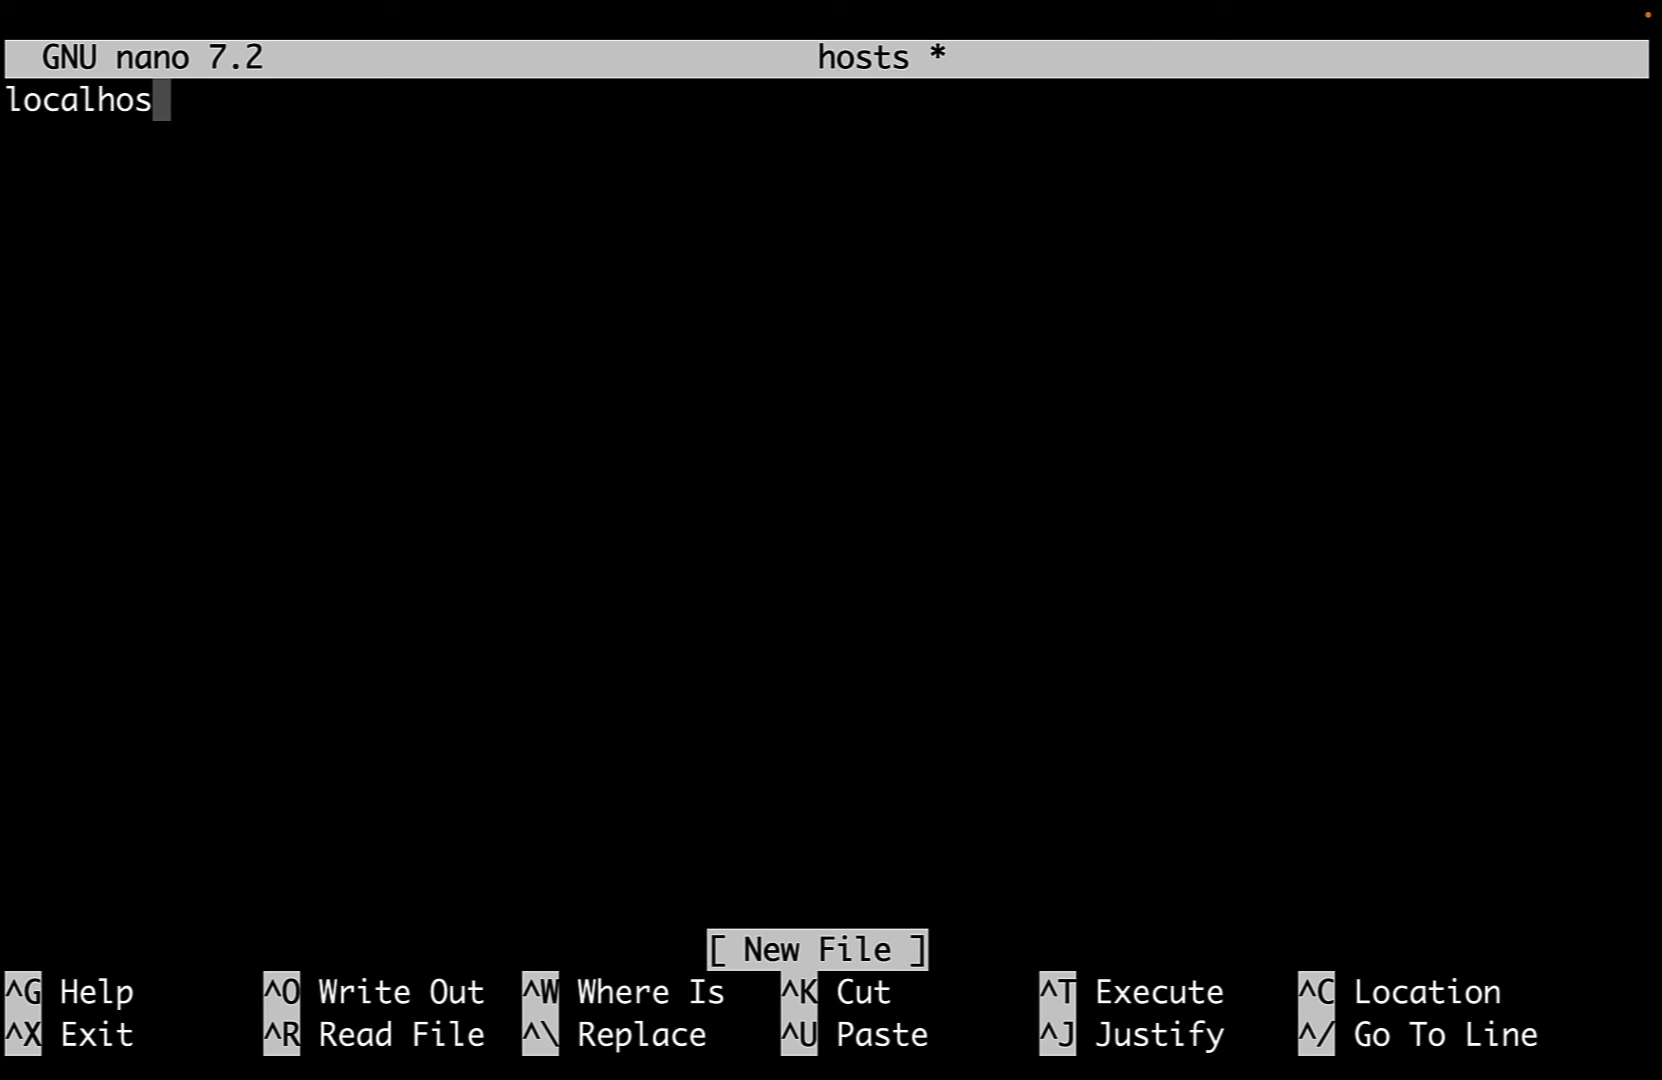
type("t ansible_")
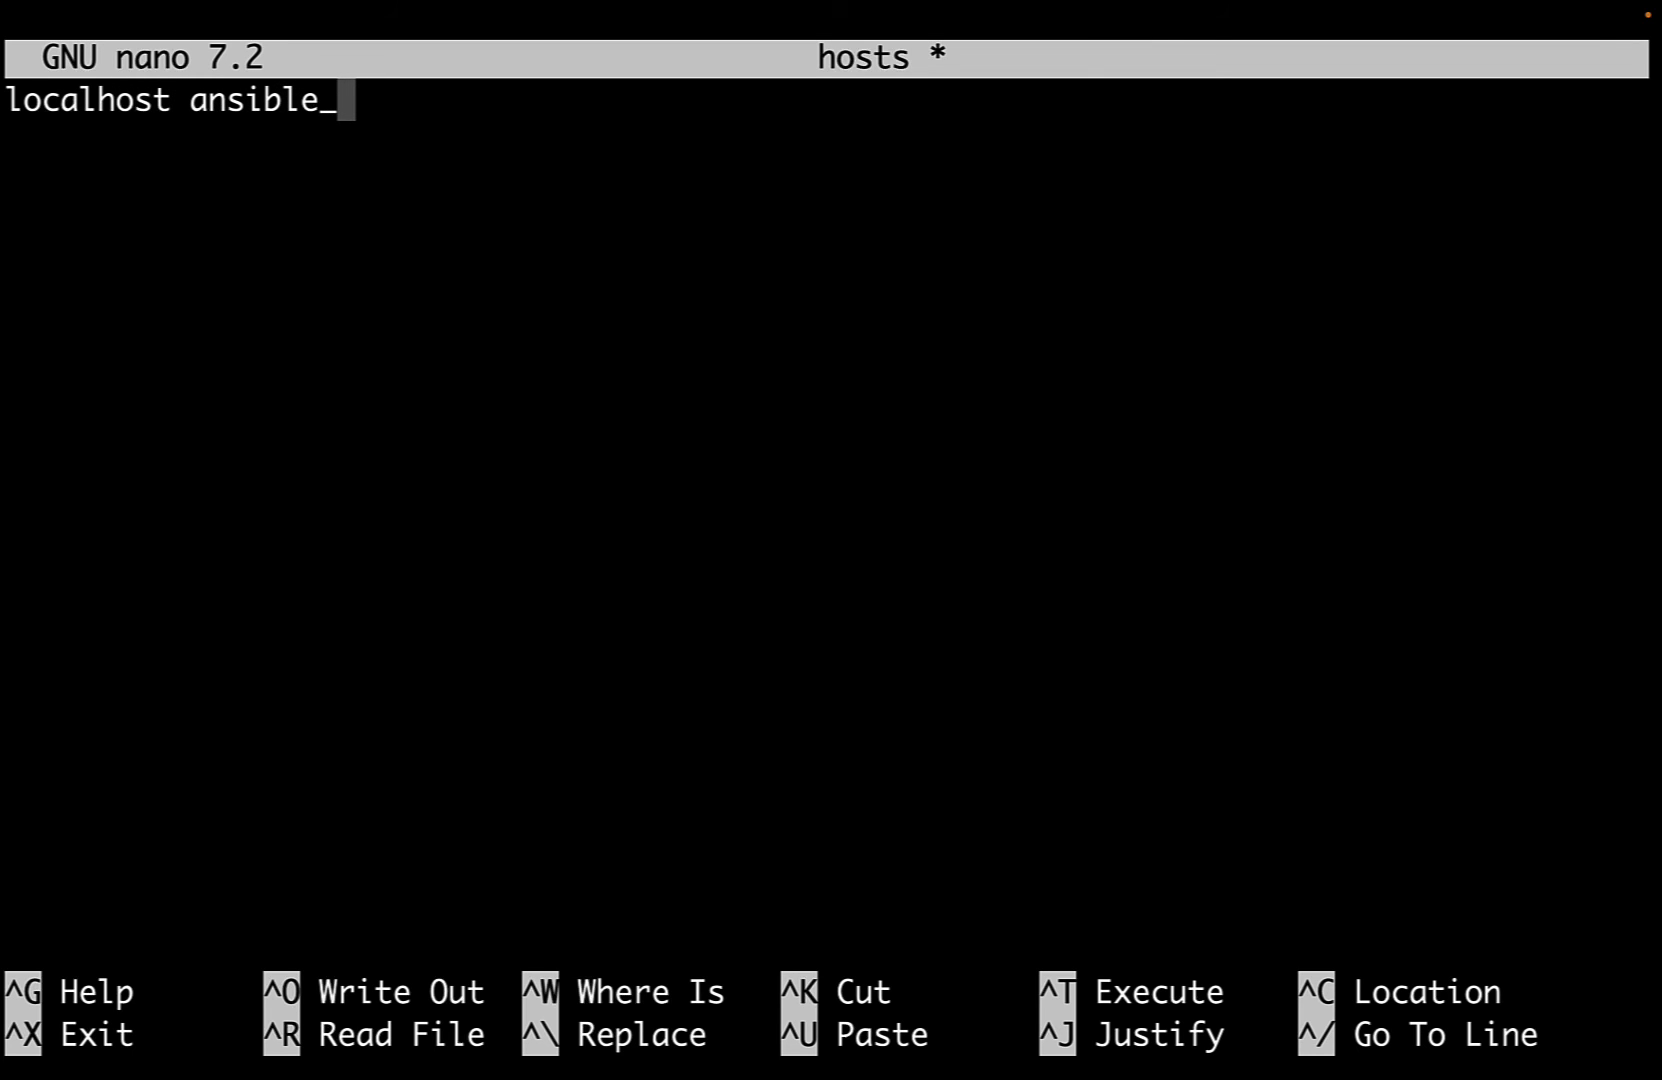
type("connection=local")
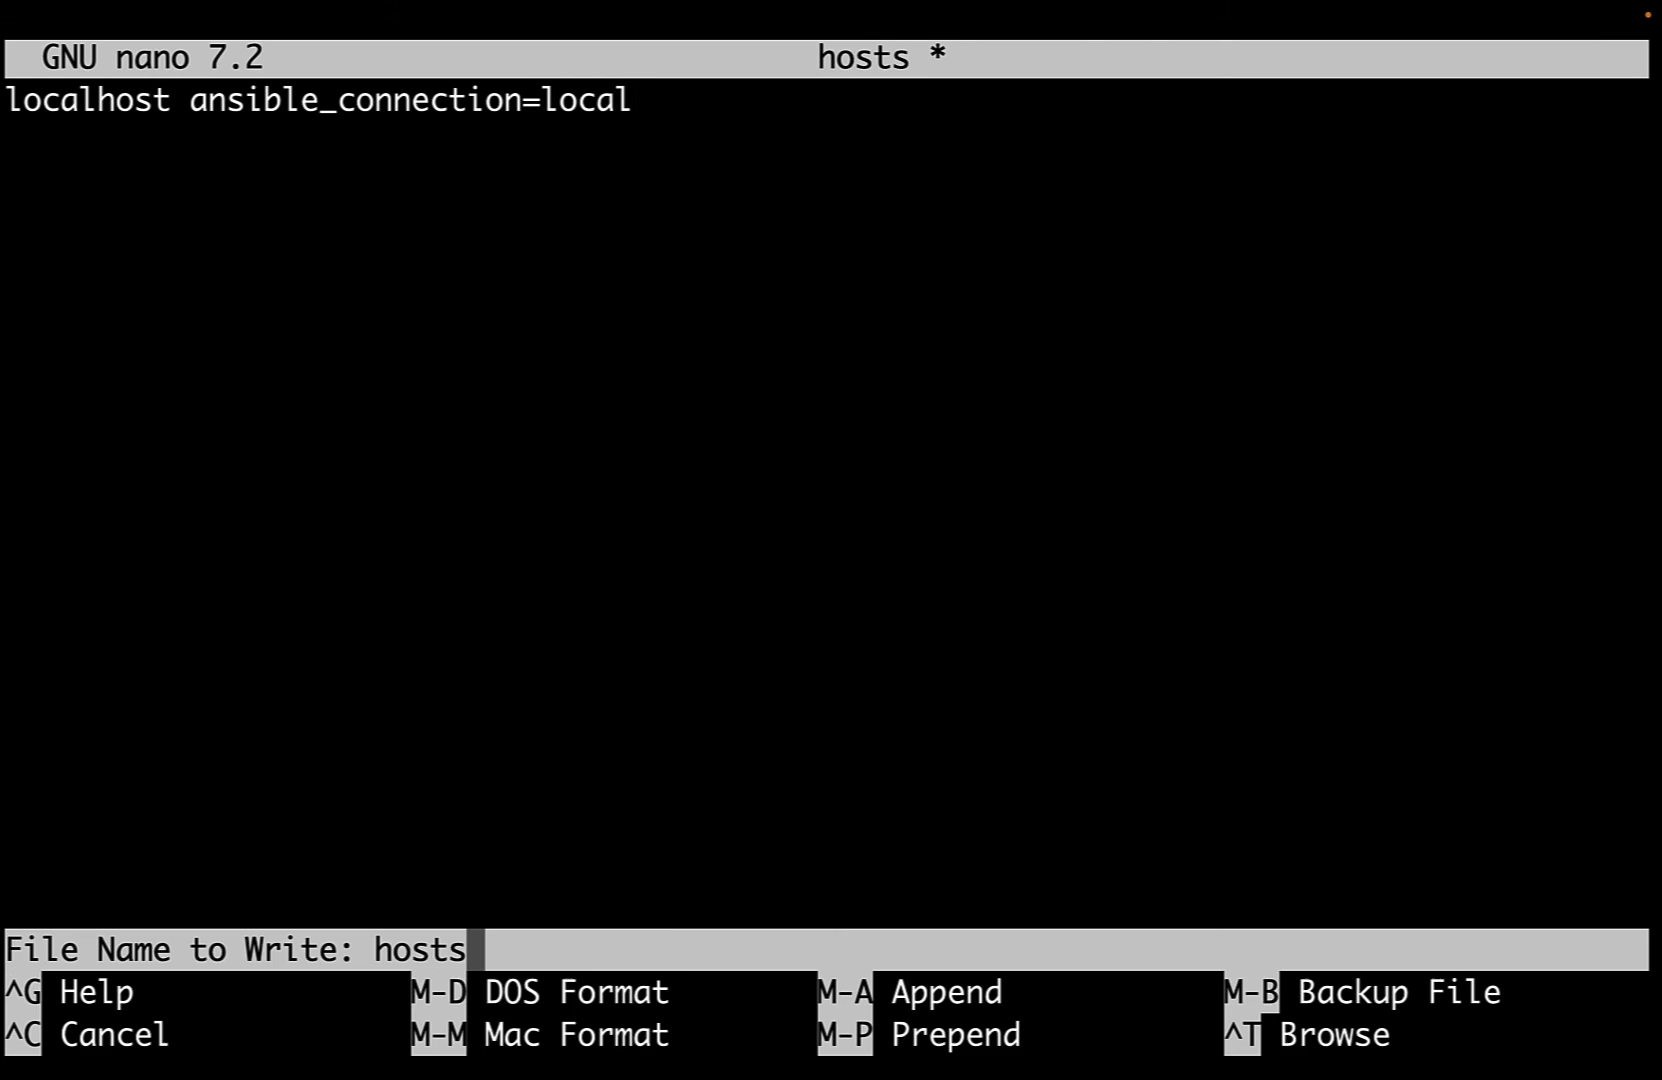
key("Enter")
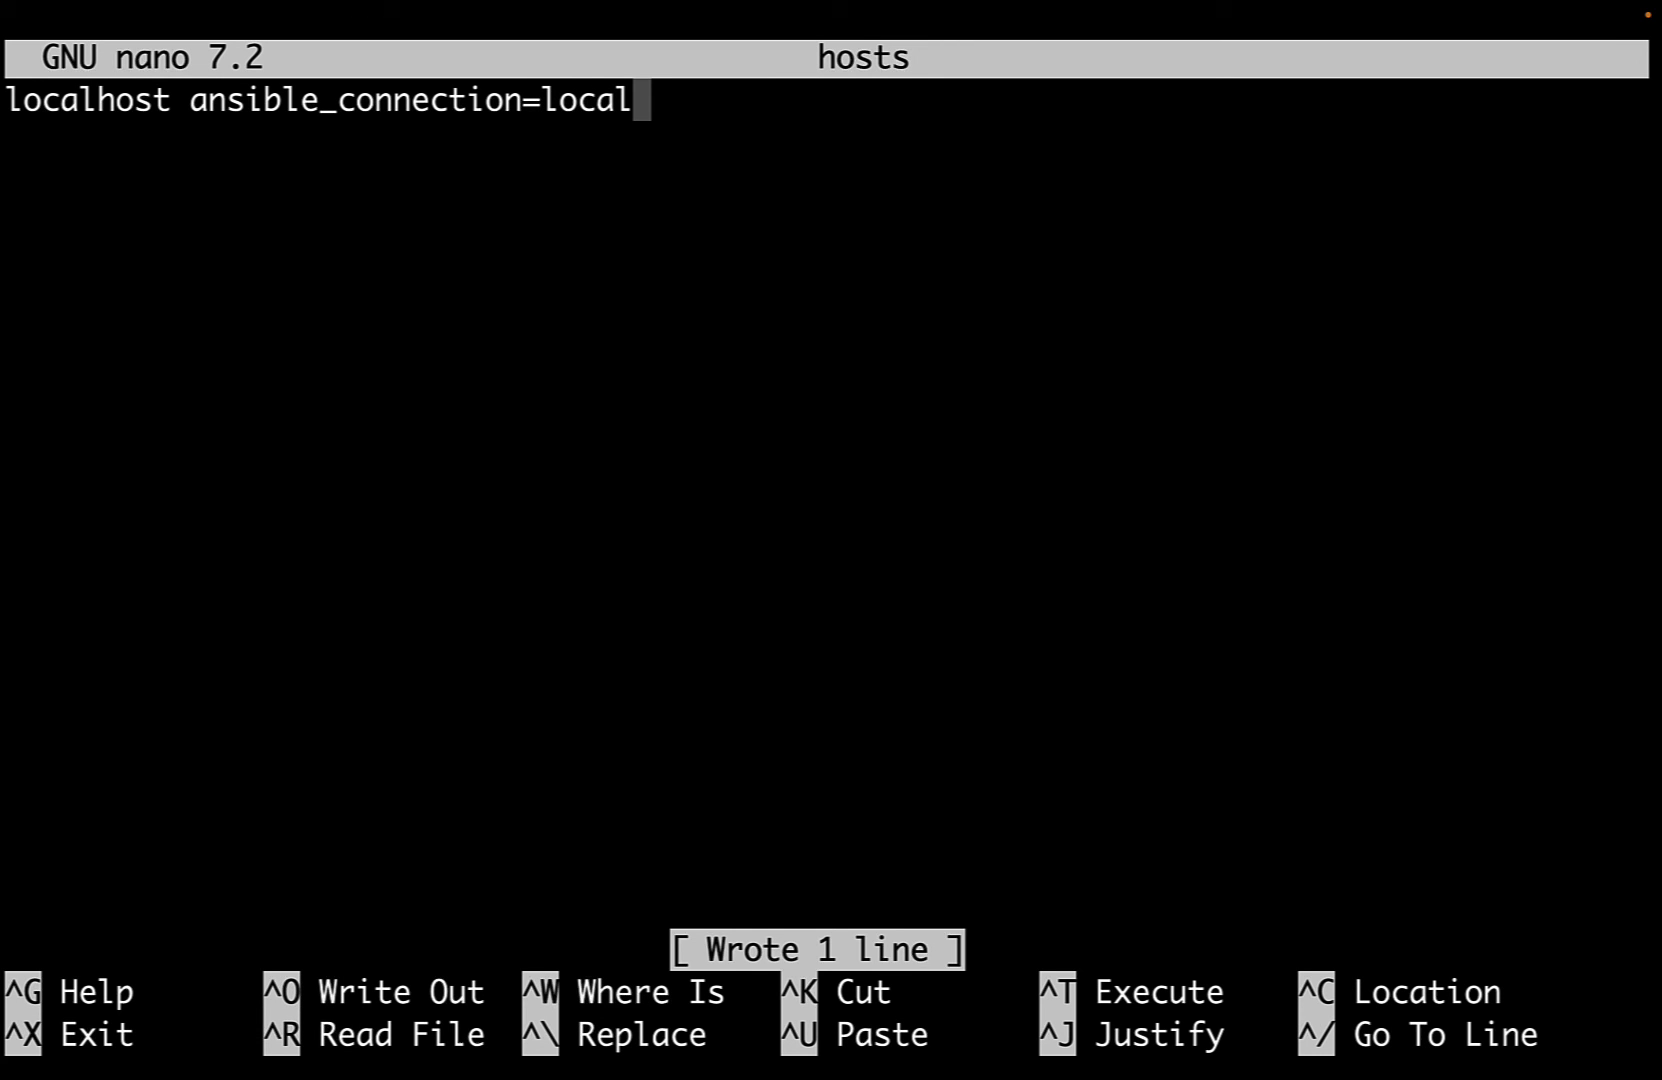
key("ctrl+x")
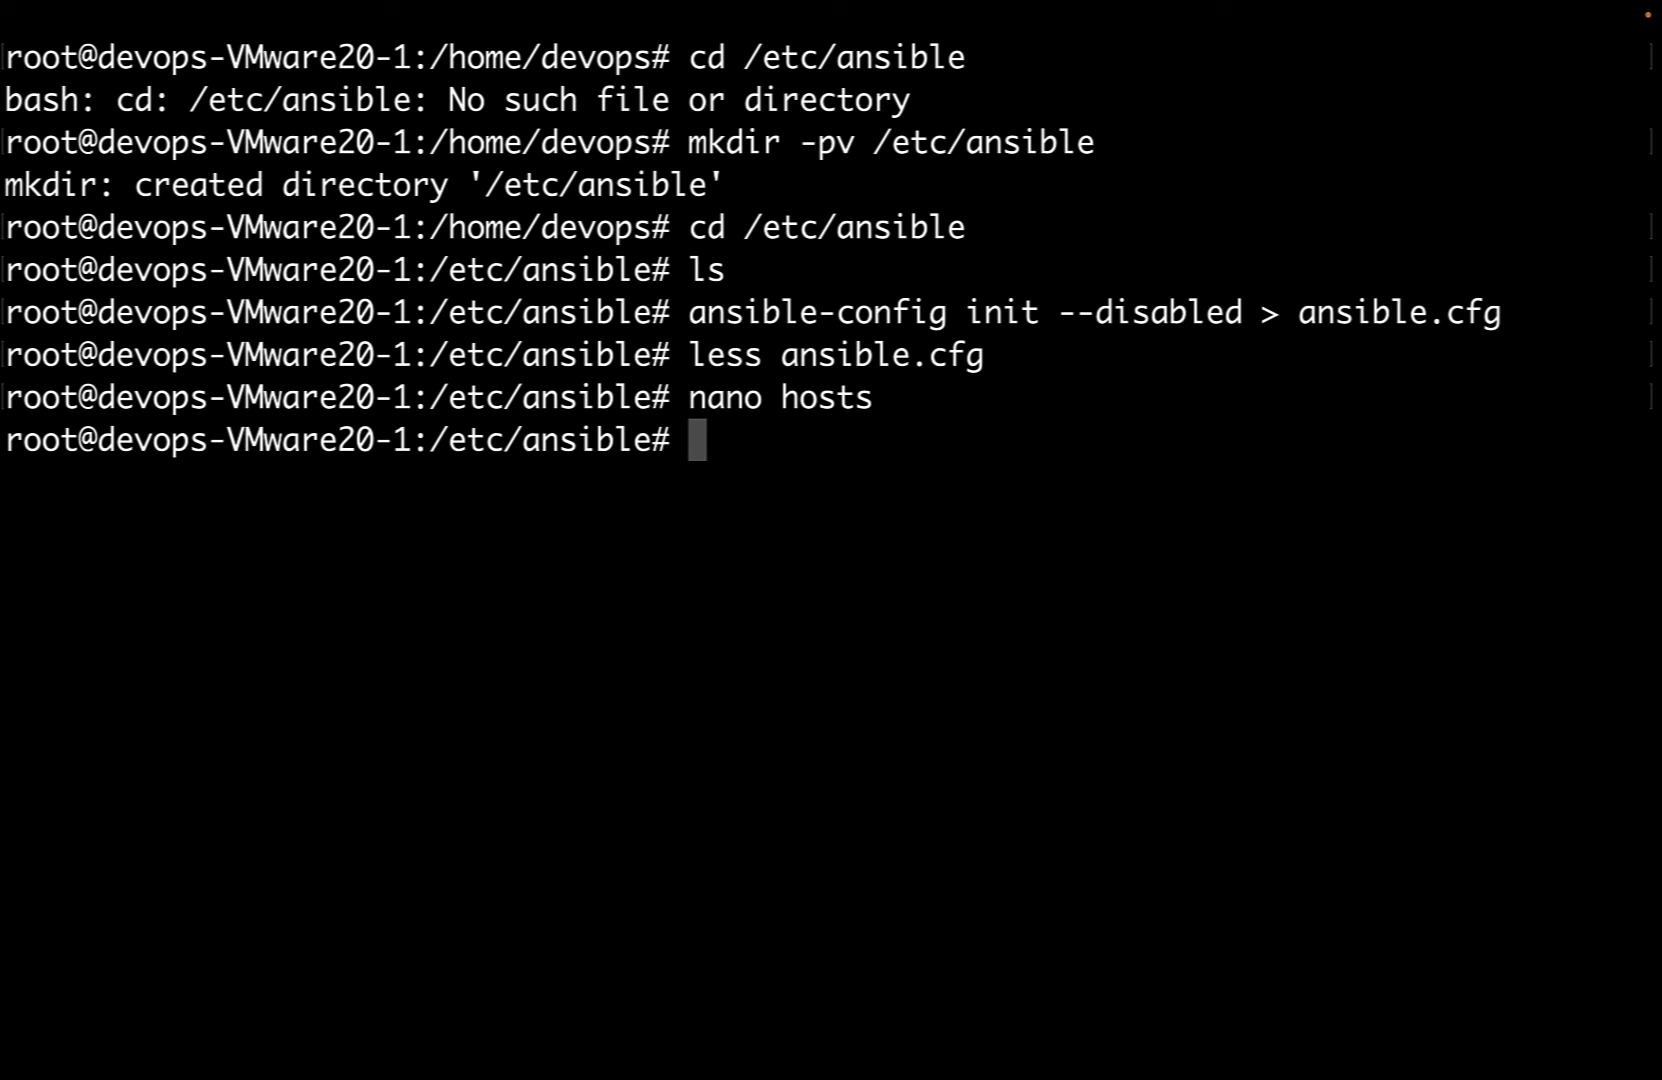
Compose 'ansible all -m ping' at the /etc/ansible prompt, leaving it unexecuted
type("ansible")
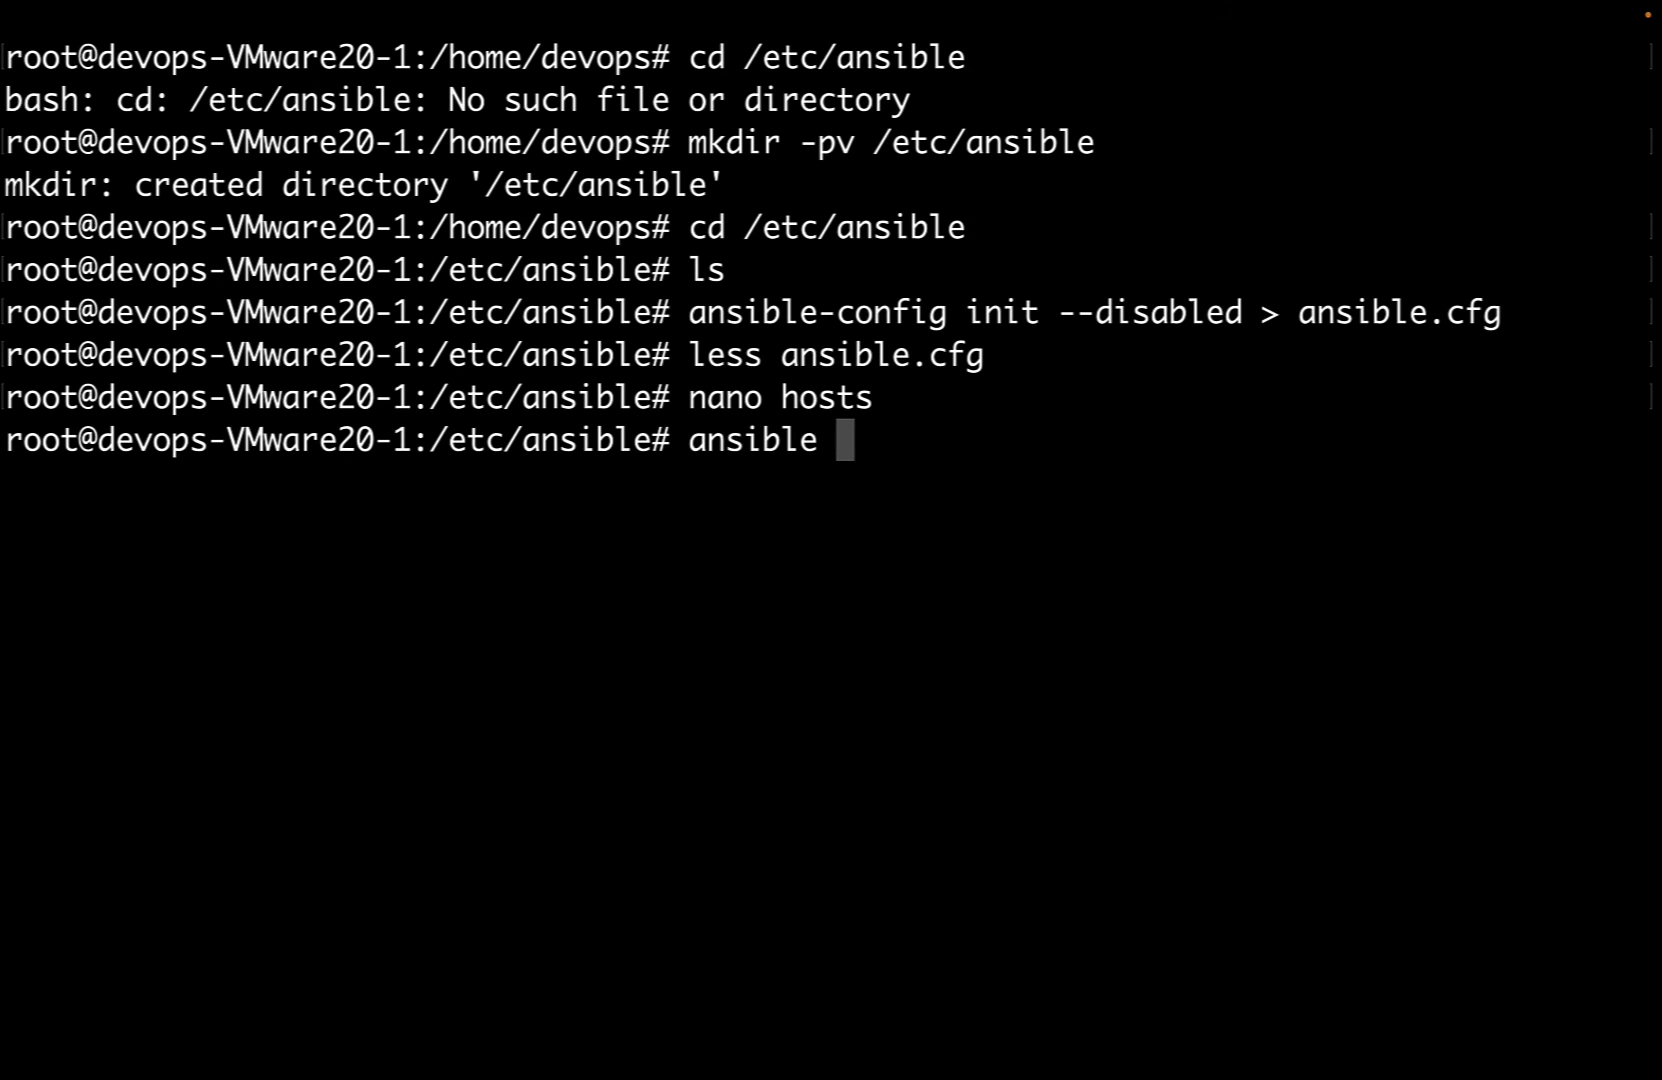
type("all p")
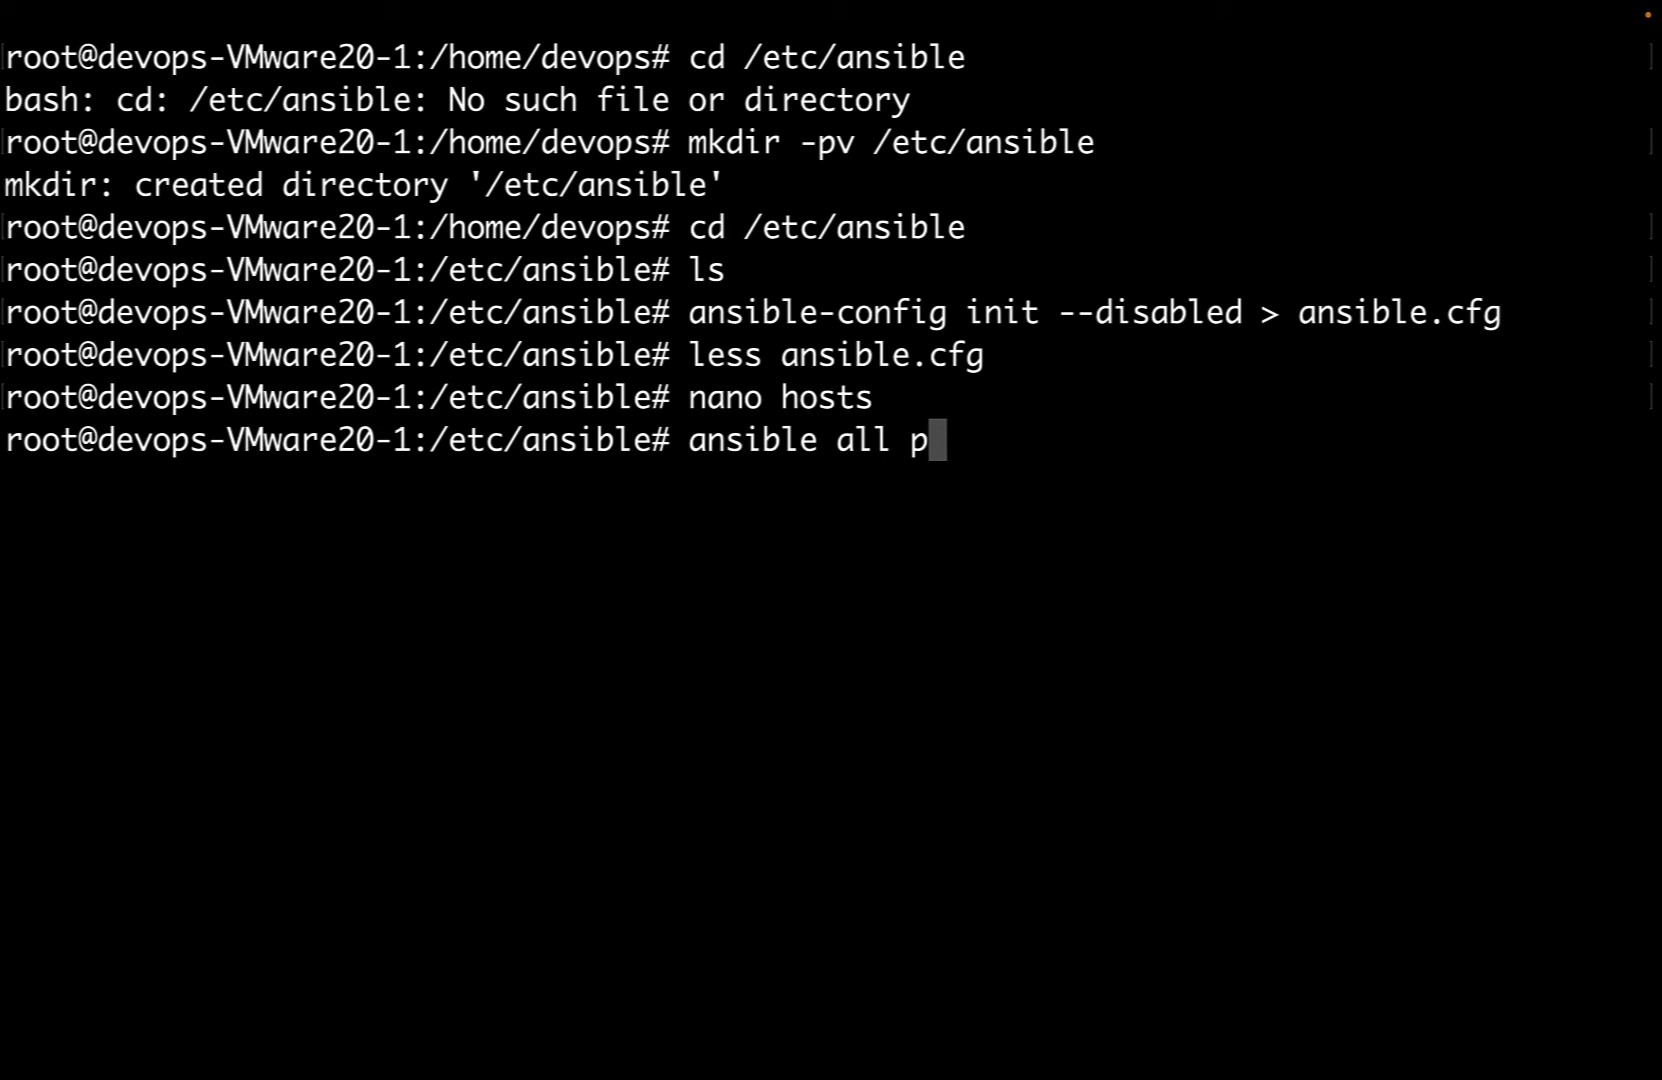
type("-m ping")
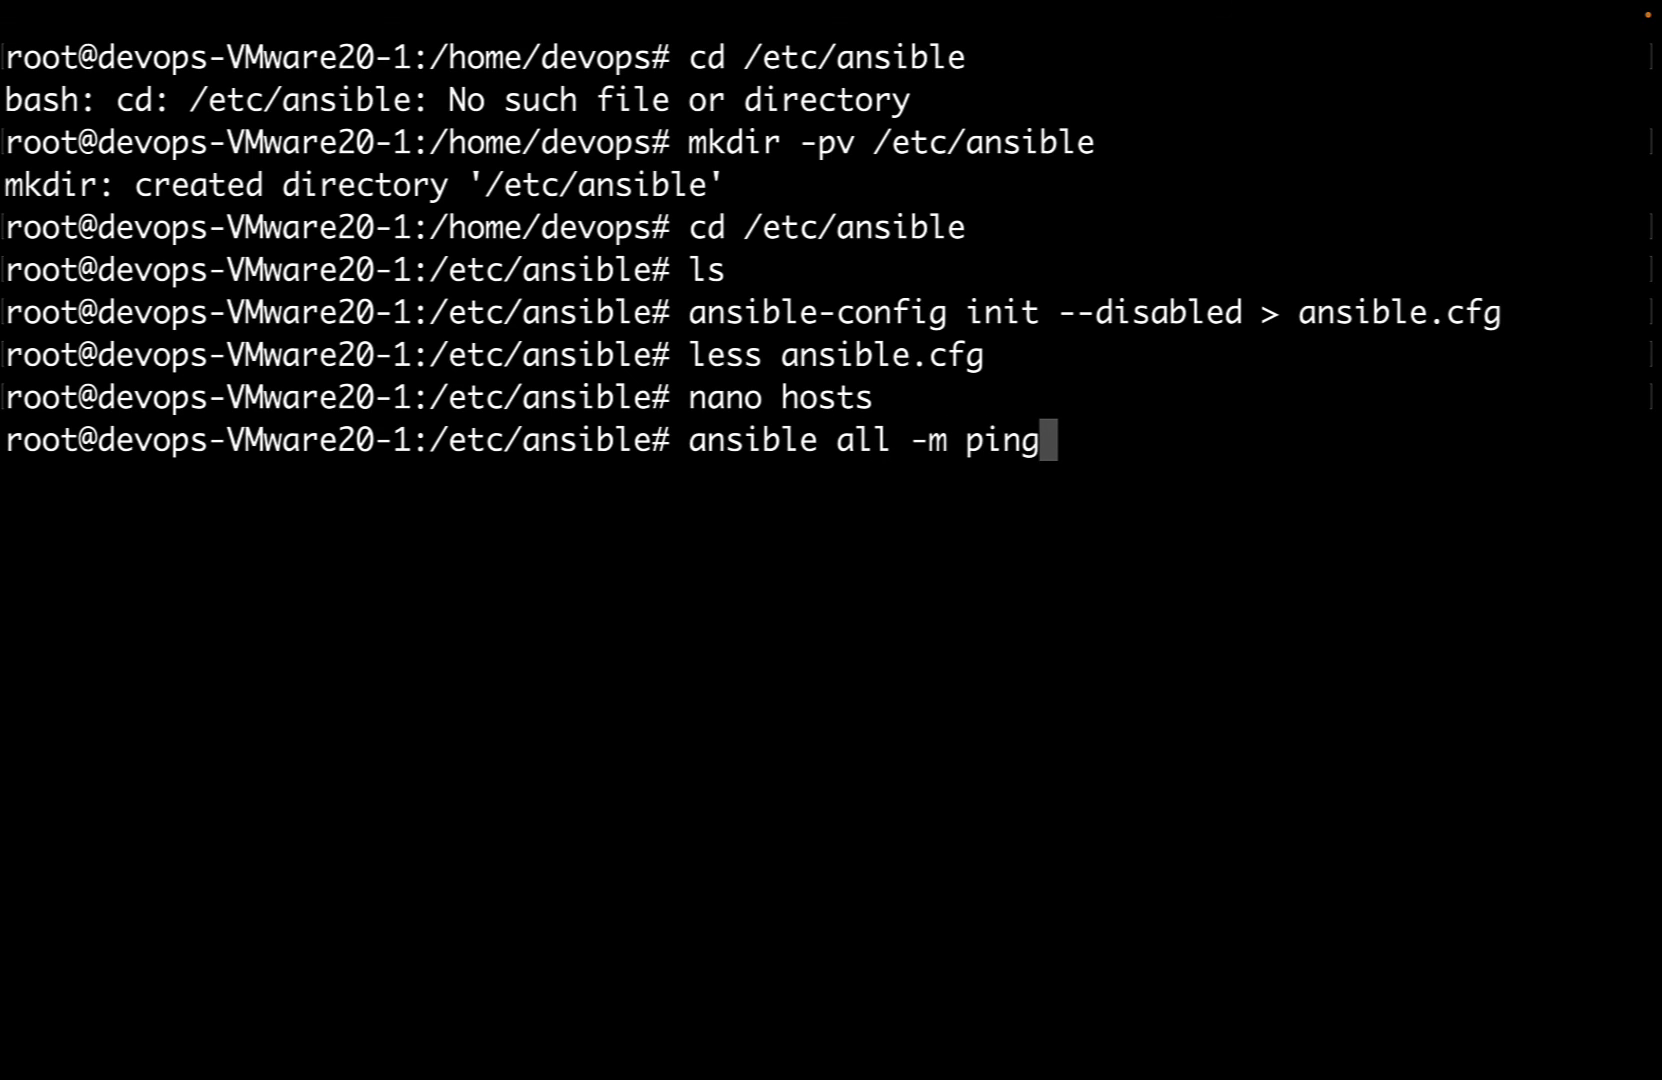